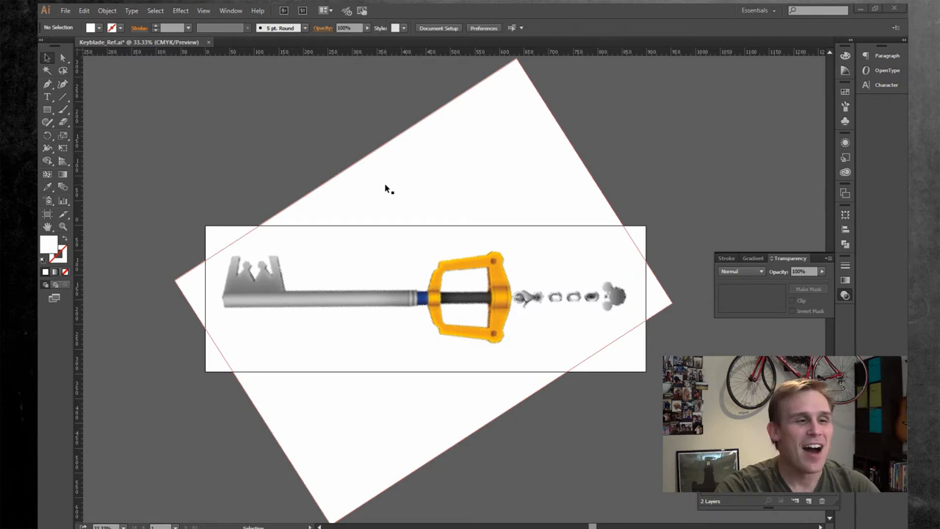
pyautogui.moveTo(434, 191)
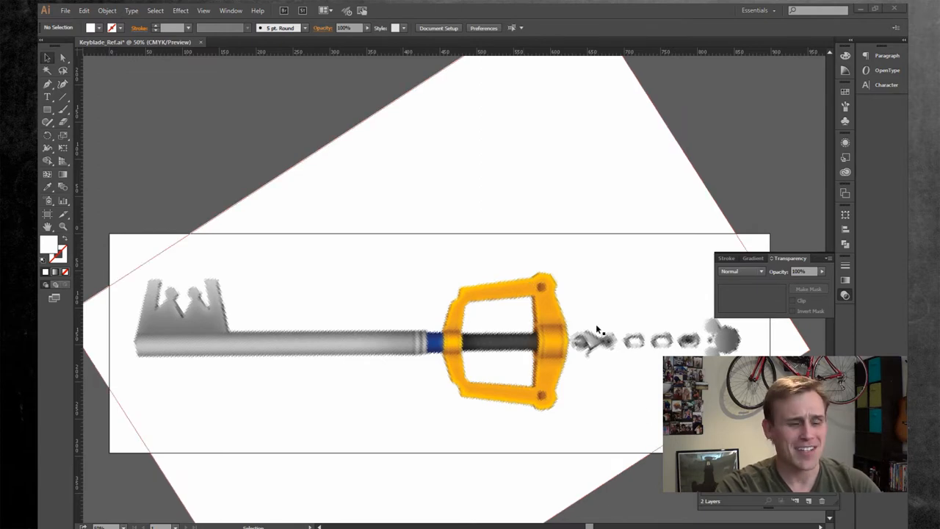
pyautogui.moveTo(169, 315)
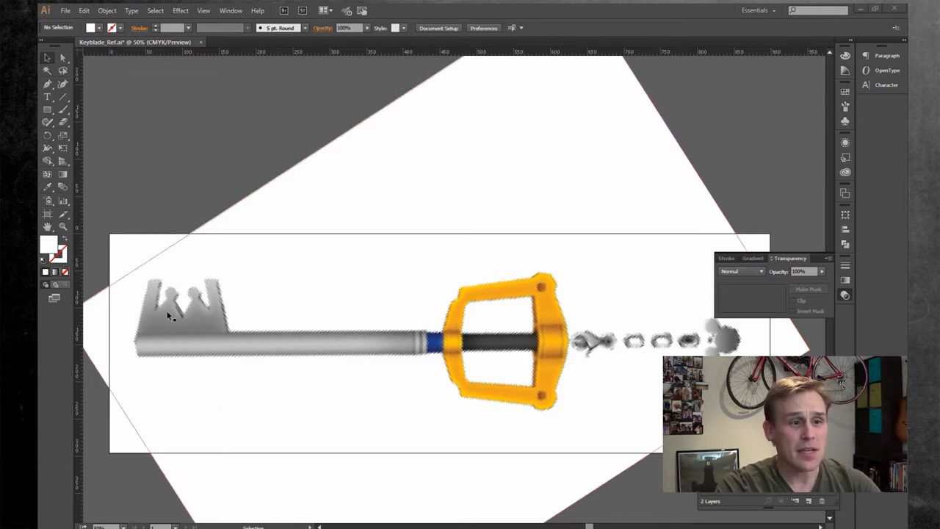
pyautogui.moveTo(438, 339)
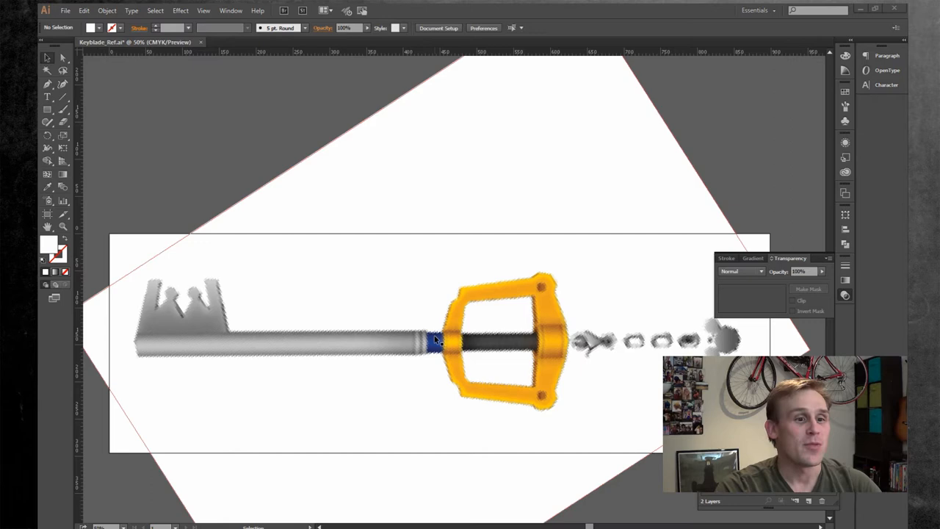
pyautogui.moveTo(381, 316)
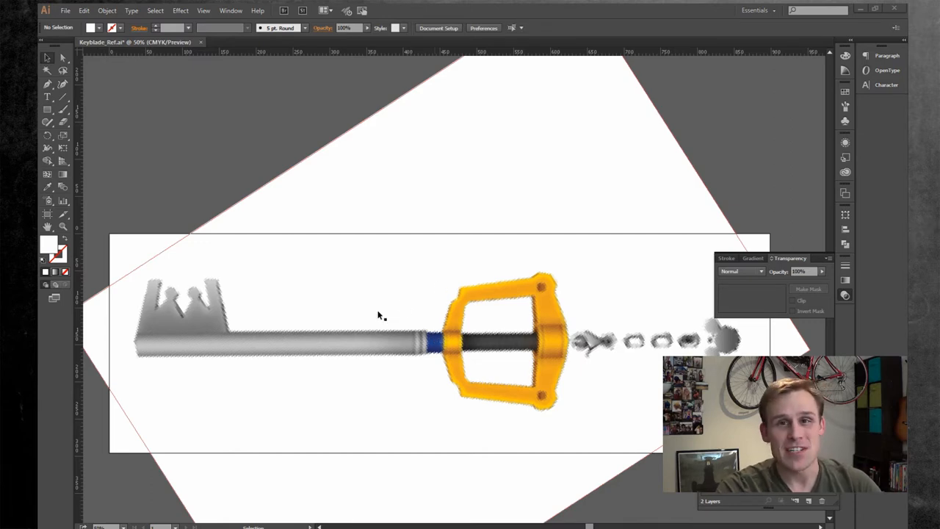
pyautogui.moveTo(212, 282)
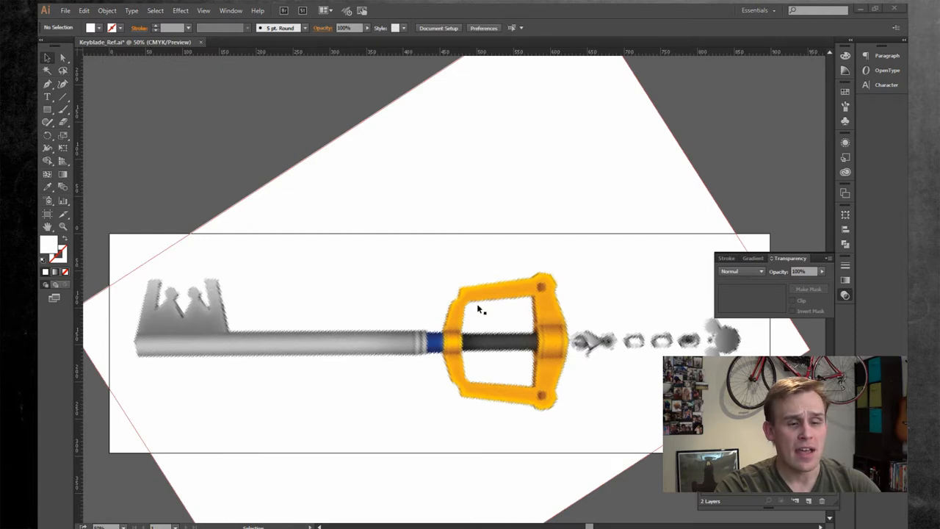
pyautogui.moveTo(203, 317)
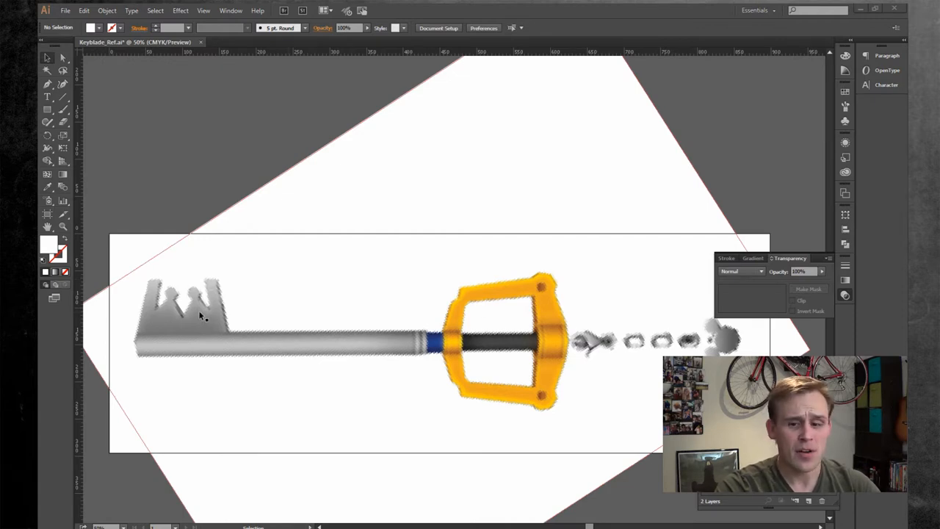
pyautogui.moveTo(247, 256)
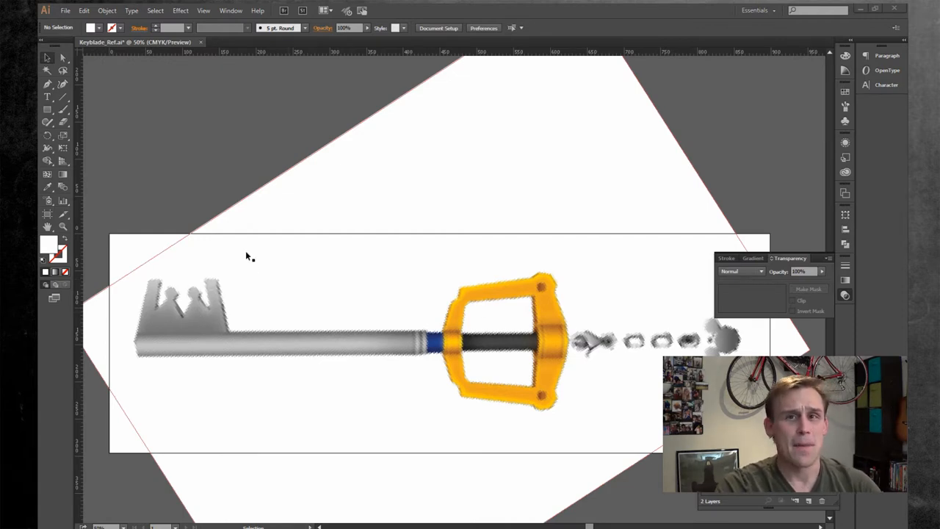
pyautogui.moveTo(345, 259)
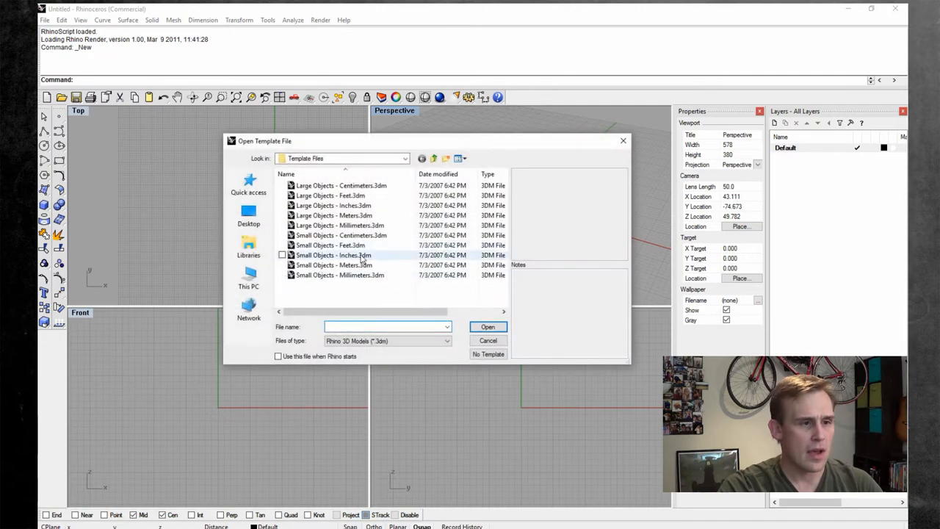
# - Start a new model from the Small Objects - Inches template and begin importing a reference file
pyautogui.click(488, 354)
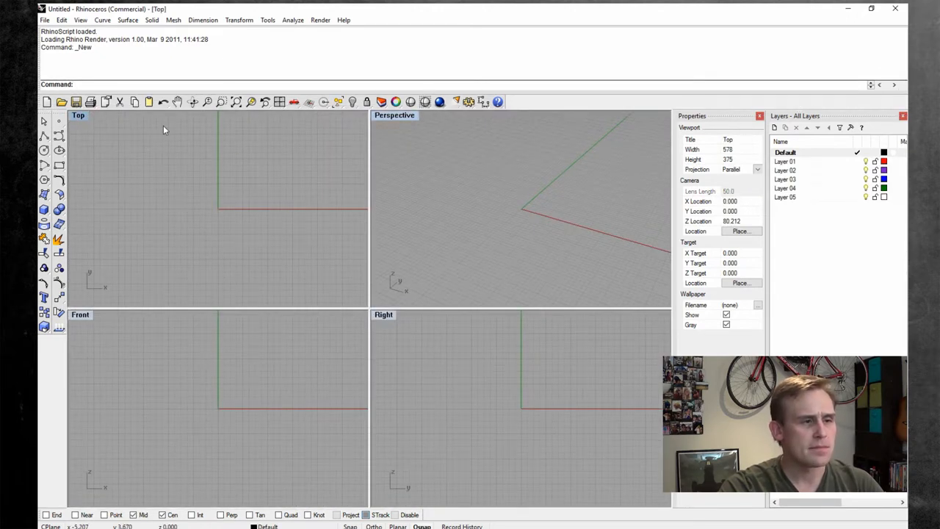
pyautogui.doubleClick(78, 115)
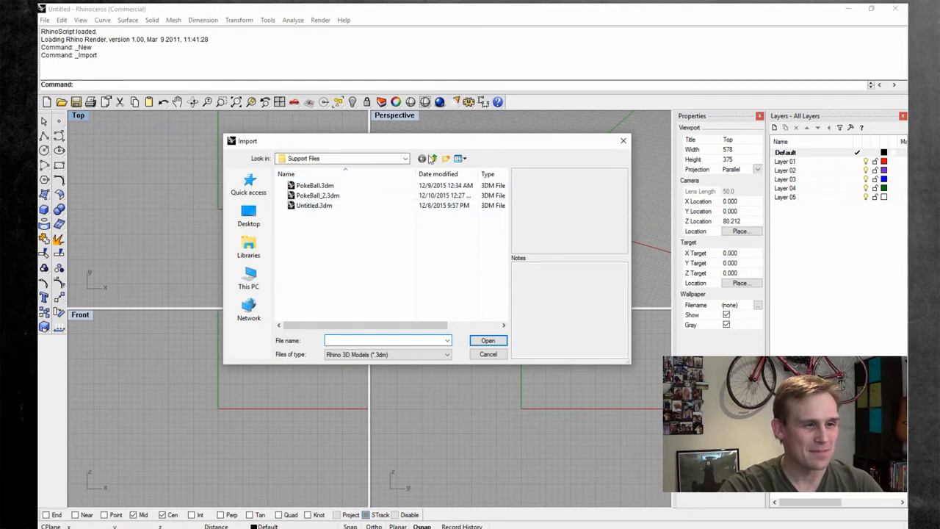
# - Browse from the backup drive into the Webshow > Mickey Key Chain folder
pyautogui.click(434, 158)
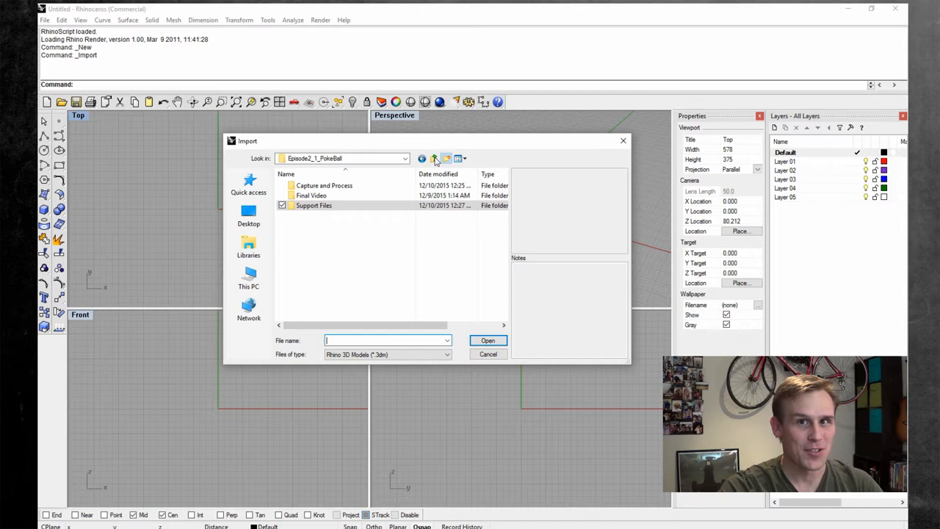
pyautogui.click(435, 158)
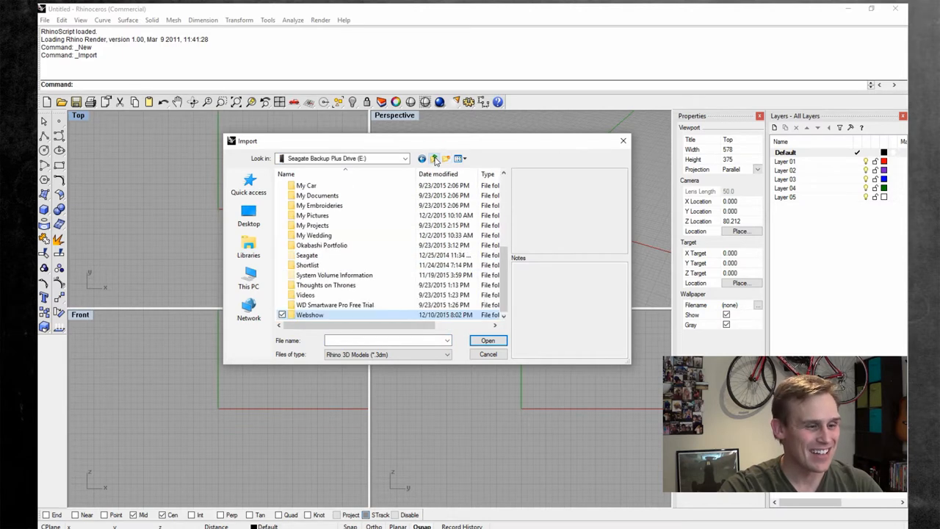
pyautogui.doubleClick(309, 315)
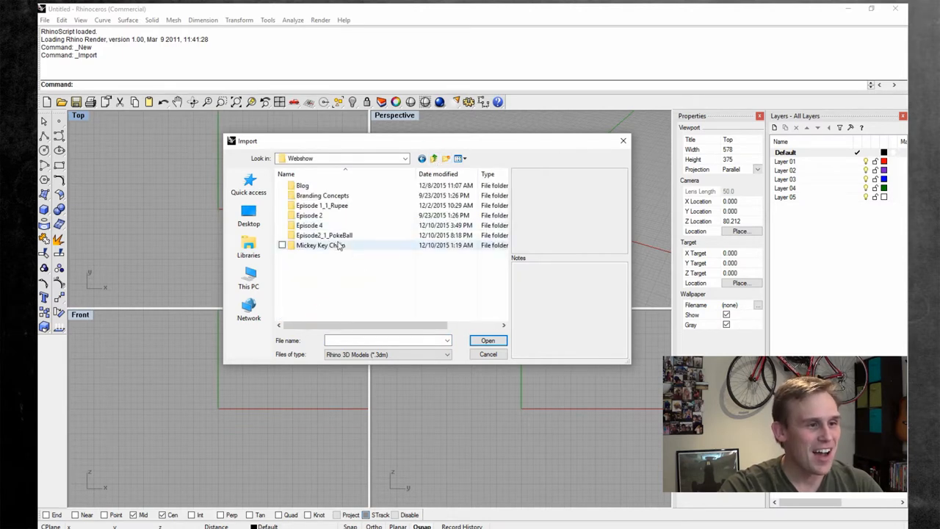
pyautogui.click(447, 354)
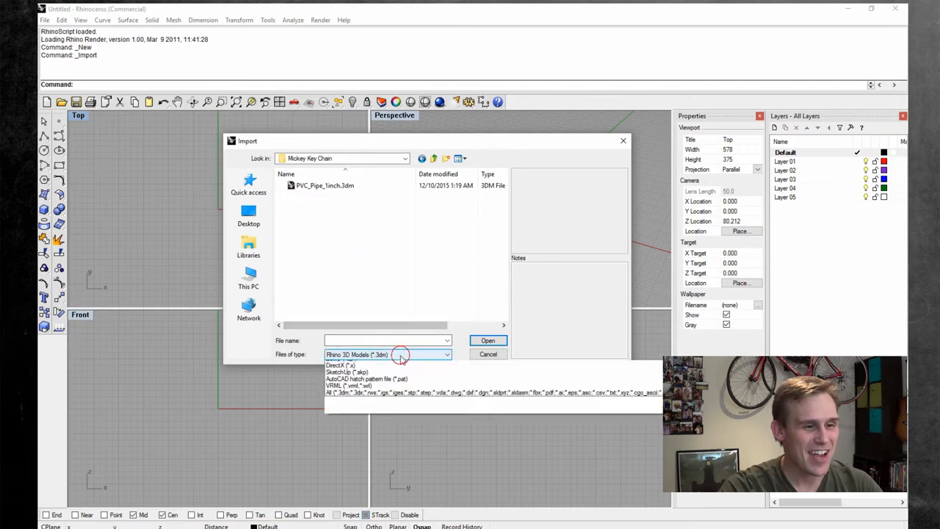
# - Import Keyblade_Ref.ai as a PDF, confirming the import options with units preserved
pyautogui.click(446, 355)
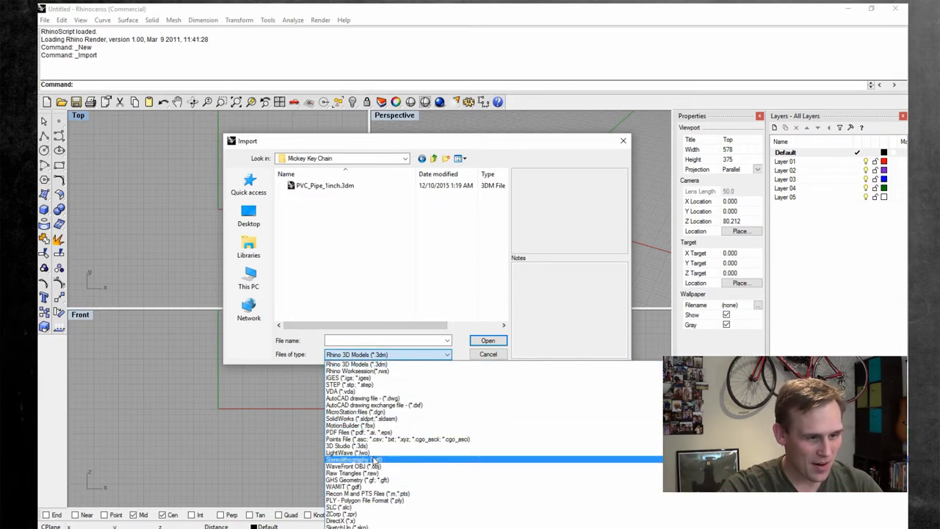
pyautogui.click(341, 432)
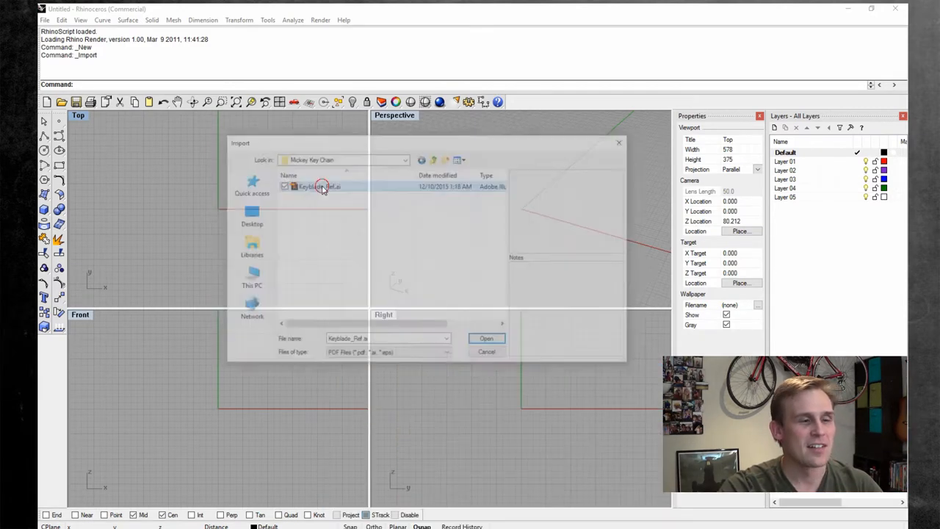
pyautogui.click(487, 338)
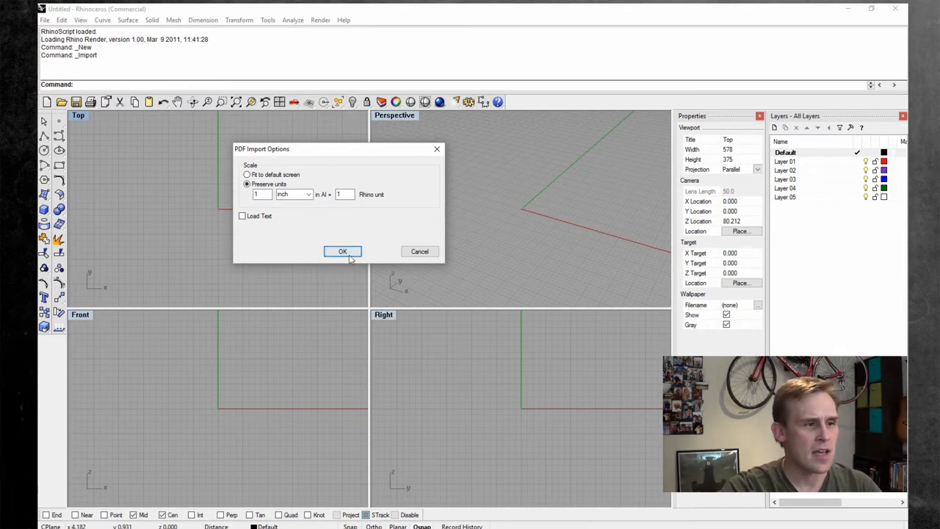
pyautogui.click(343, 252)
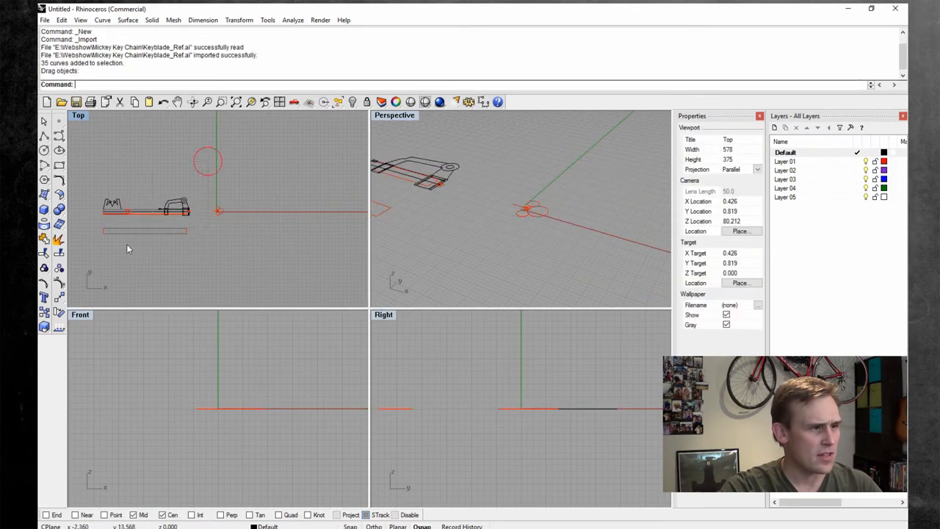
# - Delete the keyblade curves, leaving the Mickey circles, and save the model as Mickey.3dm
pyautogui.press('Delete')
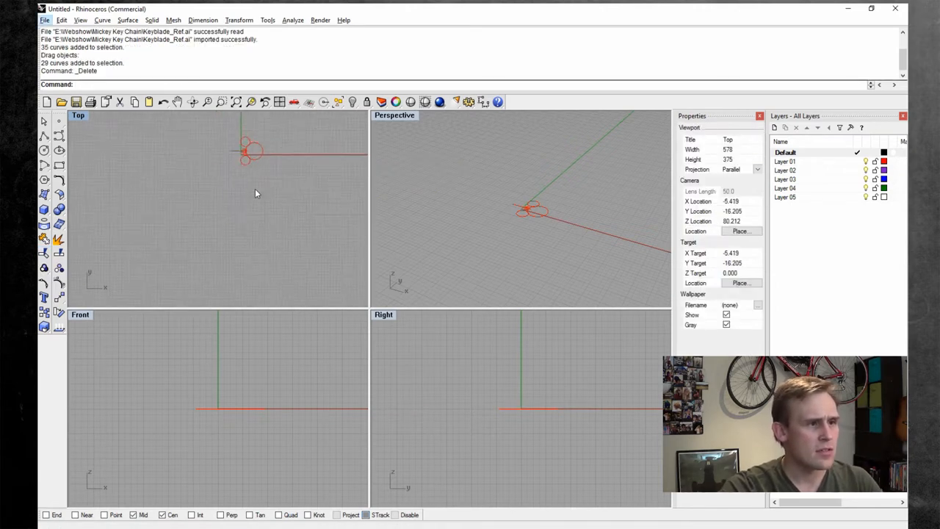
pyautogui.click(45, 21)
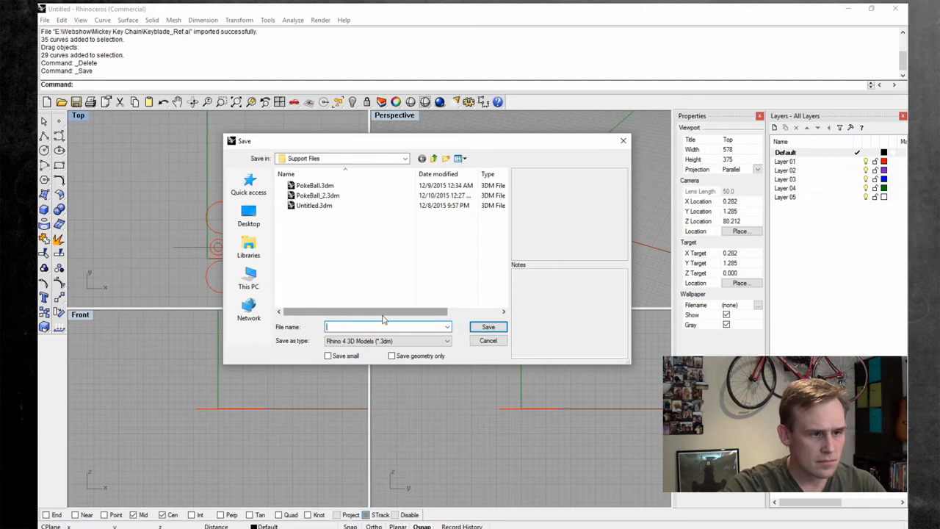
pyautogui.click(488, 326)
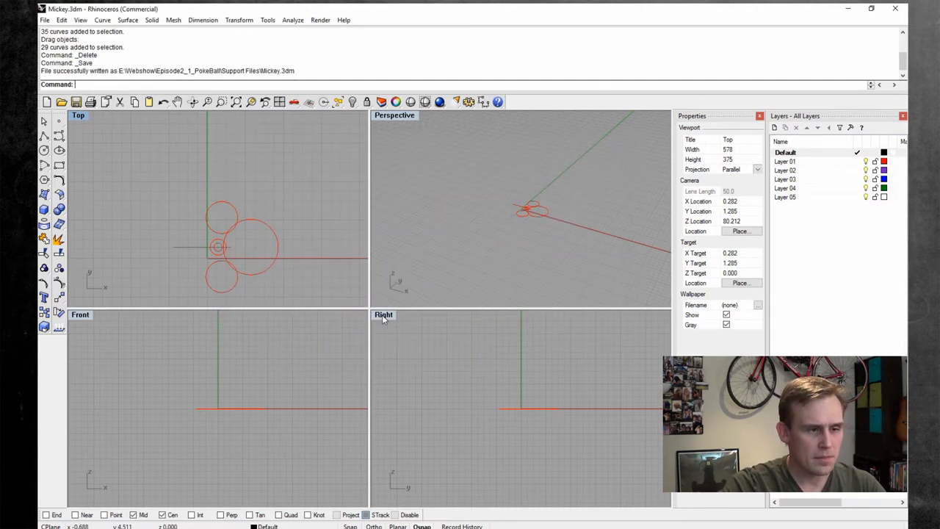
pyautogui.click(793, 151)
pyautogui.write('Initial Sketch')
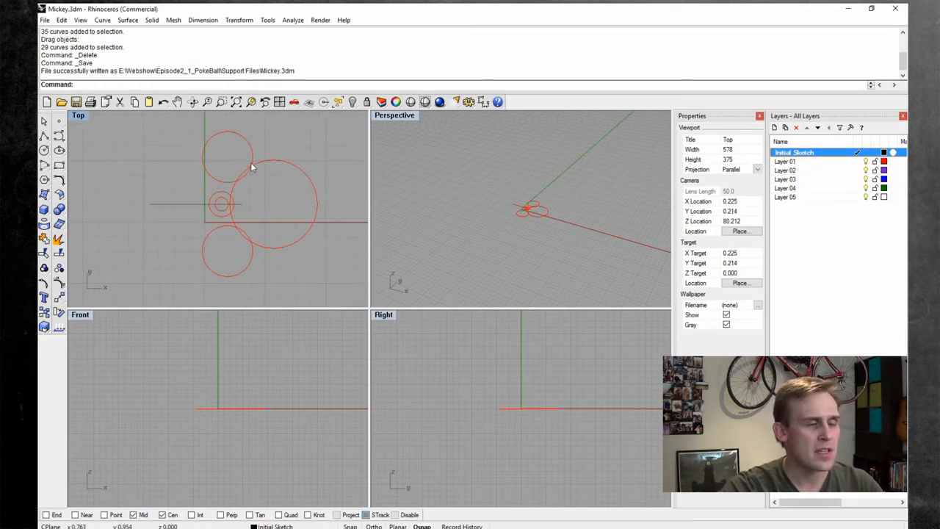
# - Split the ear circles against the head circle and delete the overlapping inner arcs
pyautogui.click(78, 115)
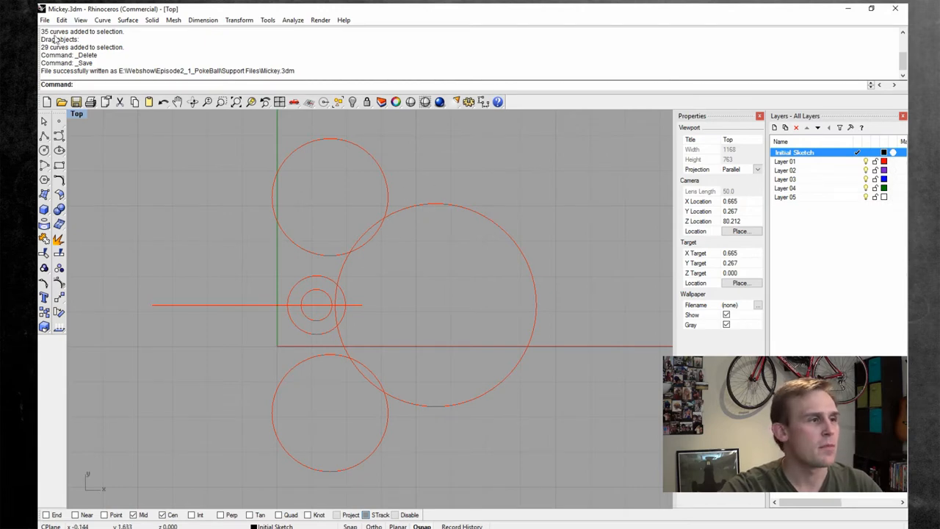
pyautogui.click(62, 21)
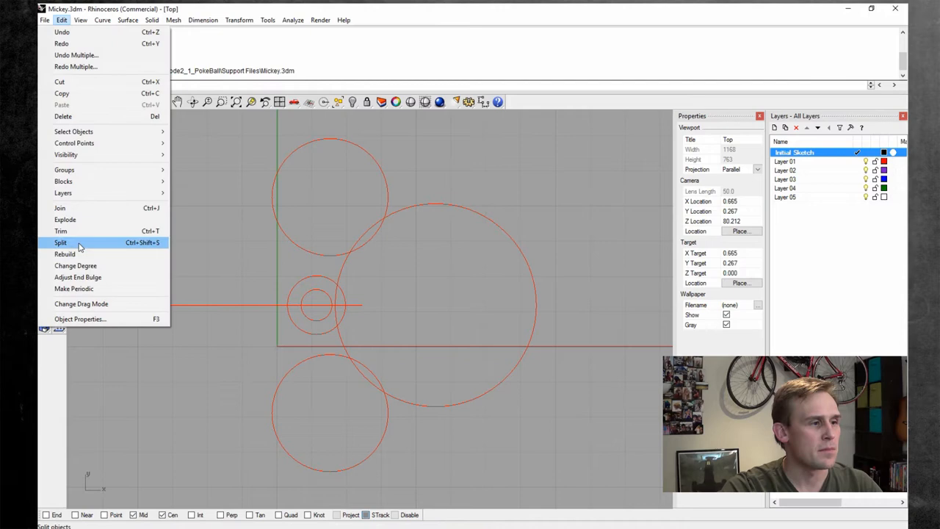
pyautogui.click(61, 242)
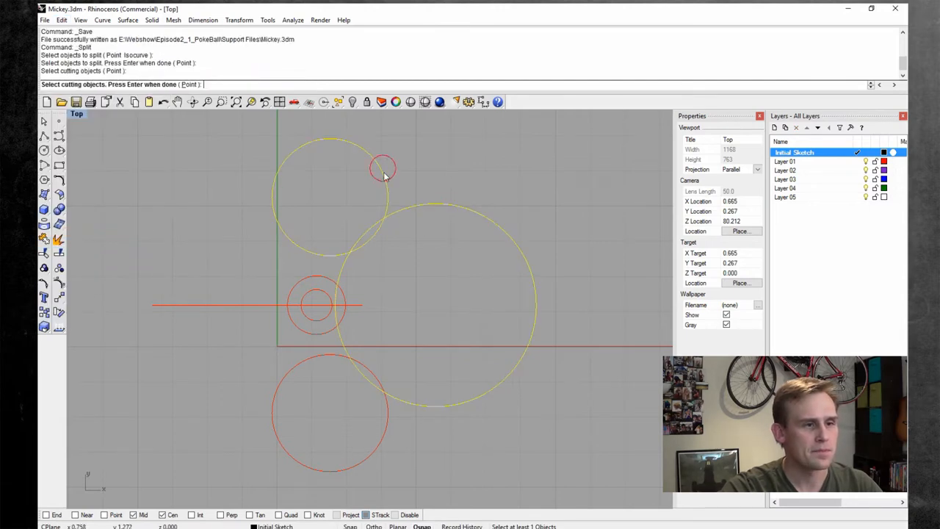
pyautogui.press('Return')
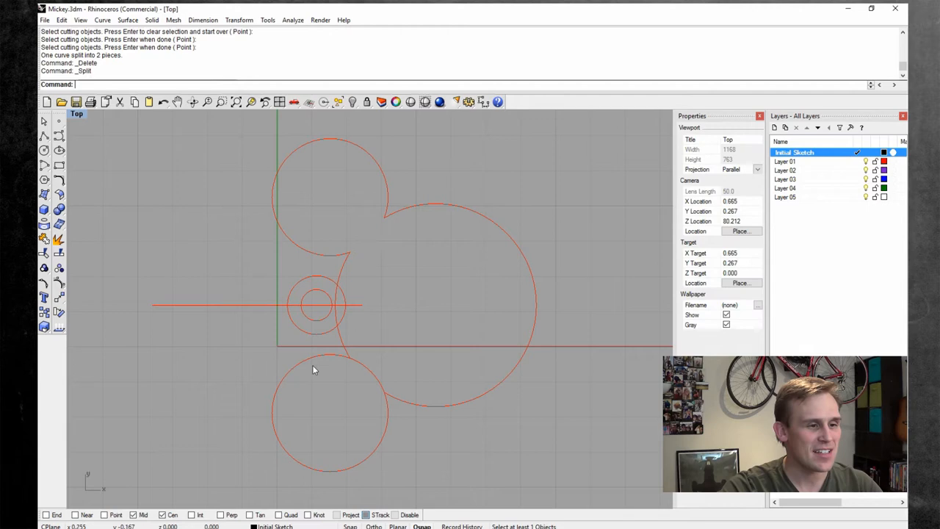
pyautogui.click(394, 394)
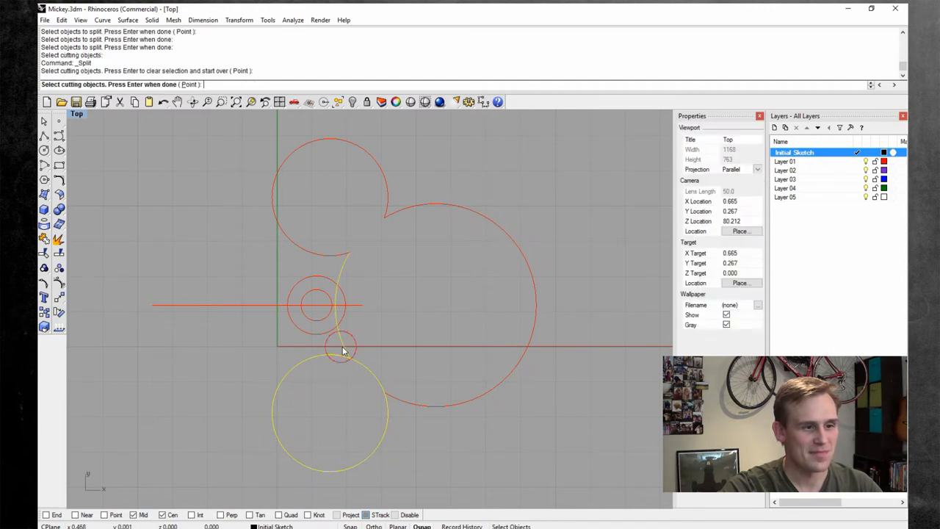
pyautogui.click(370, 376)
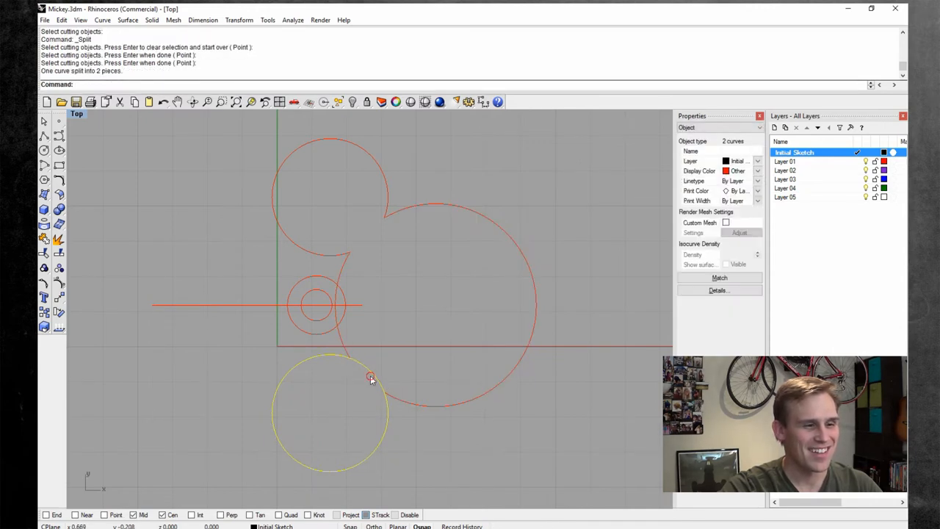
pyautogui.press('Delete')
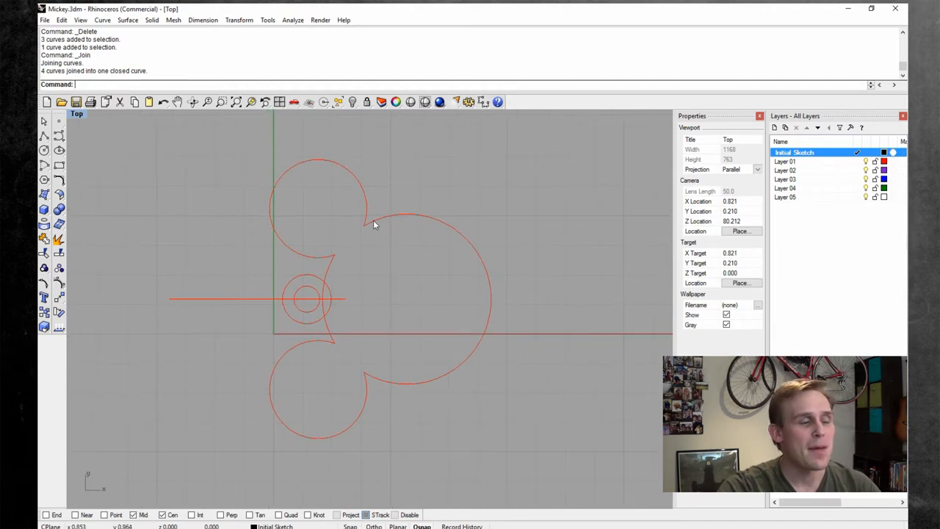
pyautogui.moveTo(413, 184)
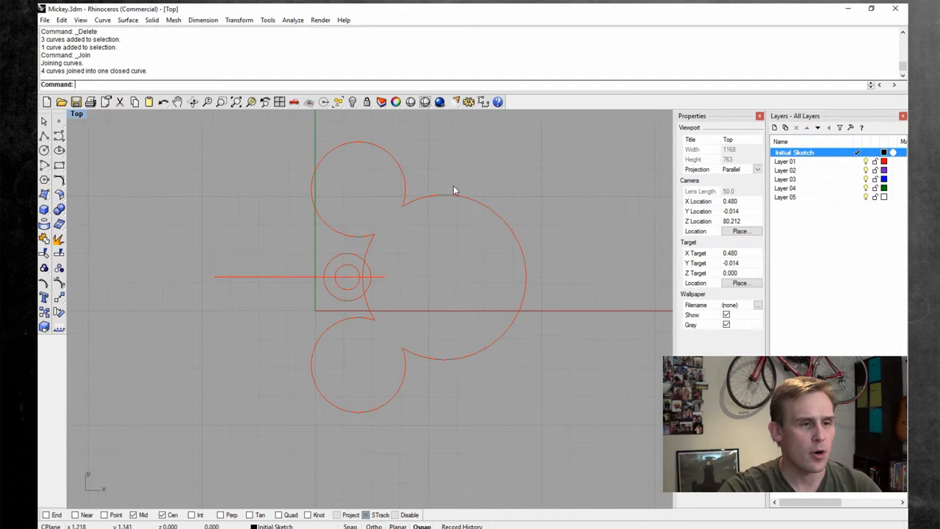
# - Select the joined outline and rename the second layer to Keychain Body
pyautogui.click(441, 199)
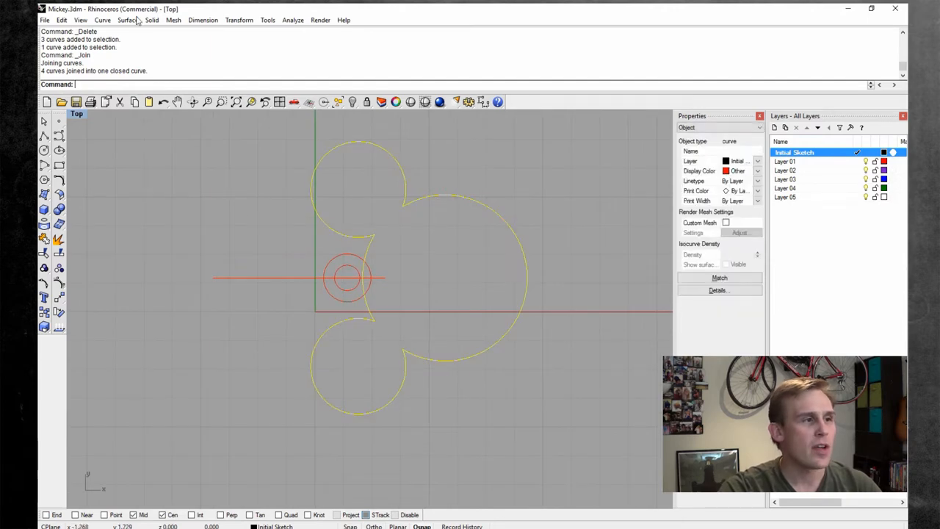
pyautogui.click(127, 21)
pyautogui.write('M')
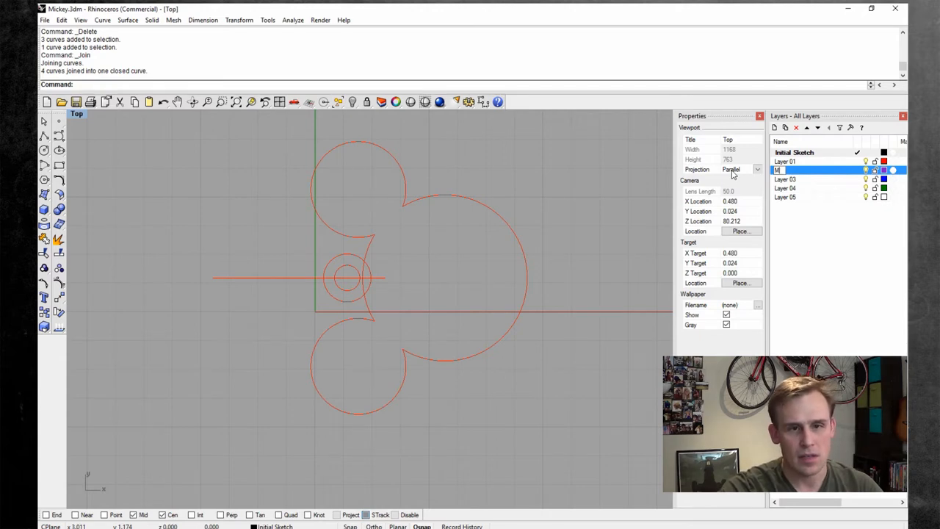
pyautogui.write('Keyc')
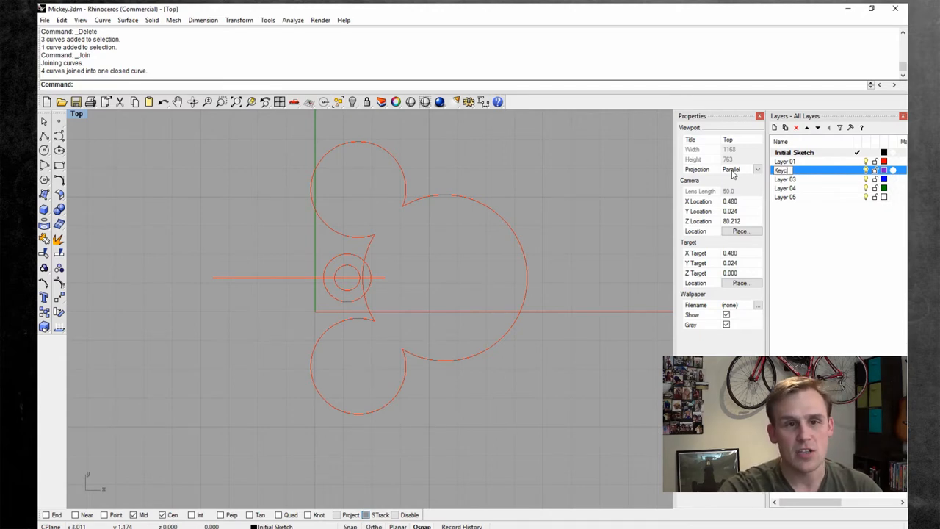
pyautogui.write('Keychain Body')
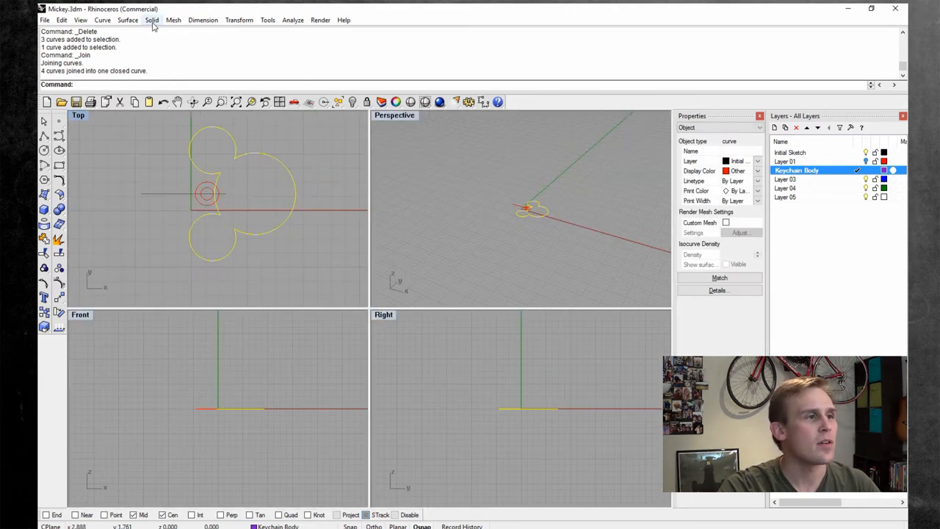
# - Extrude the Mickey-head outline straight to a 0.12 thick capped slab and inspect it in Perspective
pyautogui.click(152, 20)
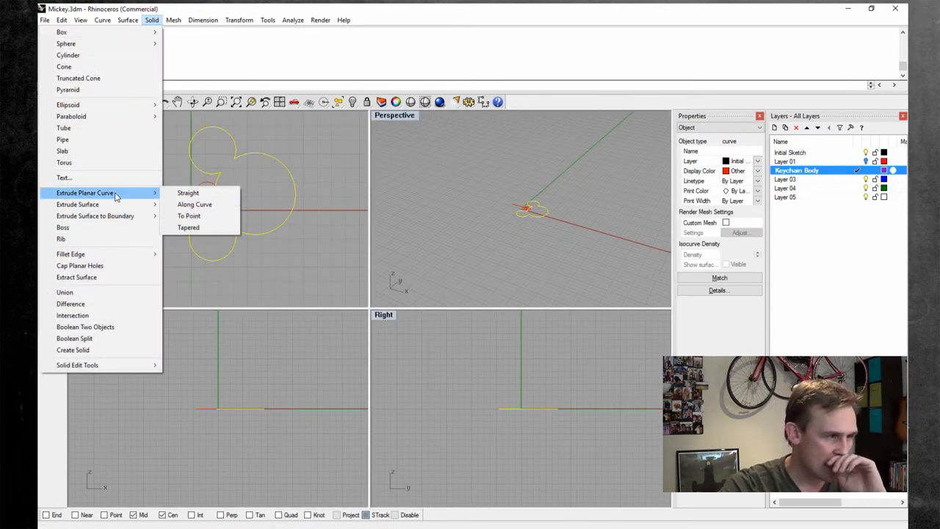
pyautogui.moveTo(77, 204)
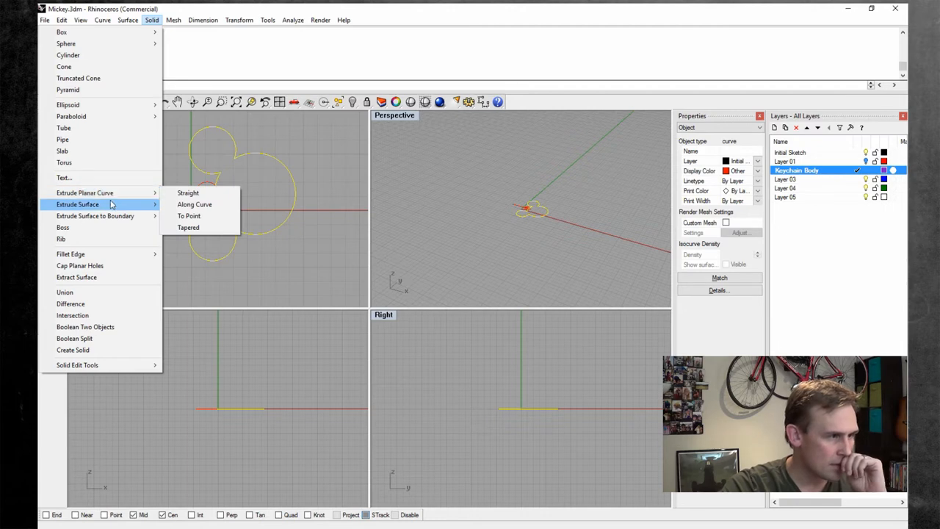
pyautogui.click(188, 193)
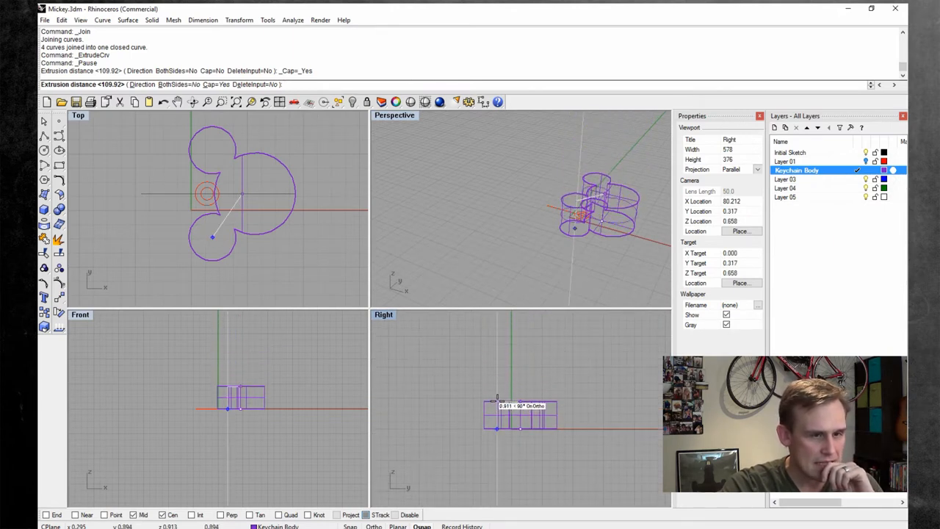
pyautogui.write('.12')
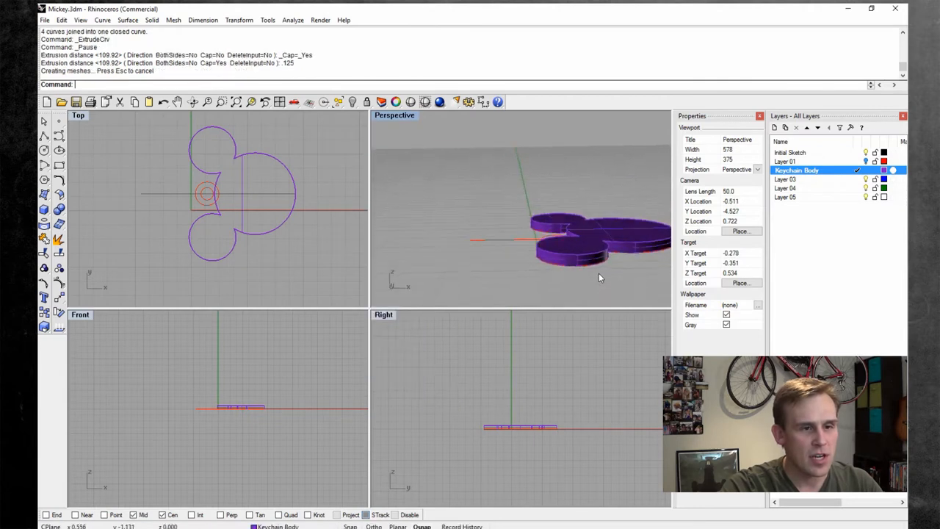
pyautogui.moveTo(600, 277); pyautogui.dragTo(595, 266)
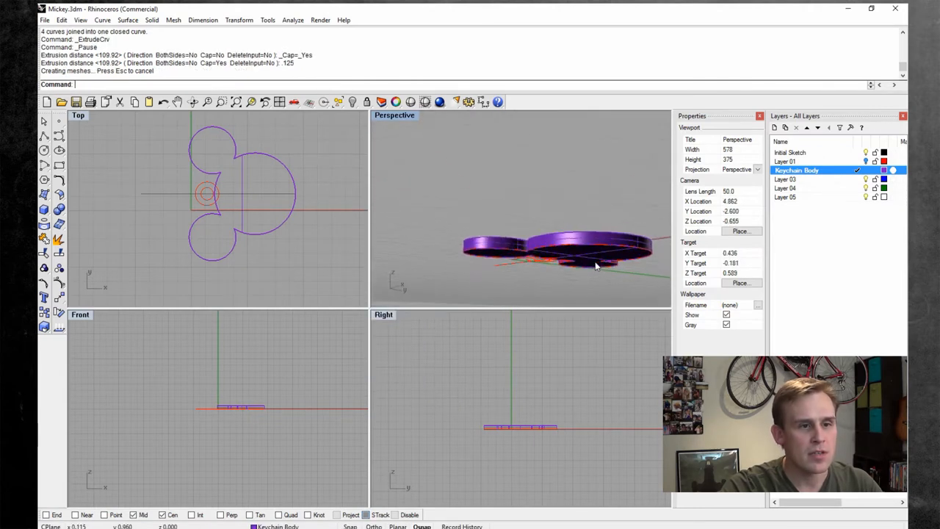
pyautogui.moveTo(588, 264); pyautogui.dragTo(580, 257)
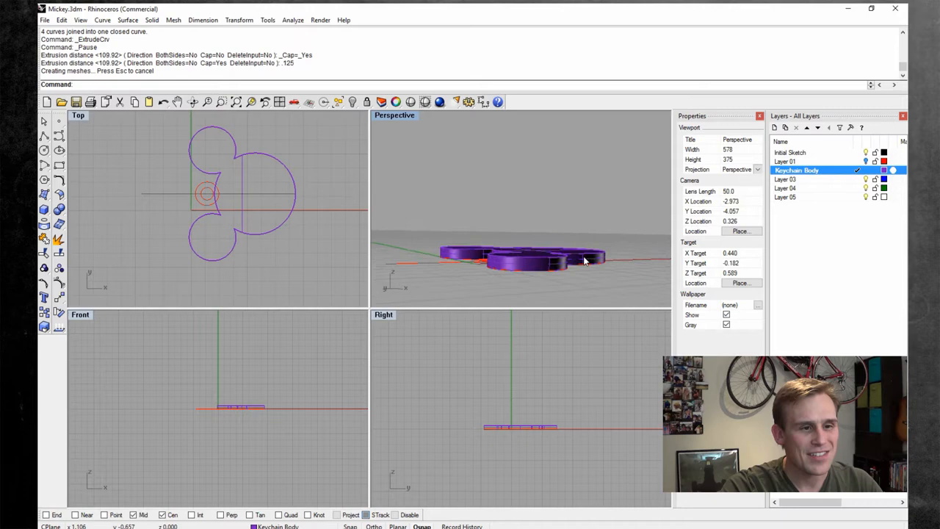
pyautogui.moveTo(585, 262); pyautogui.dragTo(521, 213)
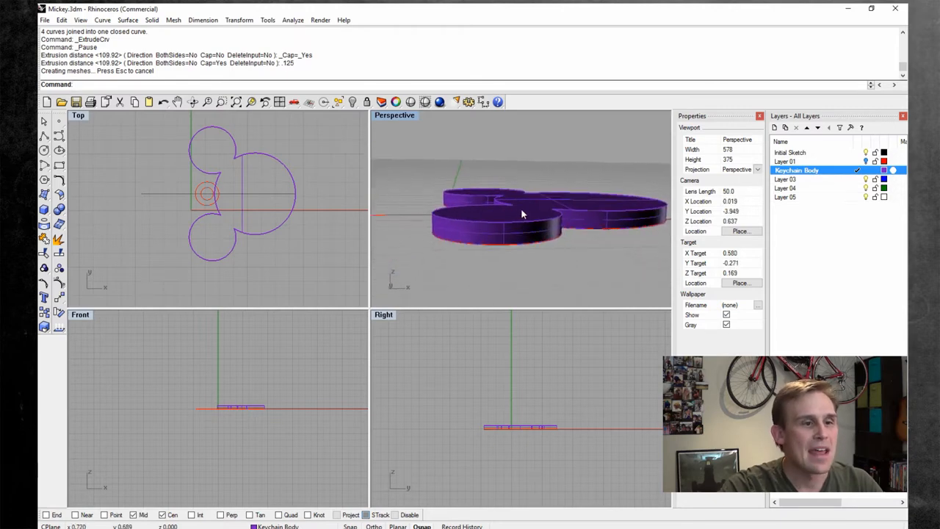
pyautogui.moveTo(522, 213); pyautogui.dragTo(456, 238)
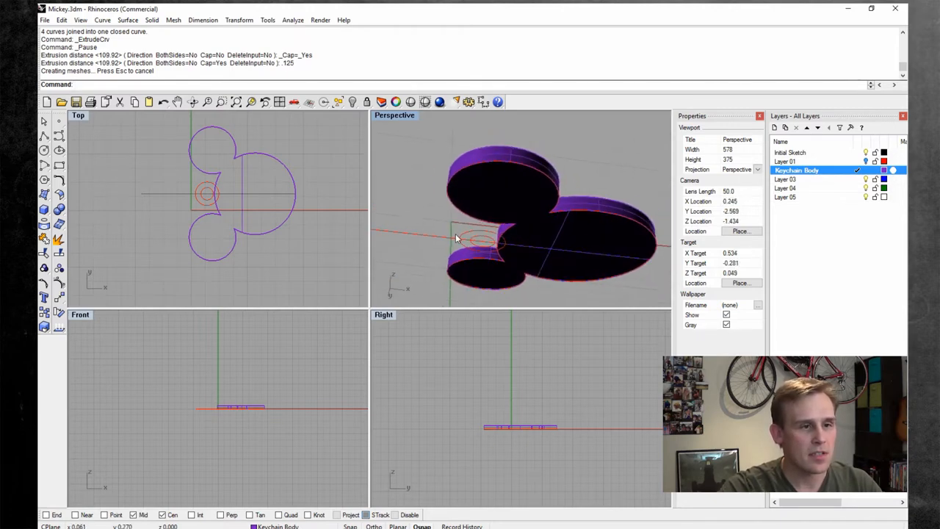
# - Explode the slab into separate surfaces and inspect them in the maximized Perspective view
pyautogui.click(62, 21)
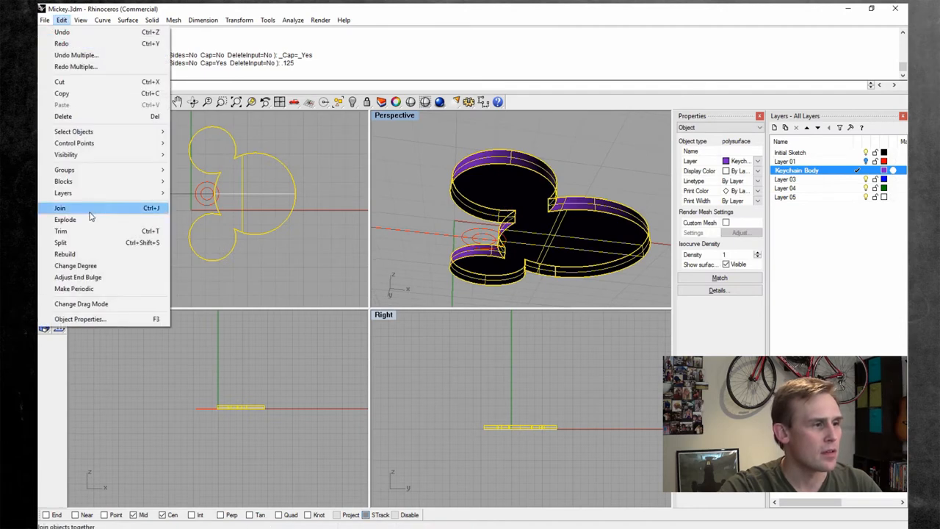
pyautogui.click(65, 219)
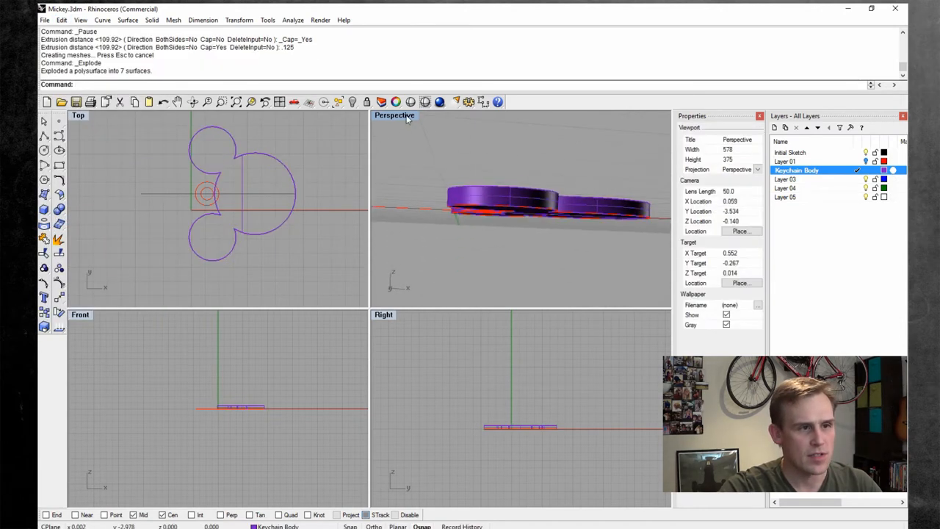
pyautogui.click(394, 115)
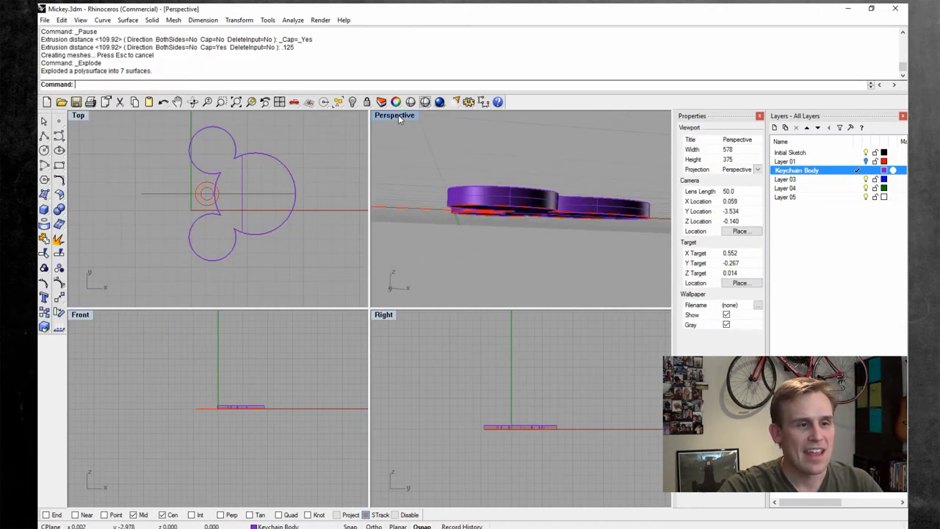
pyautogui.doubleClick(394, 115)
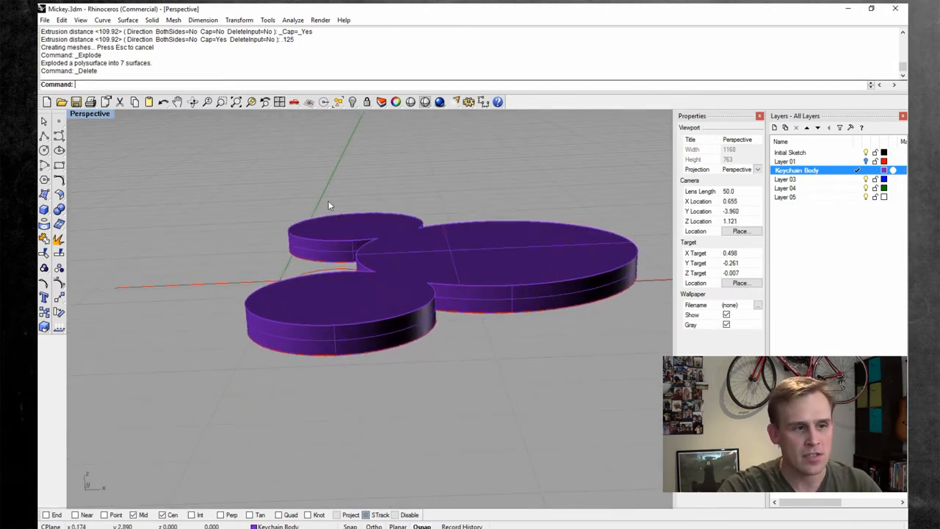
pyautogui.moveTo(329, 205); pyautogui.dragTo(382, 323)
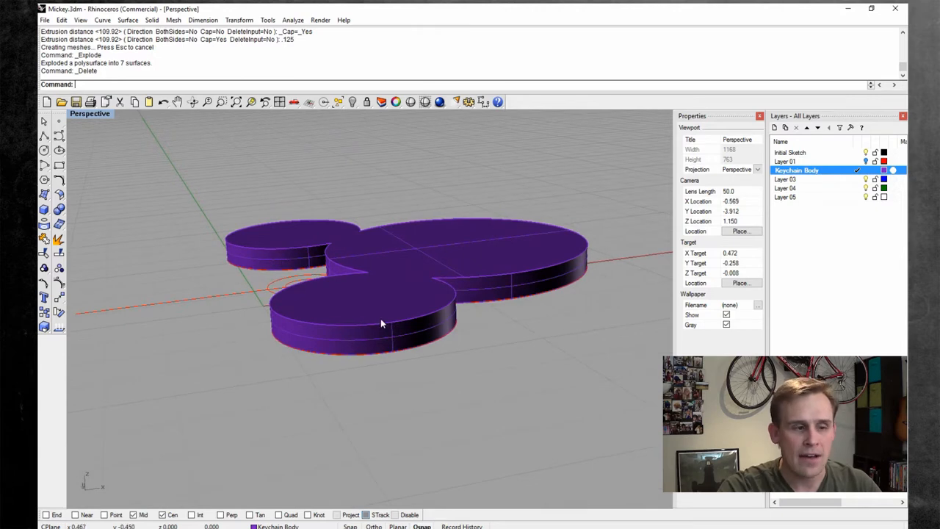
pyautogui.moveTo(382, 323); pyautogui.dragTo(419, 359)
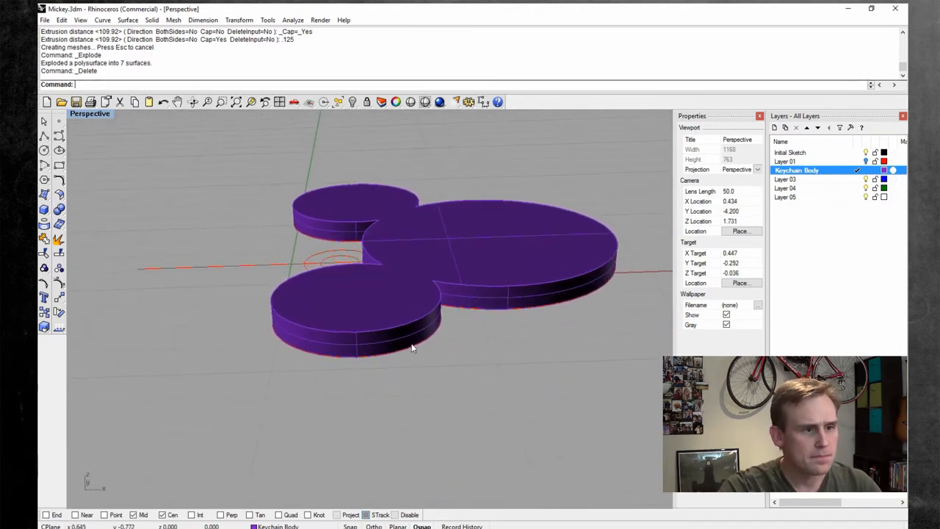
pyautogui.moveTo(411, 349); pyautogui.dragTo(403, 322)
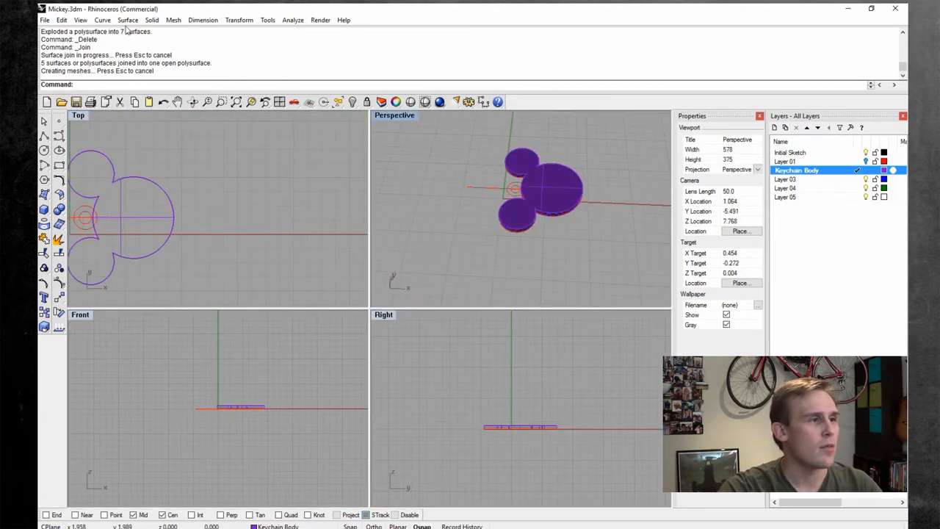
# - Draw a test box beside the Mickey head and round its edges with 0.2 fillets
pyautogui.click(152, 20)
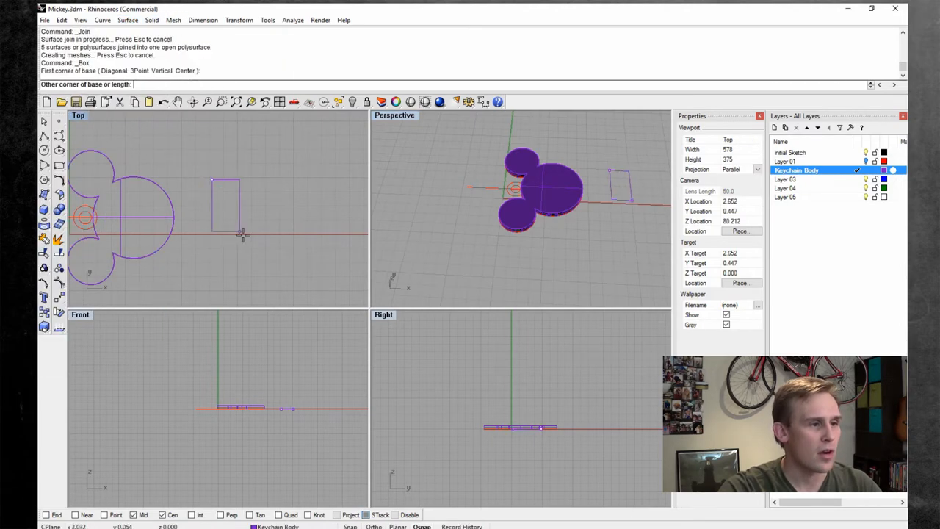
pyautogui.click(276, 255)
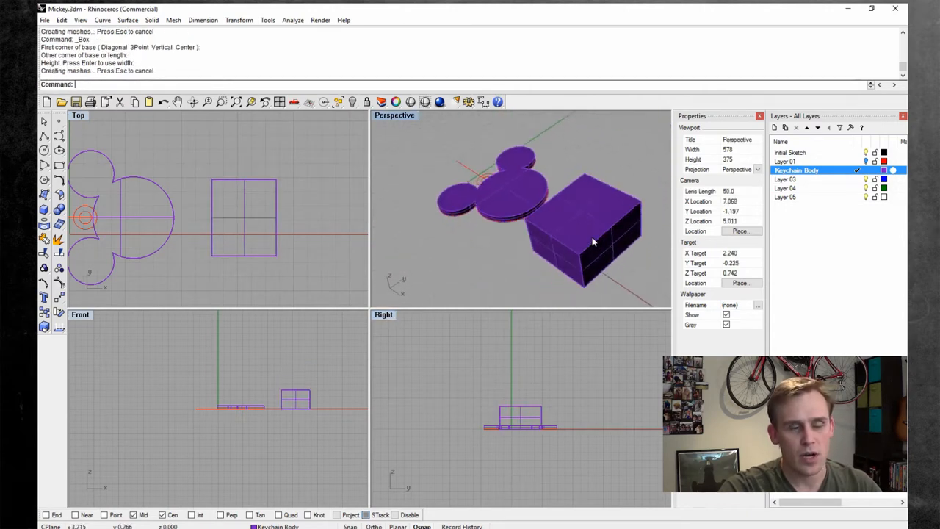
pyautogui.click(152, 21)
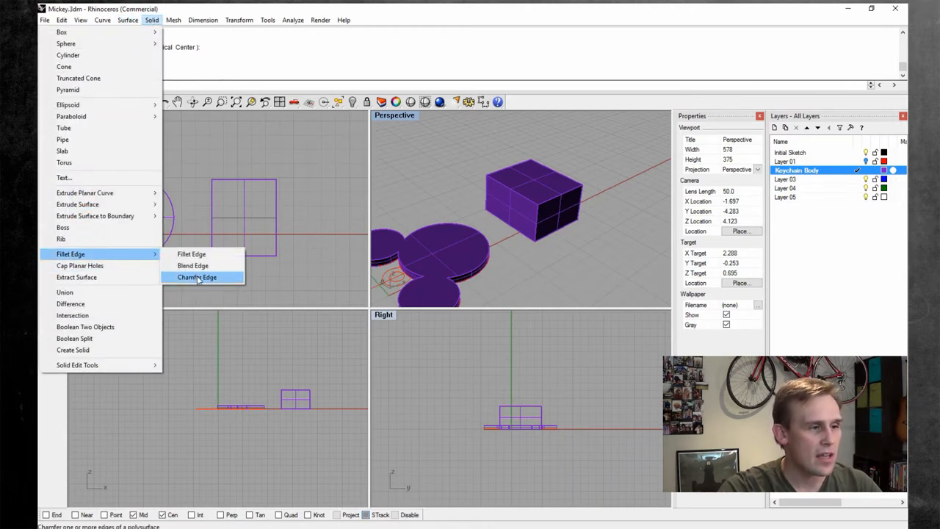
pyautogui.click(191, 253)
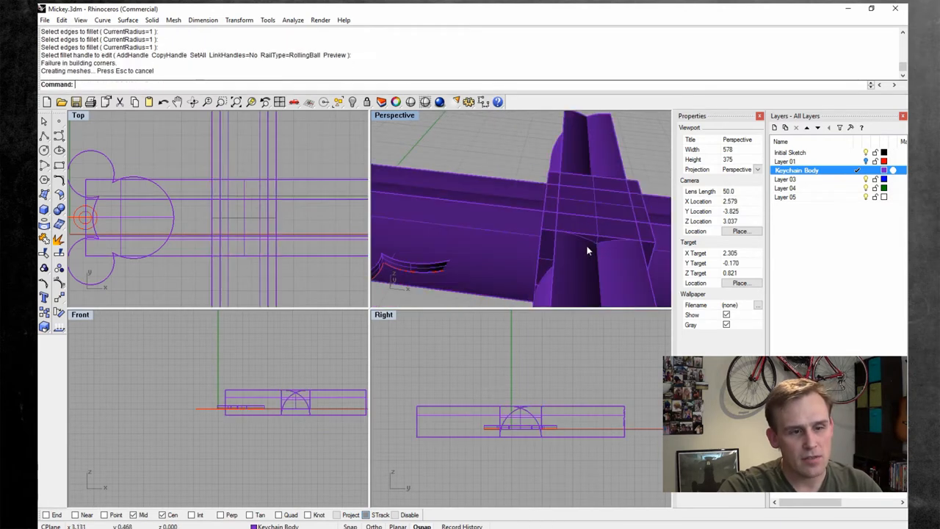
pyautogui.press('ctrl+z')
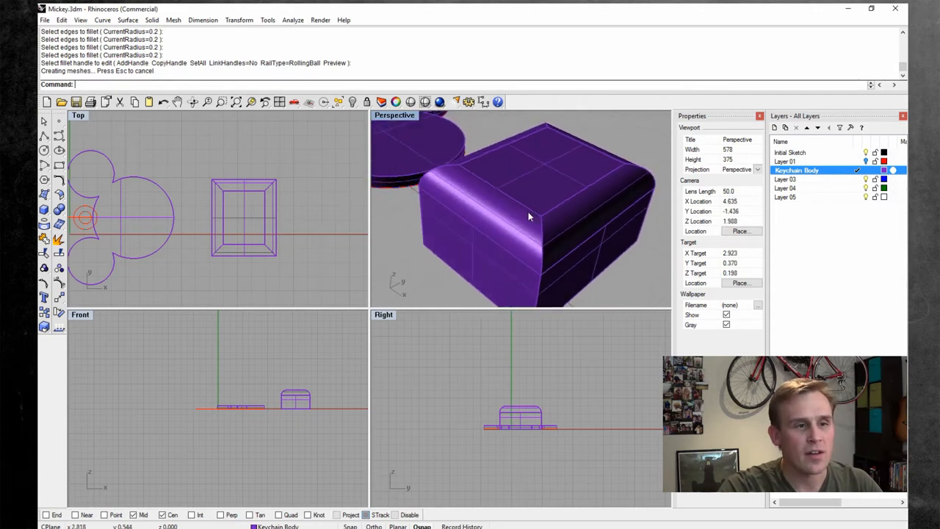
pyautogui.moveTo(529, 213); pyautogui.dragTo(497, 229)
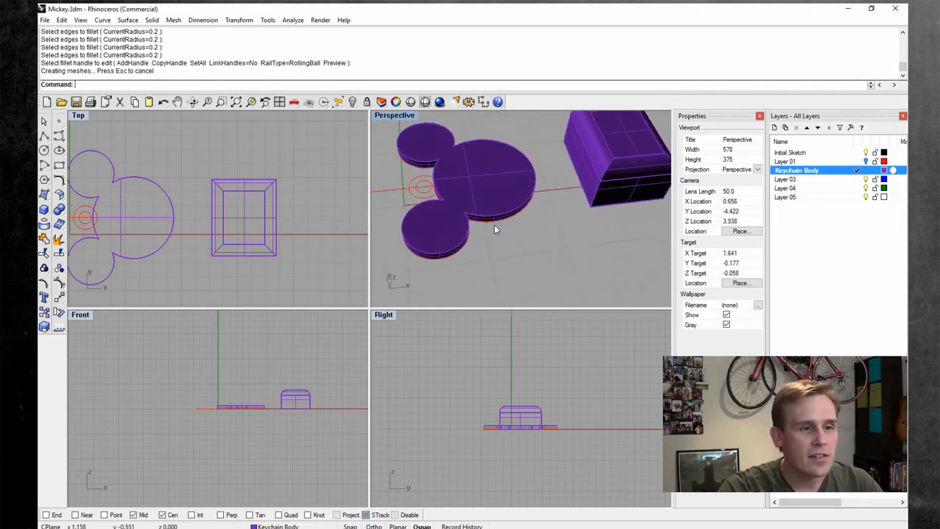
pyautogui.moveTo(515, 221); pyautogui.dragTo(434, 161)
pyautogui.write('.05')
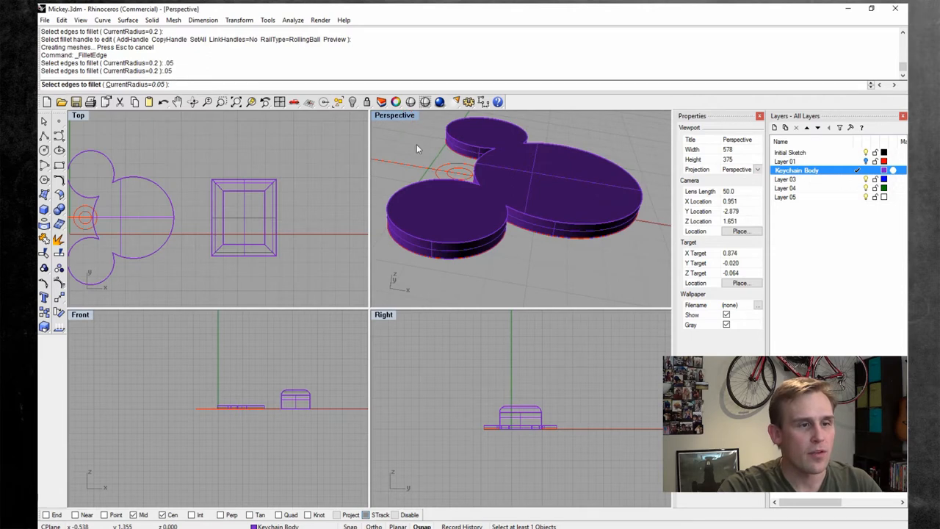
pyautogui.doubleClick(394, 115)
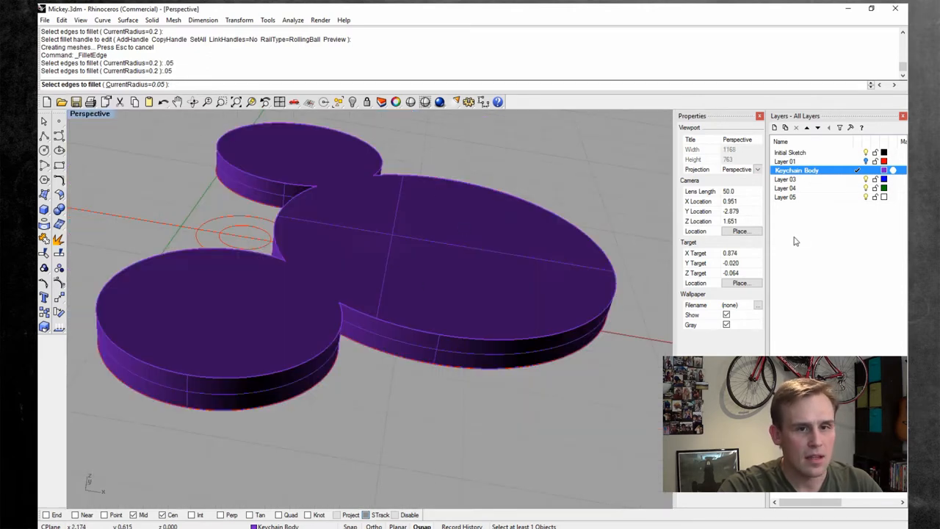
pyautogui.click(788, 188)
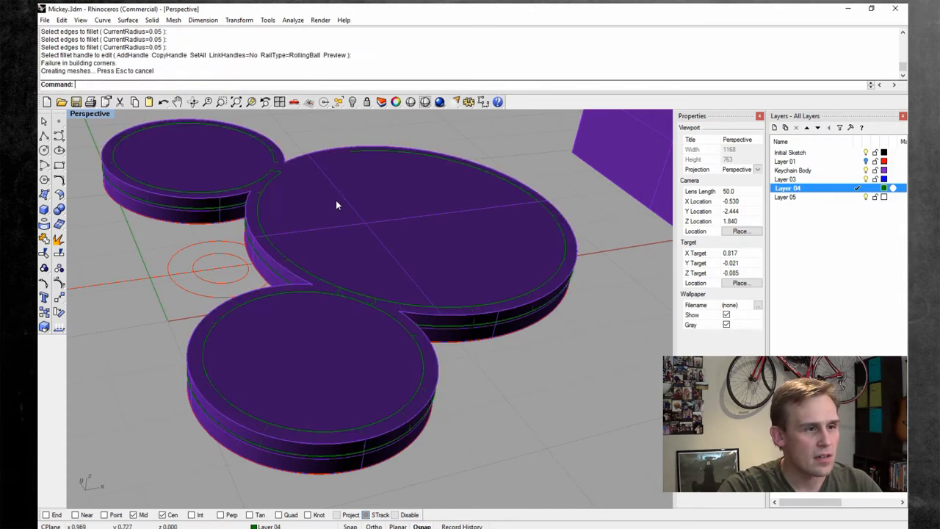
pyautogui.moveTo(338, 206); pyautogui.dragTo(529, 215)
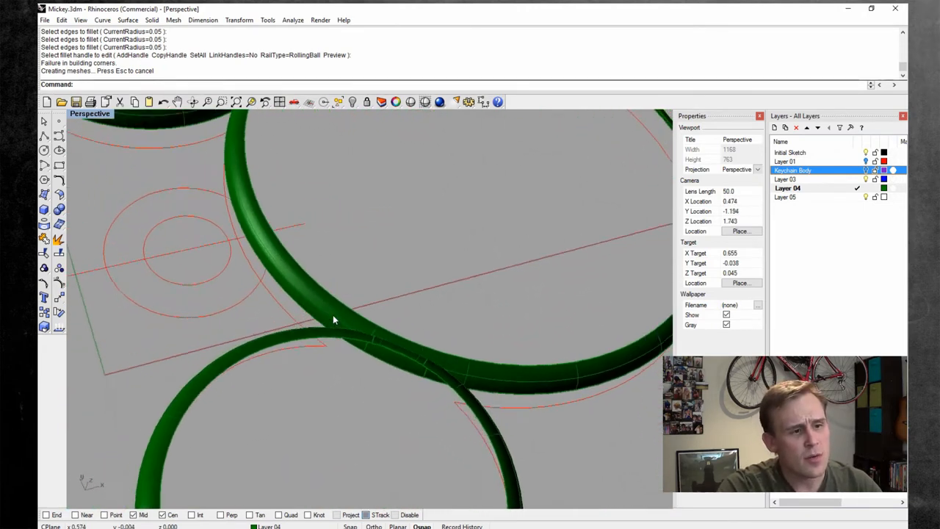
pyautogui.moveTo(332, 319); pyautogui.dragTo(383, 334)
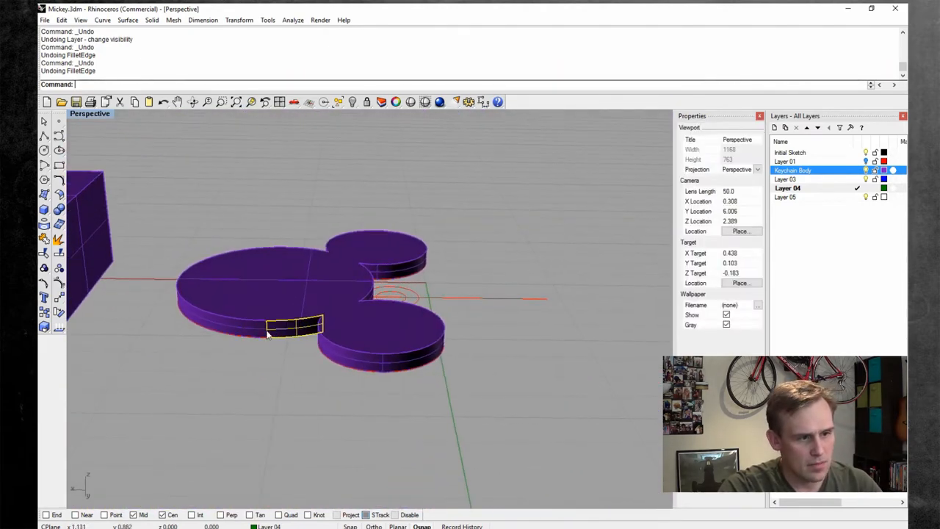
# - Delete the test box and undo the accidental box, zooming in on the Mickey body
pyautogui.moveTo(294, 331); pyautogui.dragTo(300, 380)
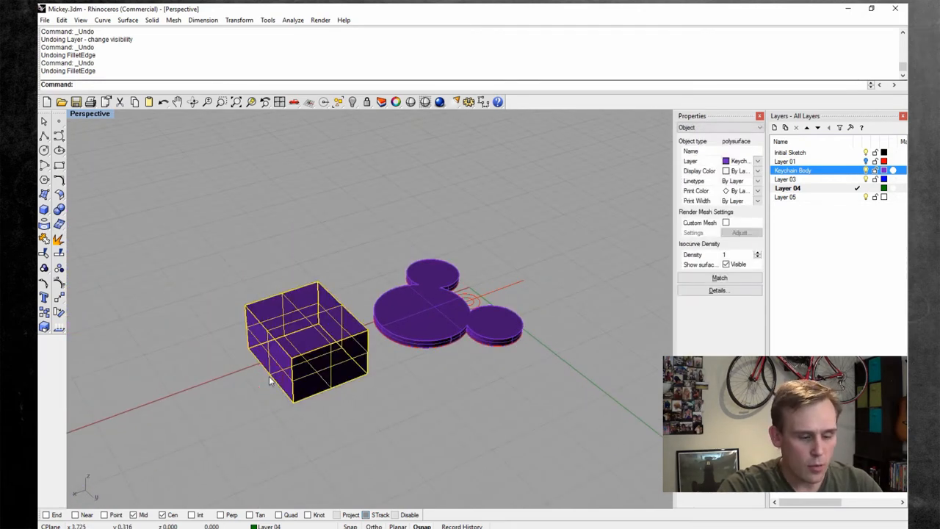
pyautogui.press('Delete')
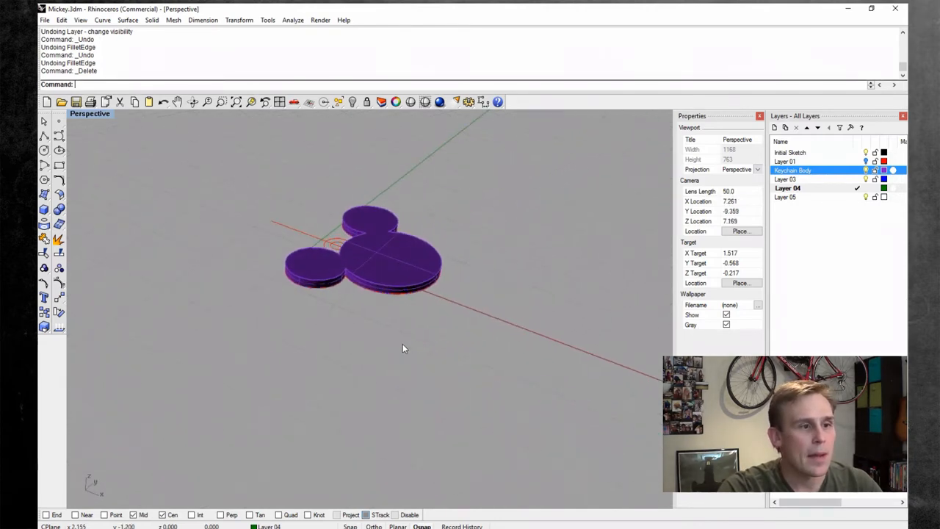
pyautogui.moveTo(402, 349); pyautogui.dragTo(411, 297)
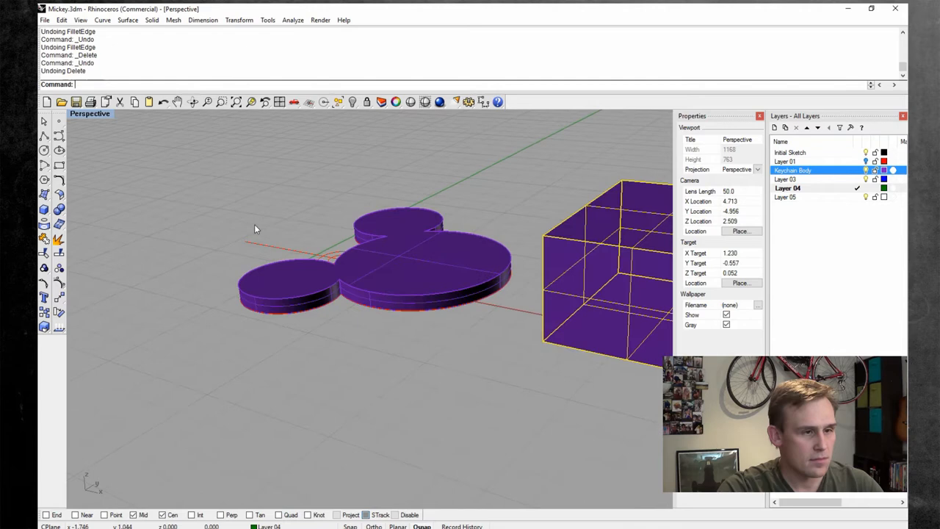
pyautogui.press('ctrl+z')
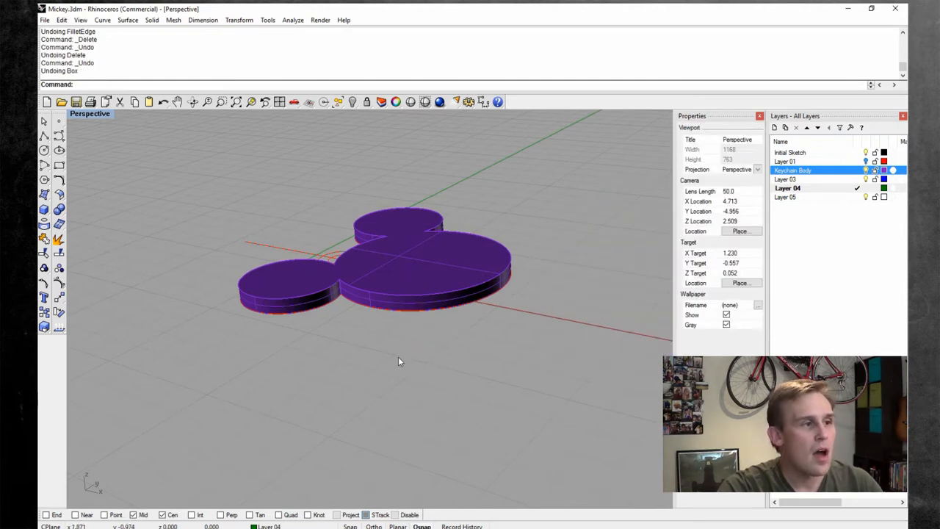
pyautogui.moveTo(400, 361); pyautogui.dragTo(335, 293)
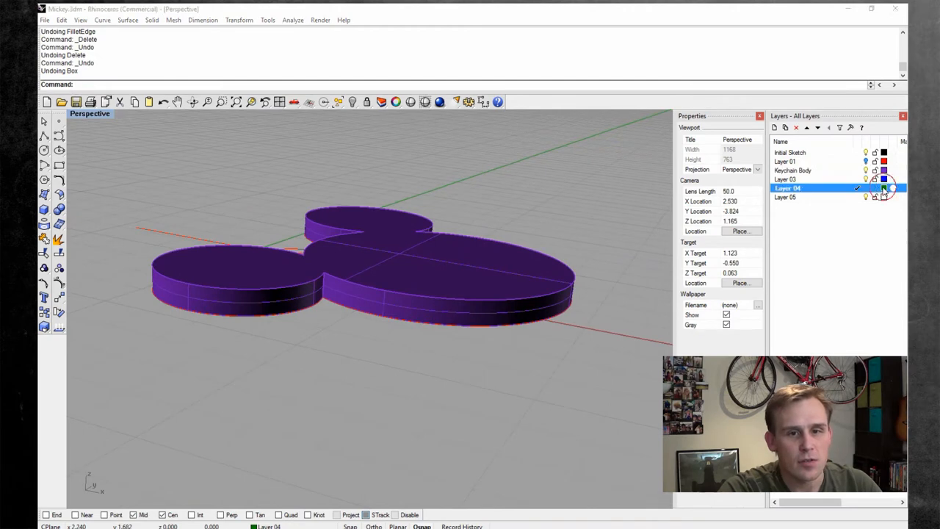
# - Rename Layer 04 to Working Layer
pyautogui.click(885, 188)
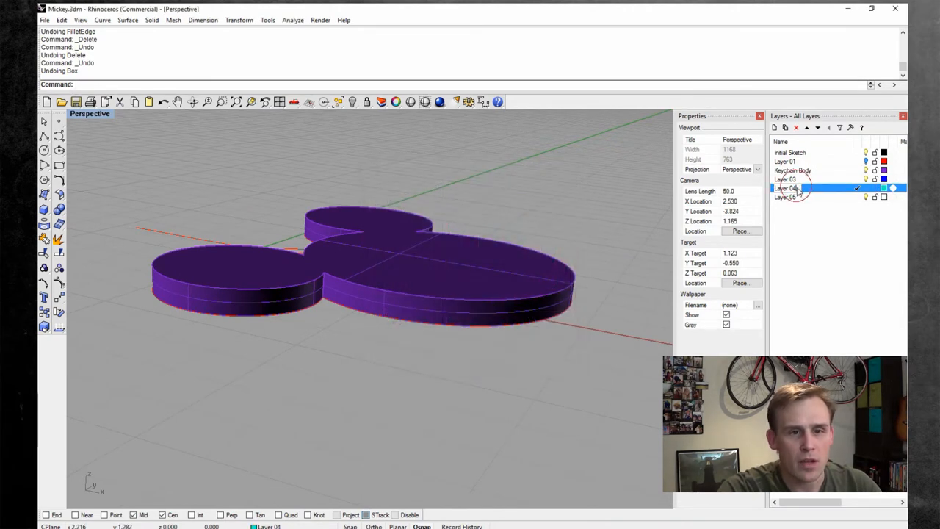
pyautogui.doubleClick(786, 188)
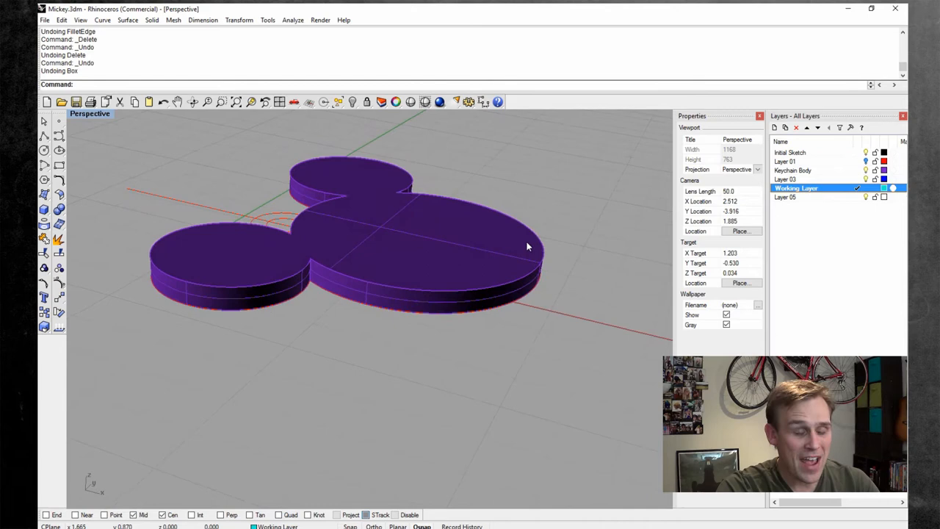
pyautogui.moveTo(526, 247); pyautogui.dragTo(487, 286)
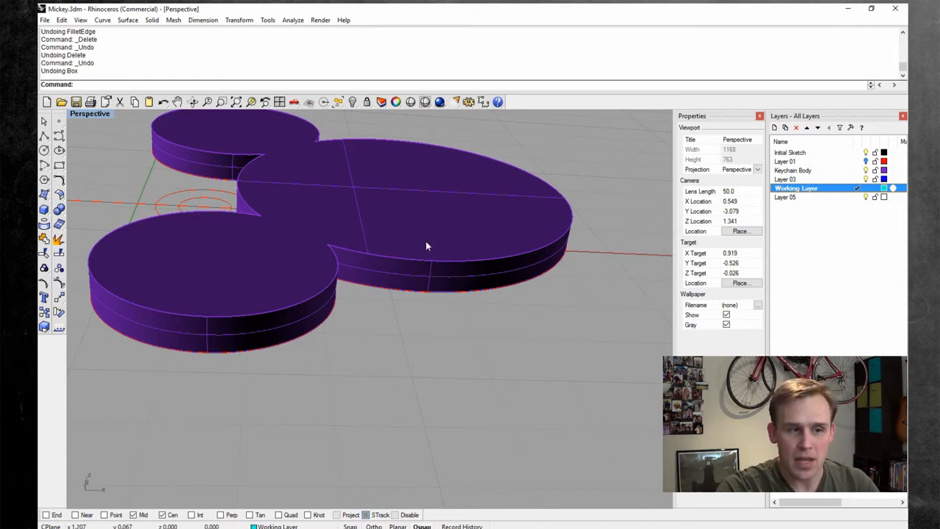
pyautogui.moveTo(409, 291)
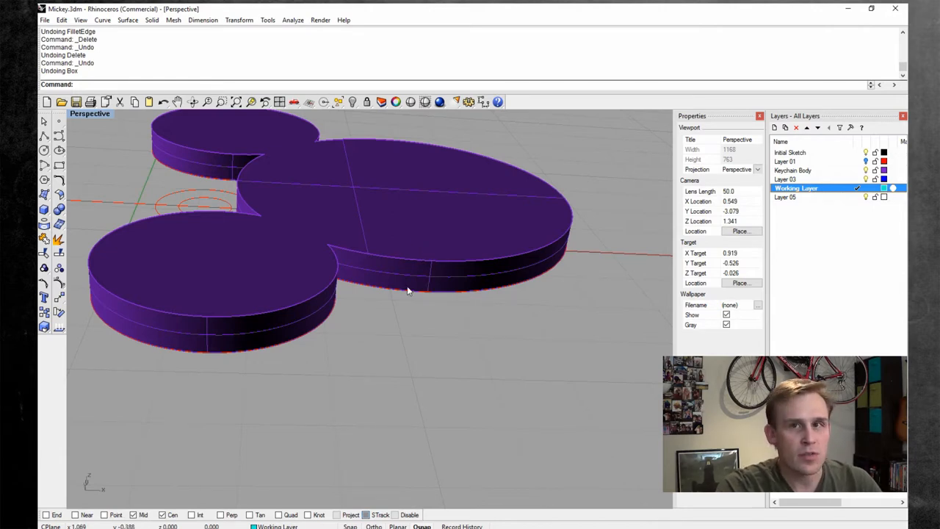
pyautogui.moveTo(409, 291); pyautogui.dragTo(348, 310)
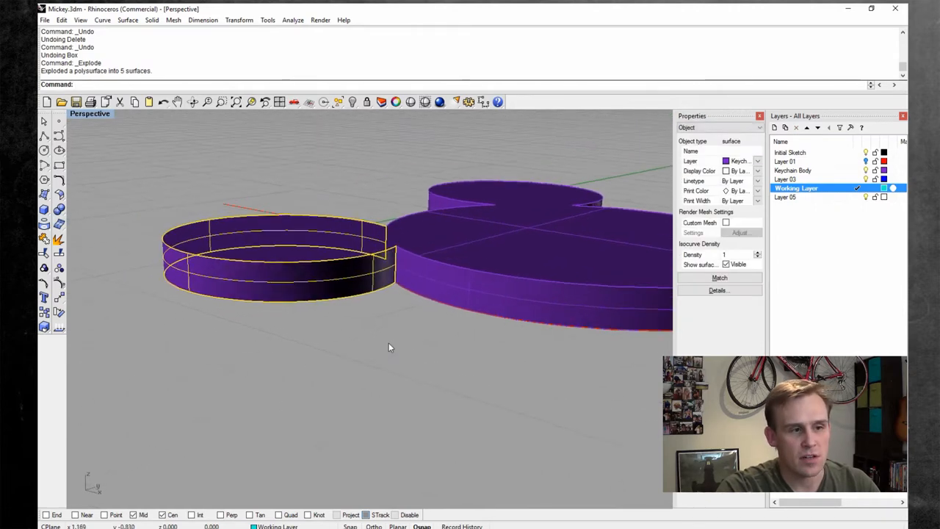
# - Split the ear's side wall along its height and delete the middle strip, leaving a gap around the edge
pyautogui.moveTo(390, 346); pyautogui.dragTo(268, 445)
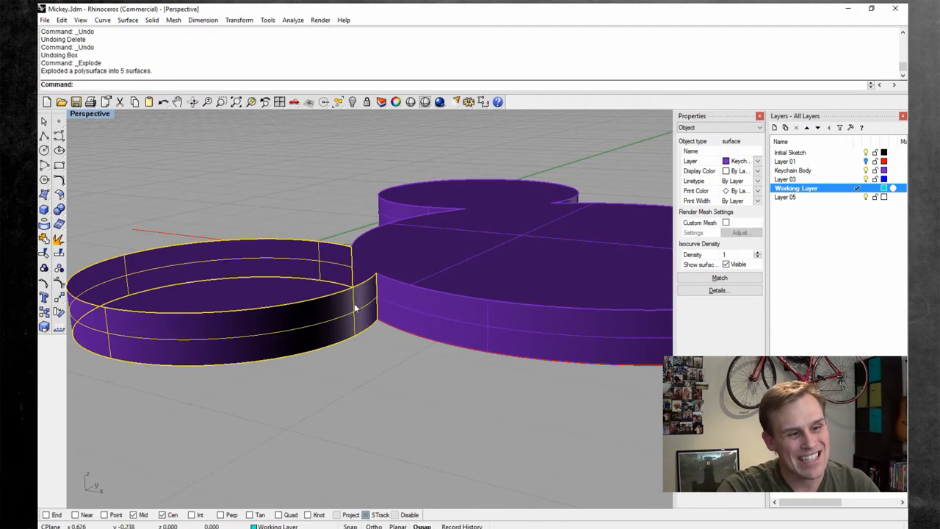
pyautogui.click(62, 20)
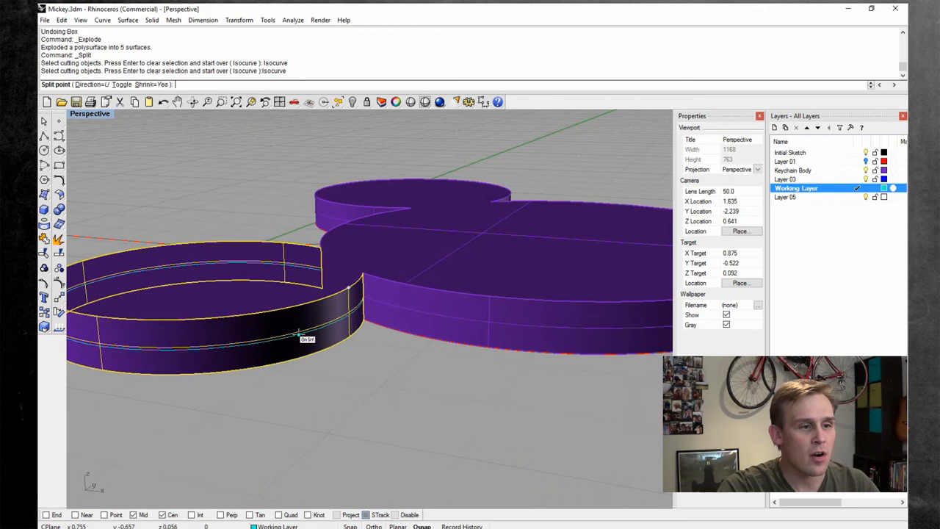
pyautogui.moveTo(205, 326)
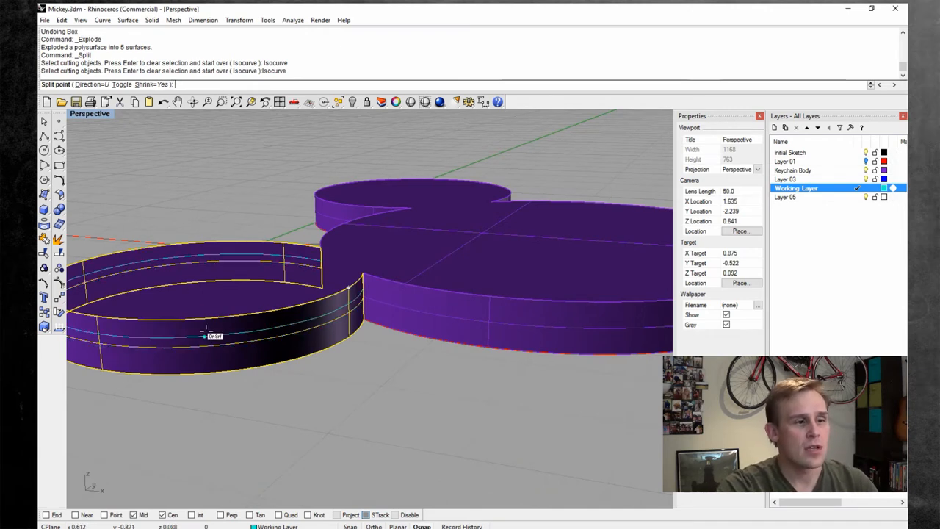
pyautogui.moveTo(223, 359)
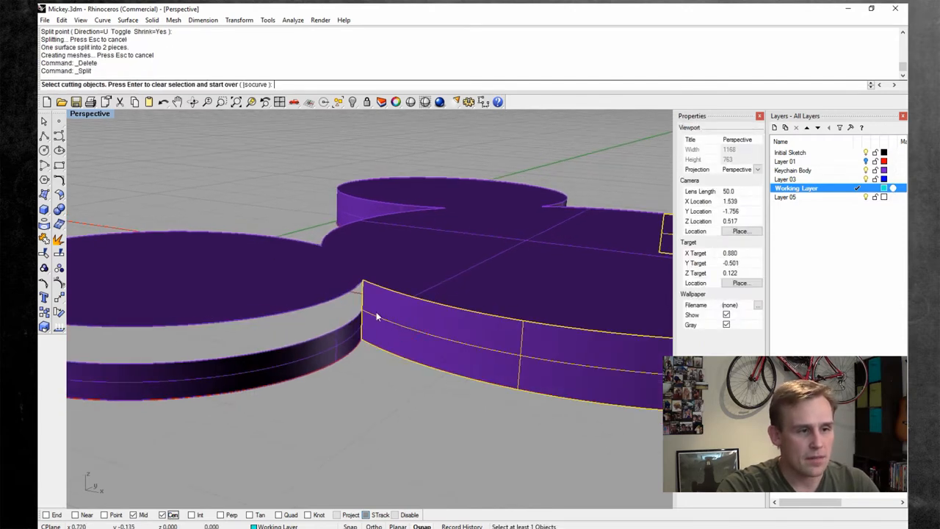
pyautogui.click(367, 314)
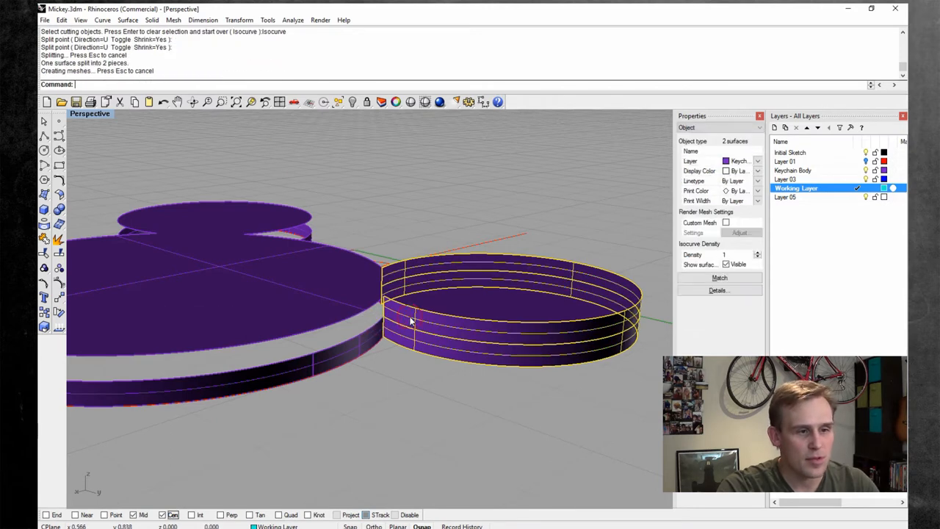
pyautogui.press('Delete')
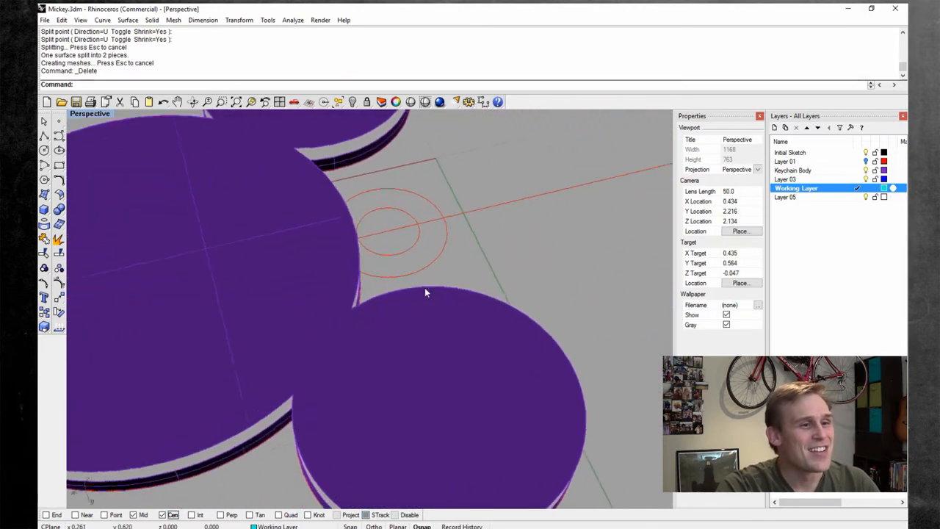
pyautogui.moveTo(426, 294); pyautogui.dragTo(389, 279)
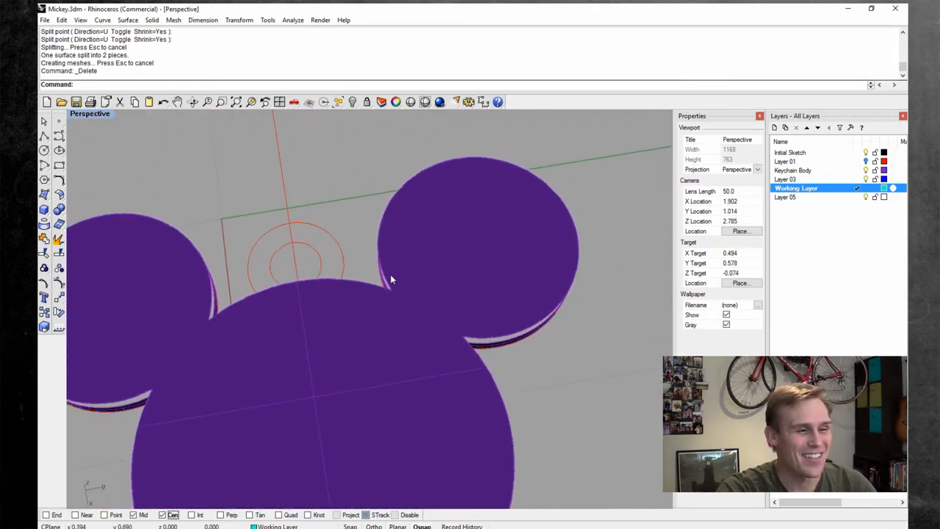
pyautogui.moveTo(389, 279); pyautogui.dragTo(311, 329)
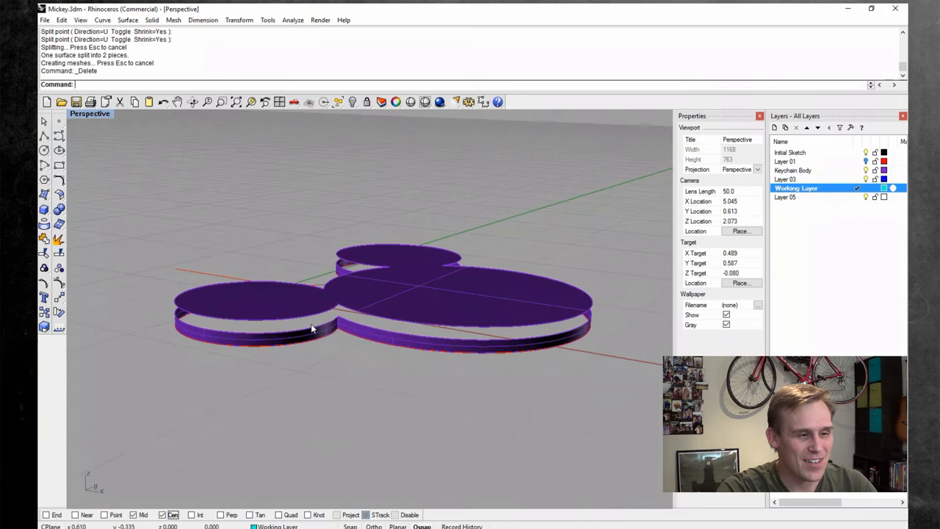
pyautogui.moveTo(311, 329); pyautogui.dragTo(279, 394)
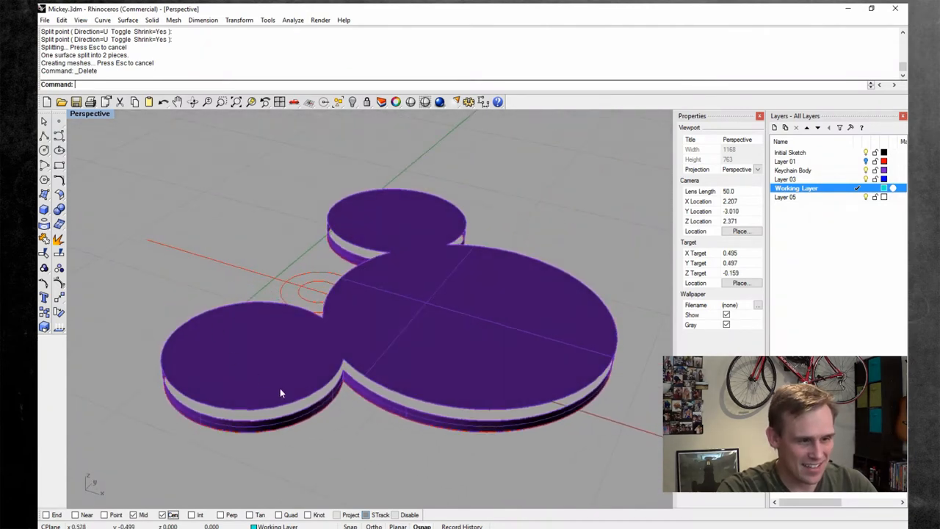
pyautogui.moveTo(279, 393); pyautogui.dragTo(268, 417)
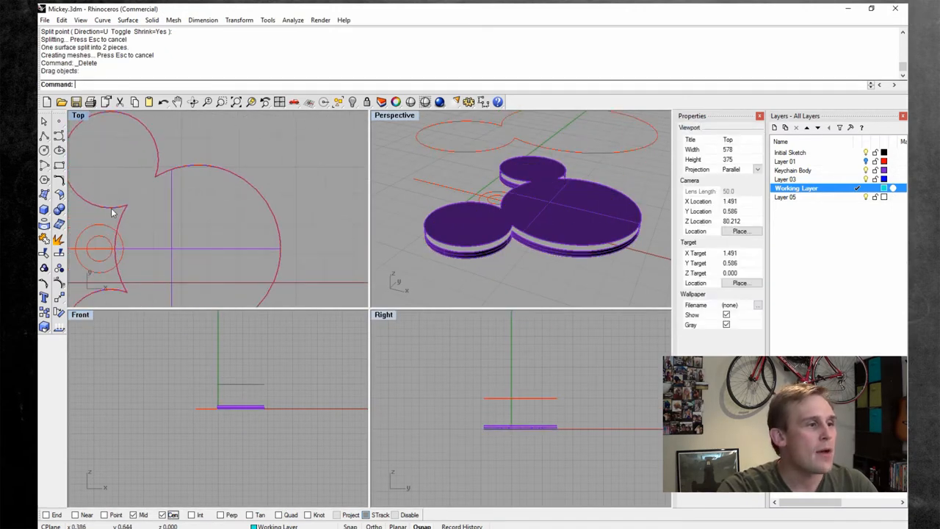
# - Select the Mickey outline curve from the selection menu and start offsetting it
pyautogui.click(179, 219)
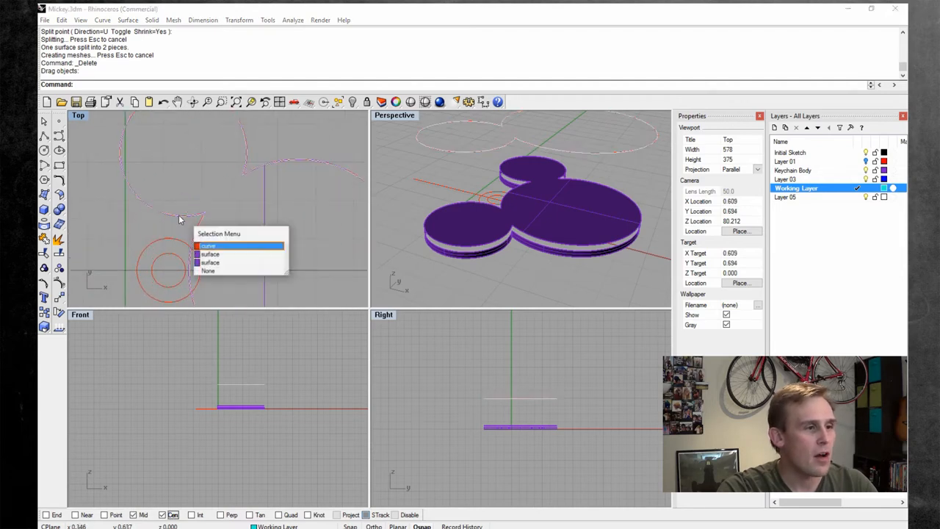
pyautogui.click(103, 20)
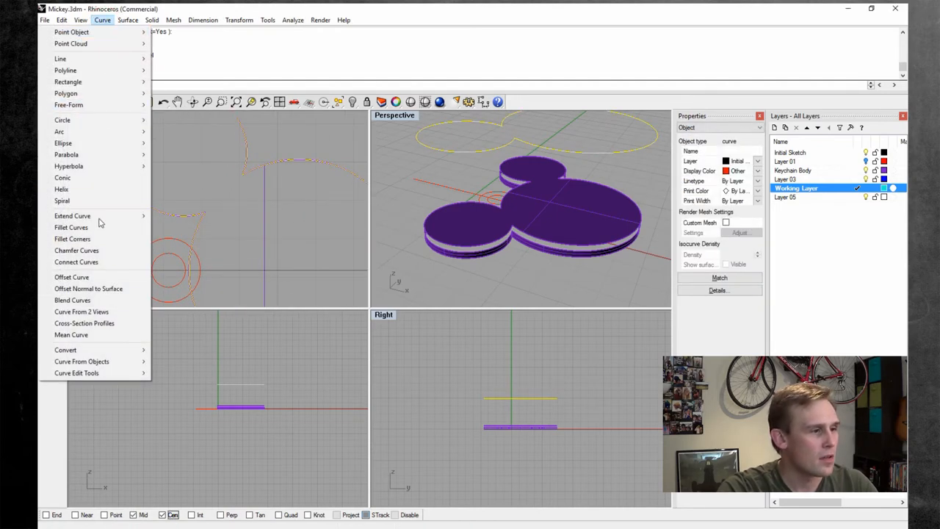
pyautogui.click(70, 276)
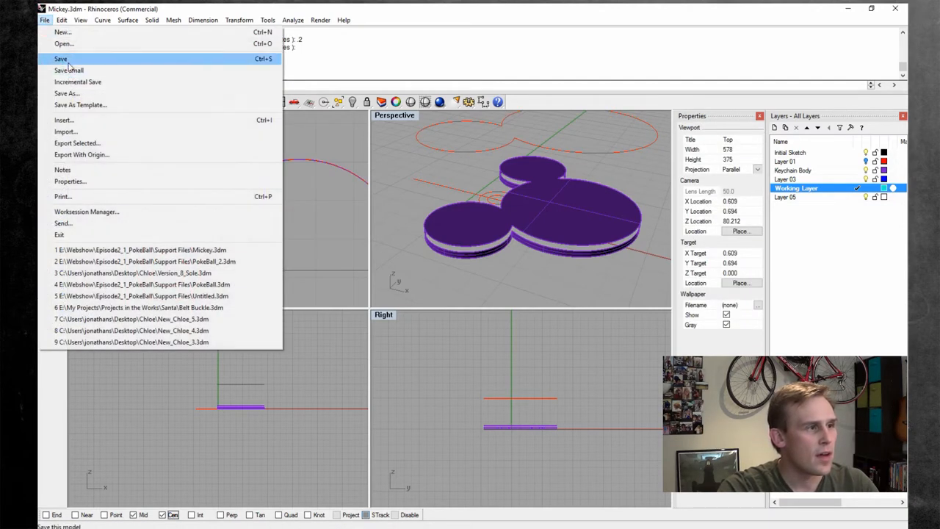
# - Save the model, reselect the outline curve and undo the misplaced offset
pyautogui.click(60, 59)
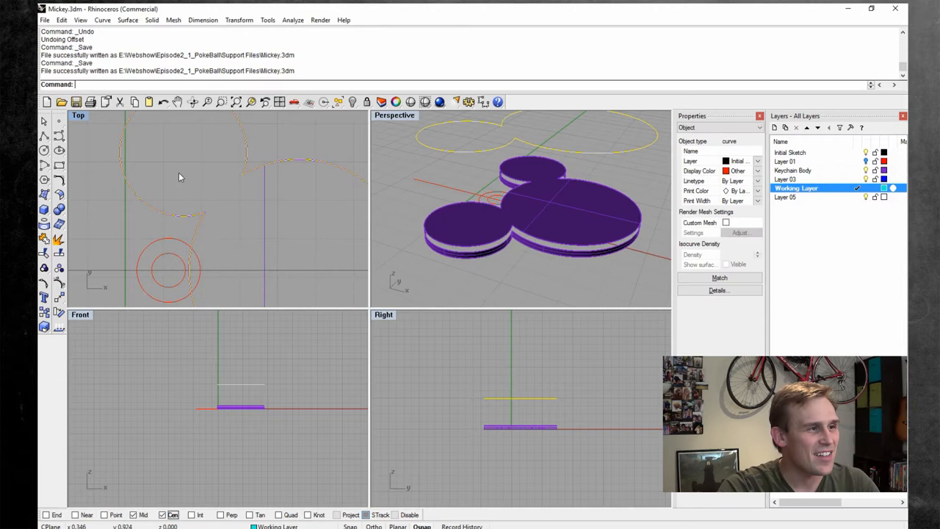
pyautogui.click(103, 21)
pyautogui.write('.1')
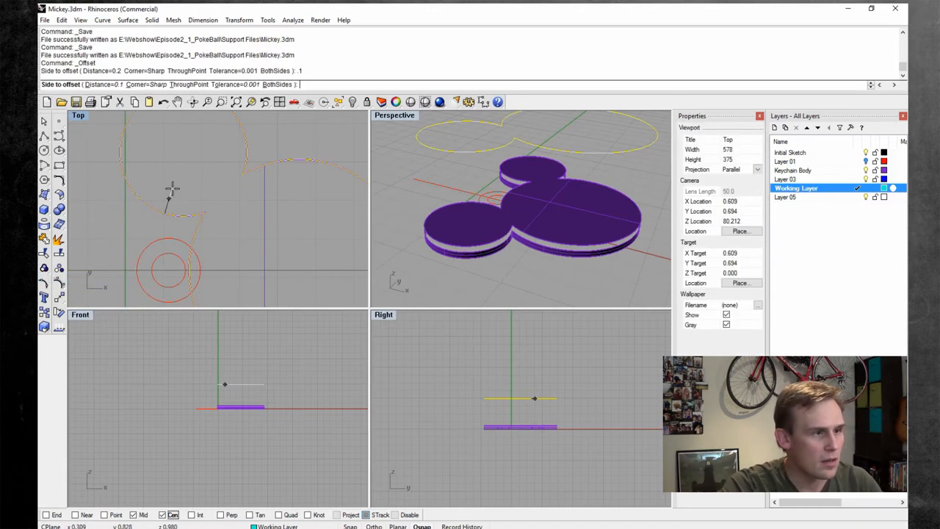
pyautogui.press('ctrl+z')
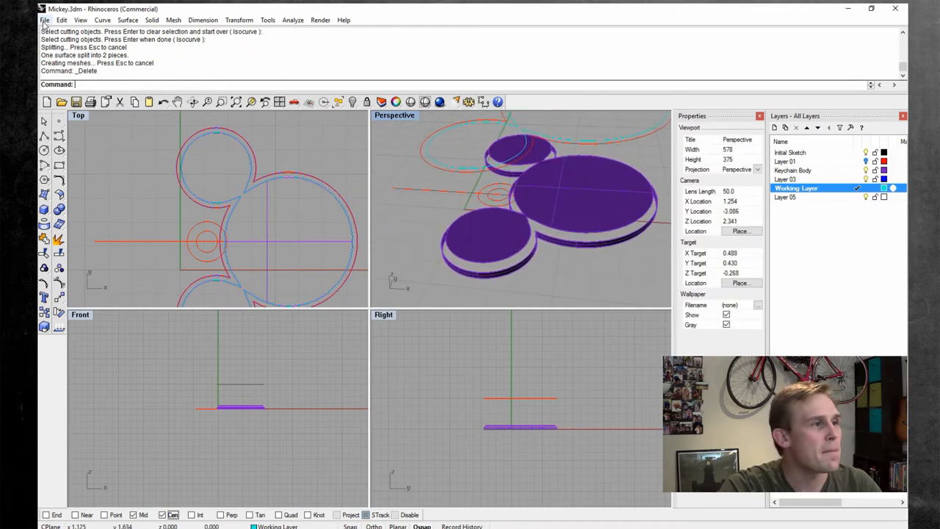
# - Save the model, inspect the ear's cut wall in Perspective, and begin recolouring Layer 05
pyautogui.click(44, 21)
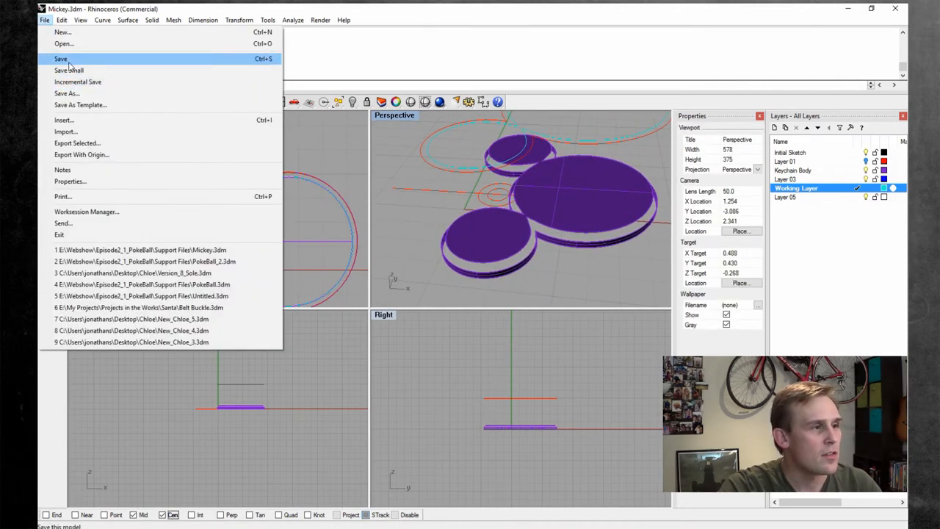
pyautogui.click(61, 58)
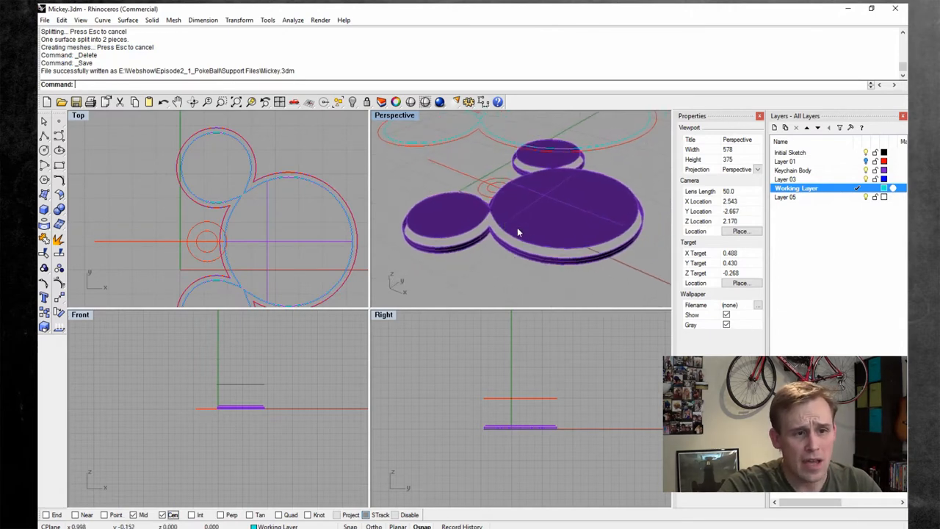
pyautogui.moveTo(518, 233); pyautogui.dragTo(522, 244)
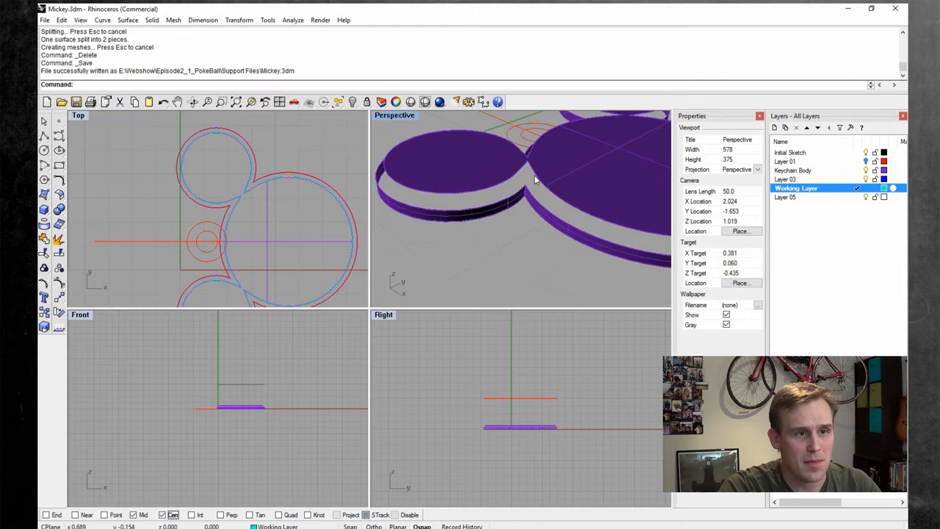
pyautogui.moveTo(529, 184); pyautogui.dragTo(488, 227)
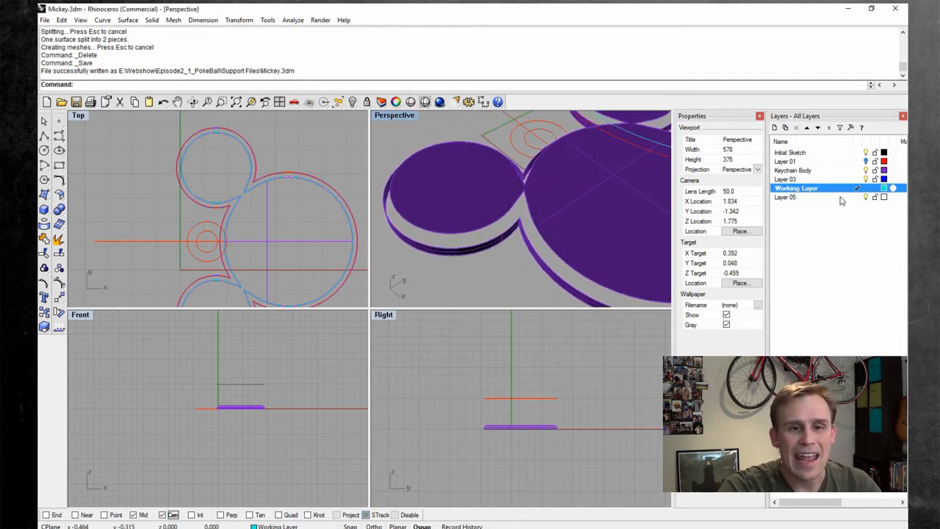
pyautogui.click(884, 197)
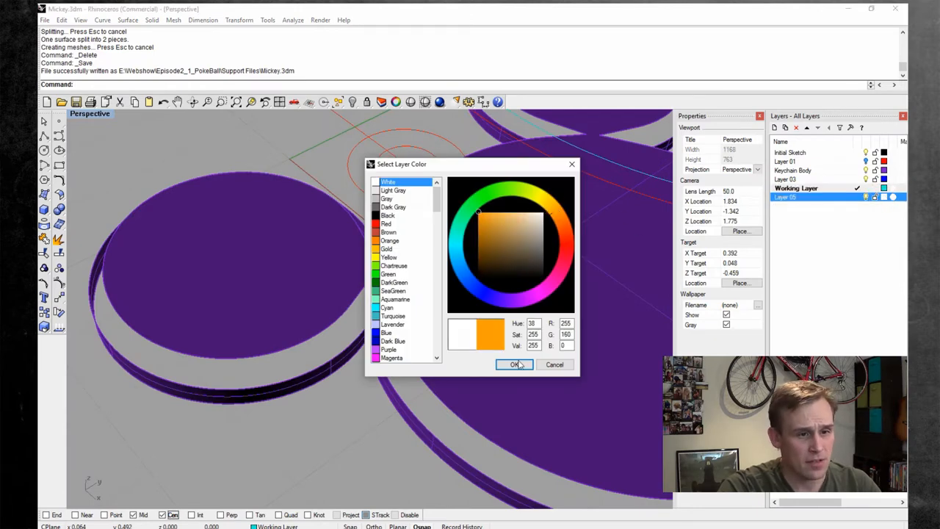
# - Confirm orange for Layer 05, then preview a Blend Surface from the ear disc's first edge
pyautogui.click(514, 364)
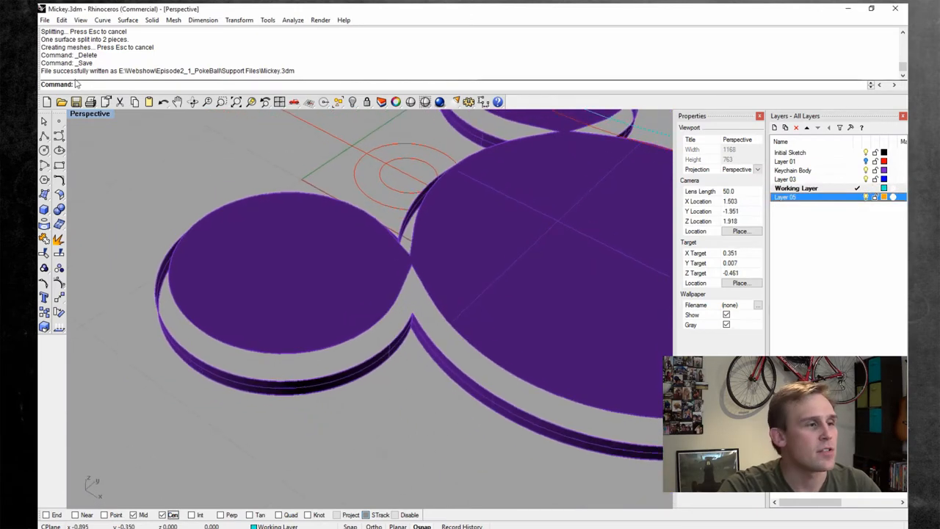
pyautogui.click(127, 20)
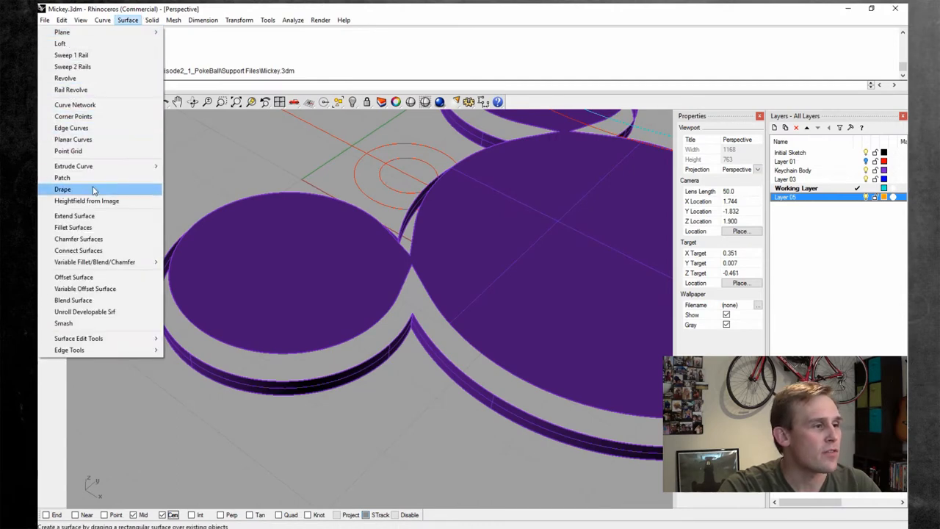
pyautogui.click(73, 300)
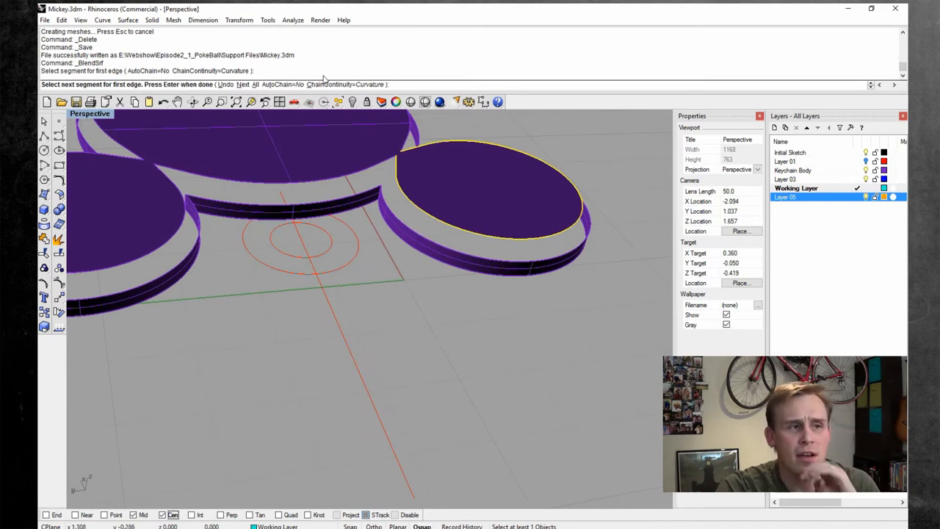
pyautogui.moveTo(303, 82)
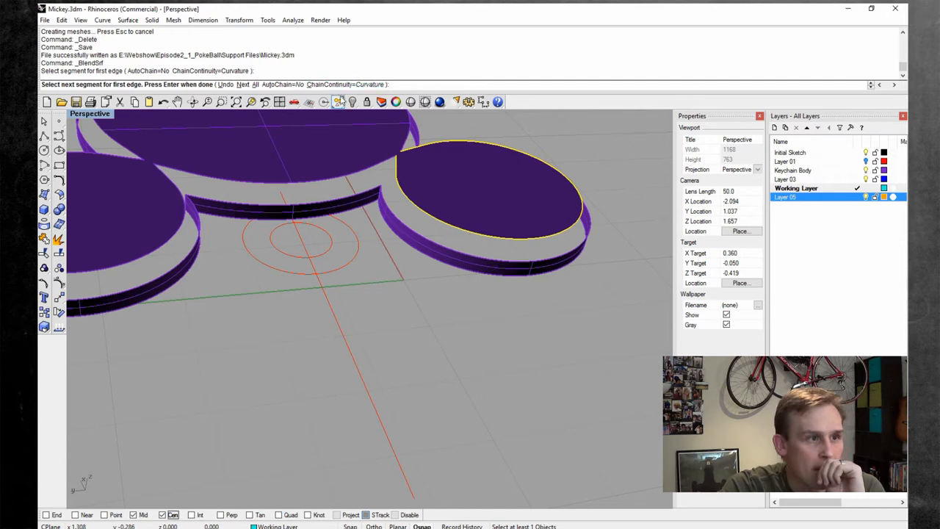
pyautogui.moveTo(345, 83)
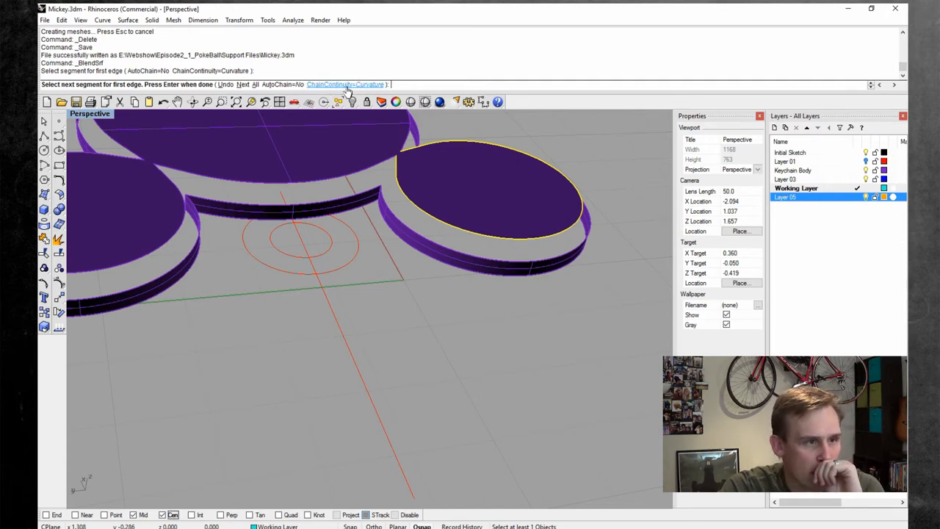
pyautogui.click(394, 218)
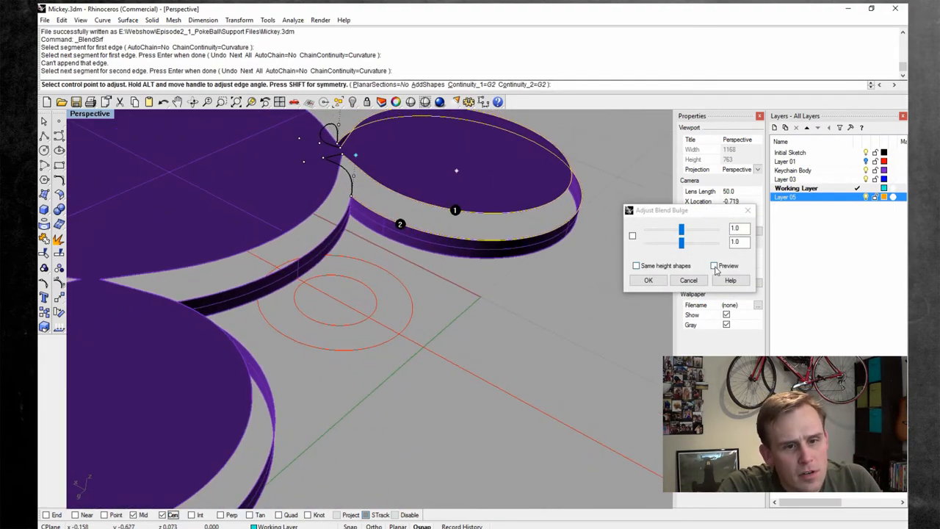
pyautogui.click(714, 265)
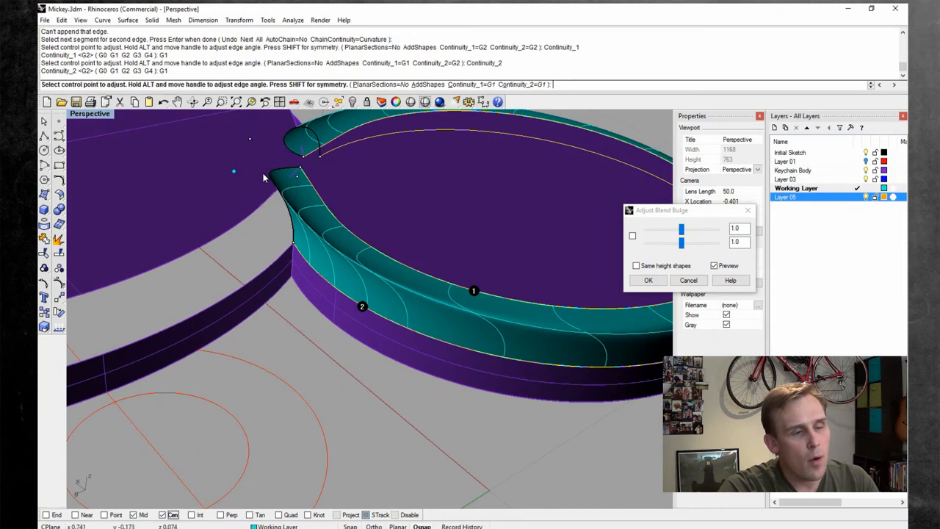
pyautogui.moveTo(311, 194)
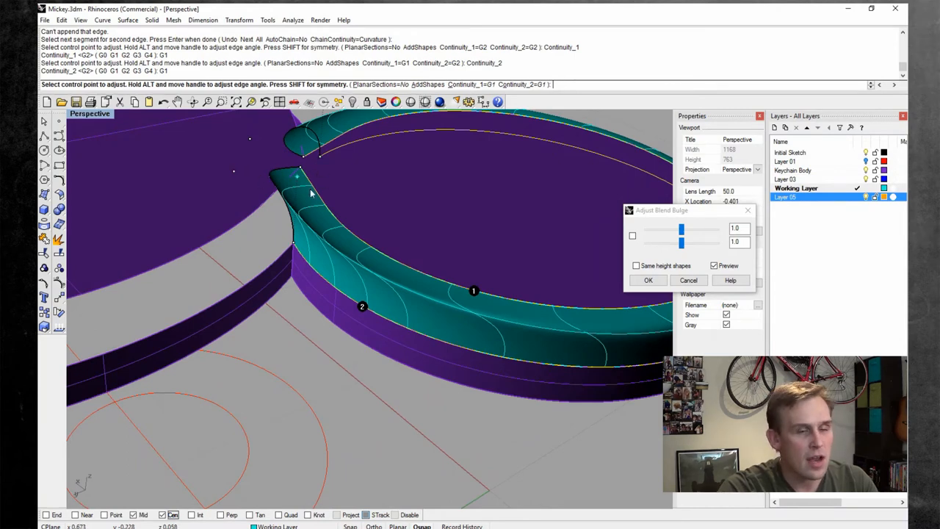
pyautogui.moveTo(308, 183)
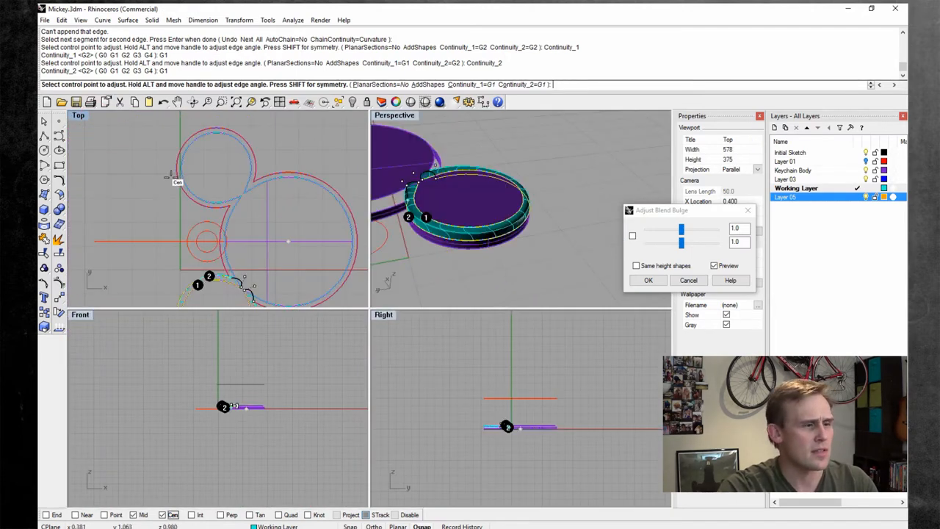
# - Maximize the Top view and sketch a curve bending through the rounded corner into a line
pyautogui.click(687, 279)
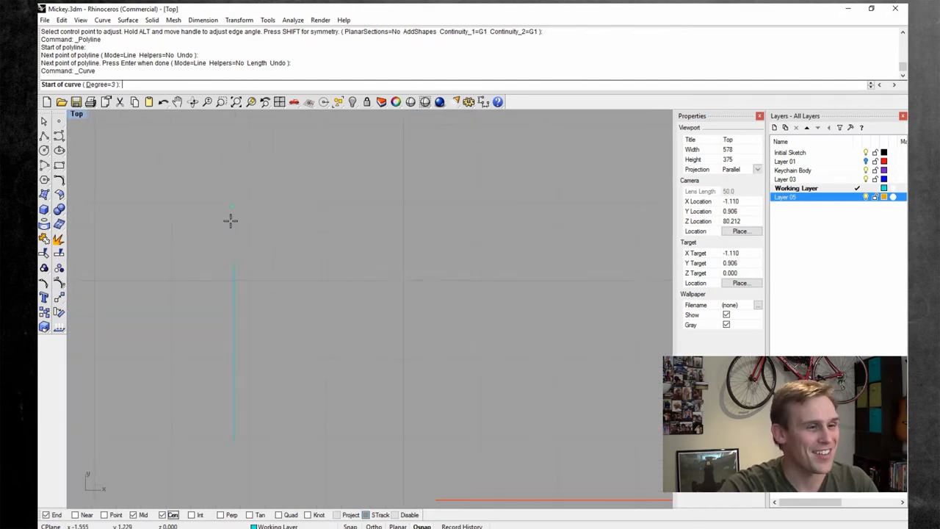
pyautogui.click(232, 346)
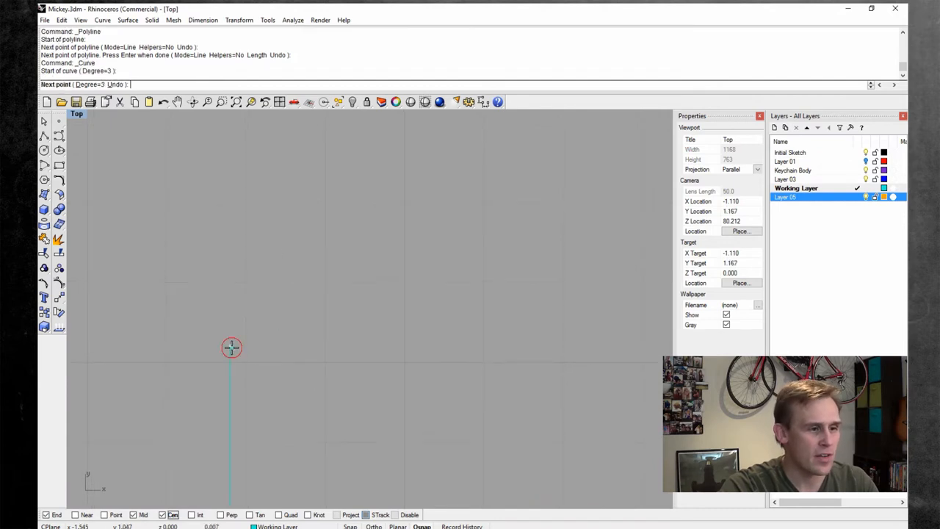
pyautogui.click(232, 347)
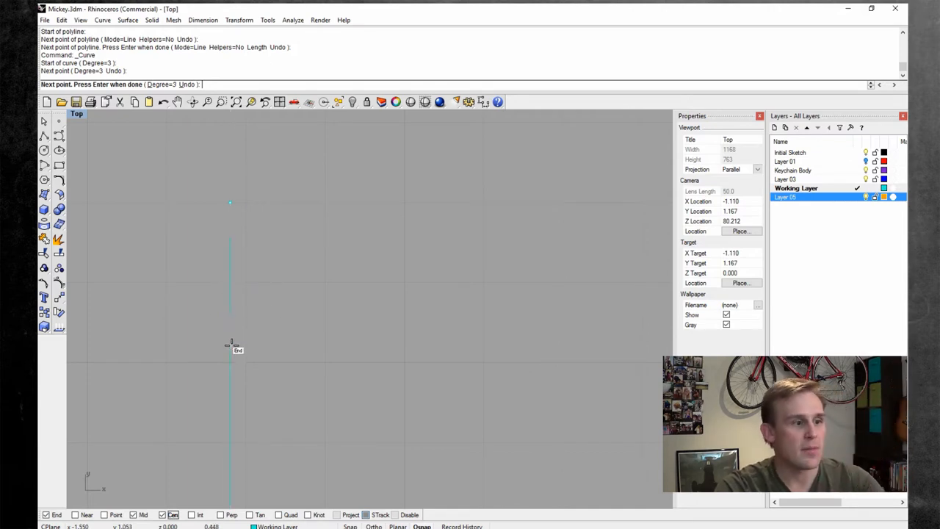
pyautogui.click(358, 200)
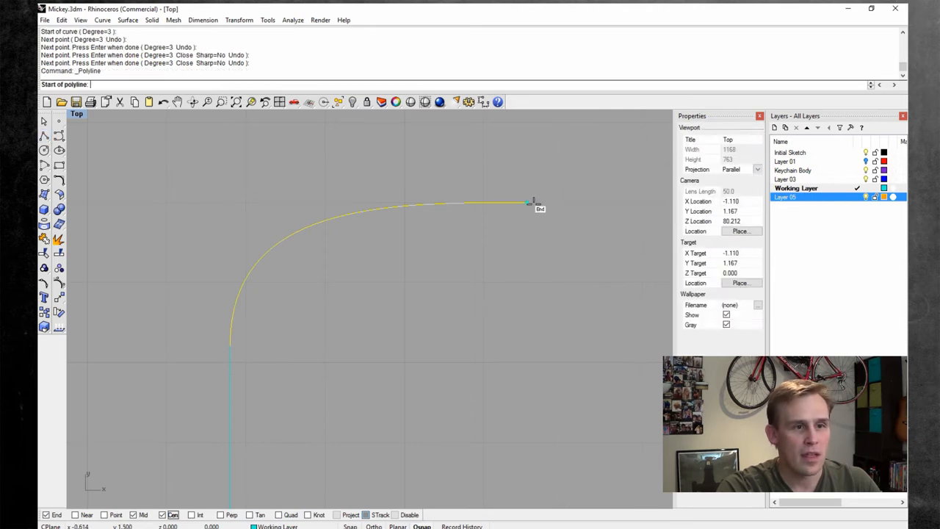
pyautogui.click(594, 196)
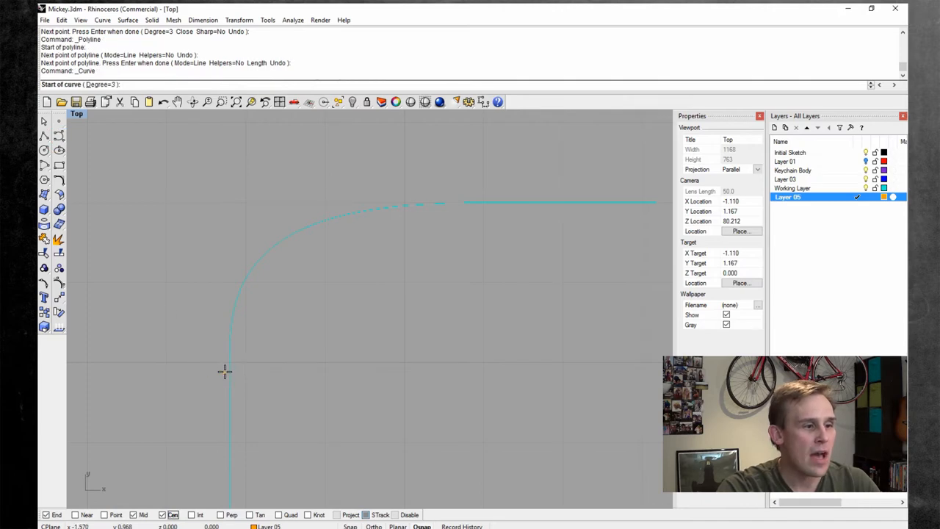
# - Sketch a second smoother curve around the corner, then delete the practice curves
pyautogui.click(229, 345)
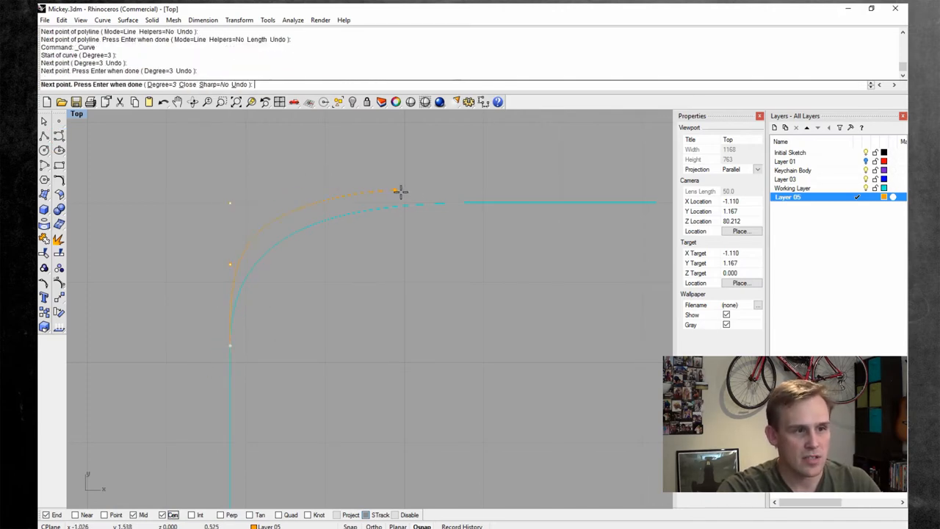
pyautogui.moveTo(514, 199)
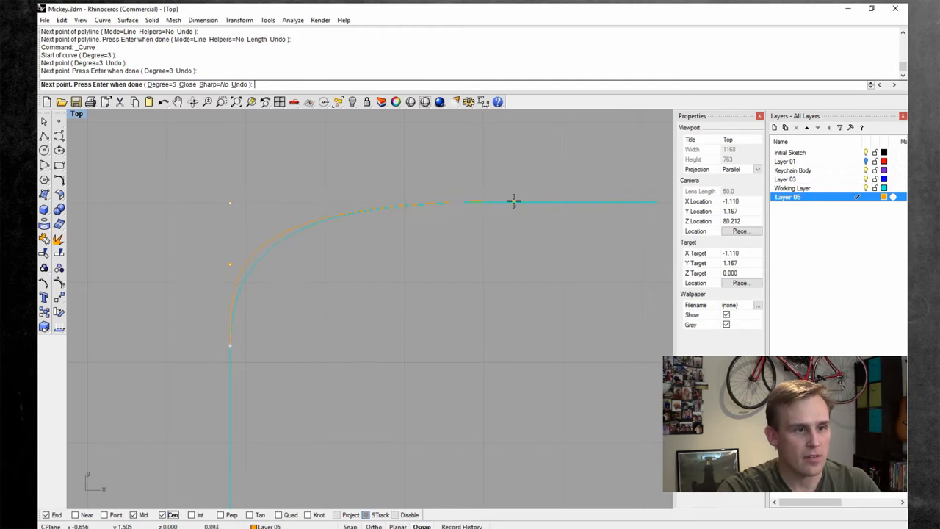
pyautogui.moveTo(452, 205)
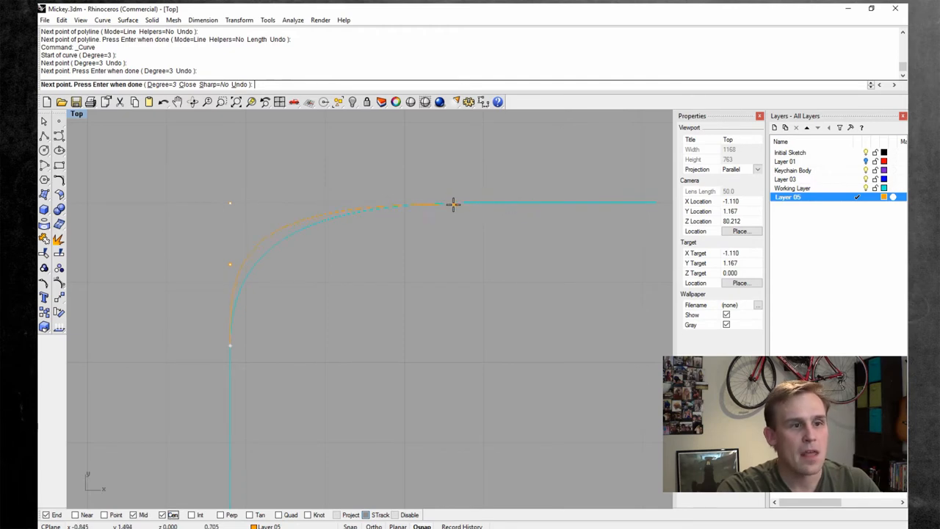
pyautogui.moveTo(529, 203)
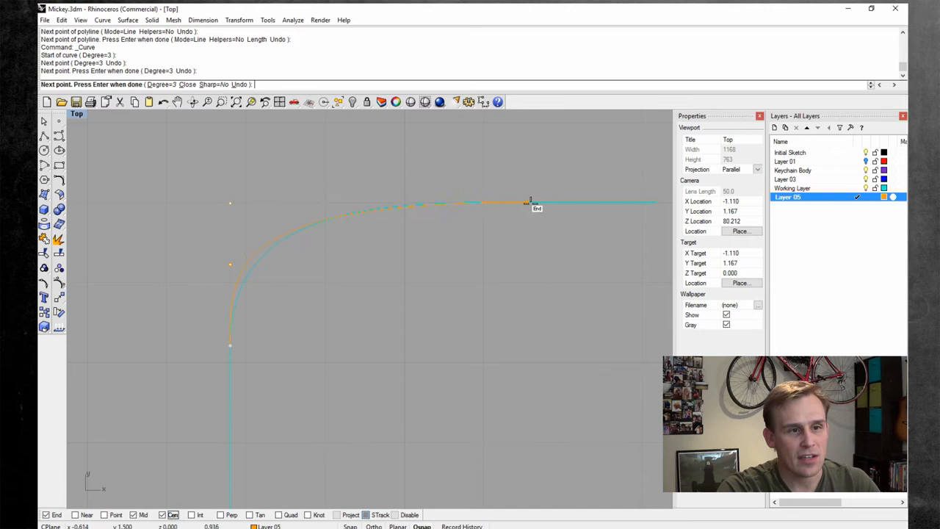
pyautogui.moveTo(352, 203)
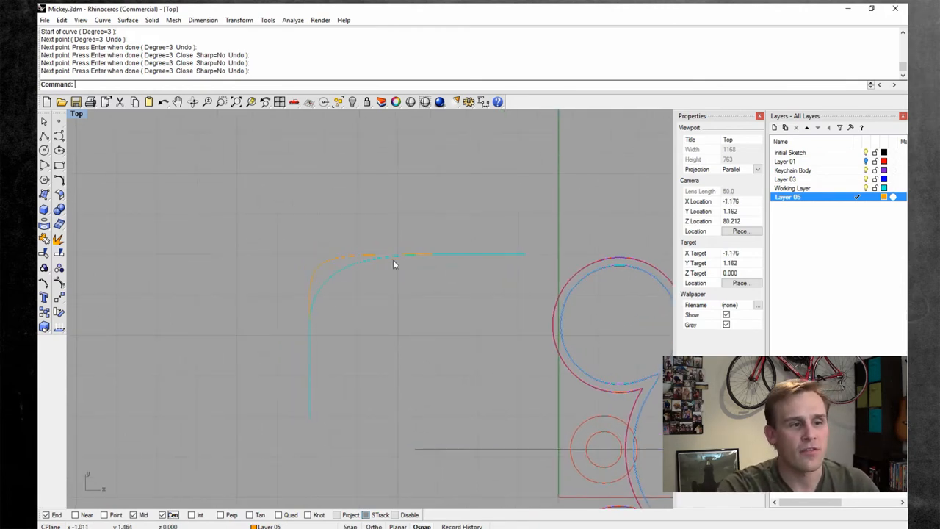
pyautogui.moveTo(322, 267)
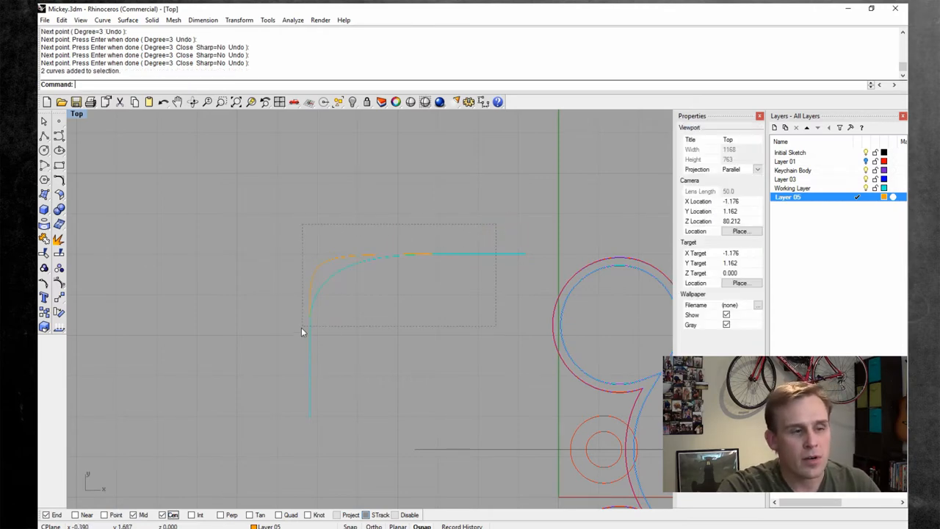
pyautogui.press('Delete')
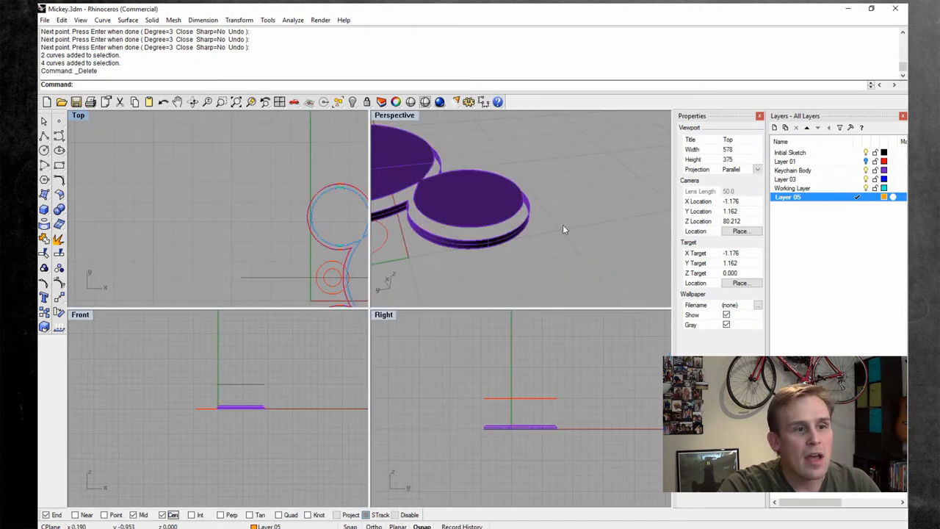
pyautogui.moveTo(595, 267)
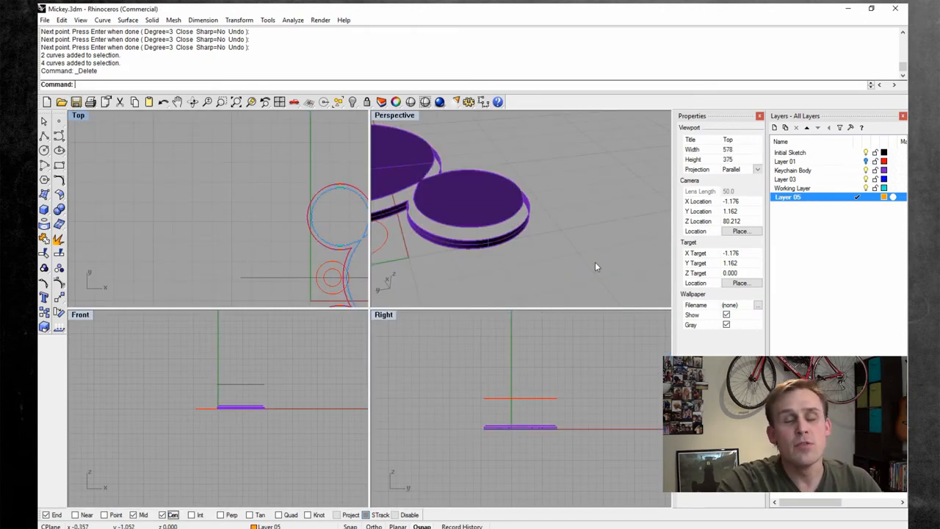
# - Orbit Perspective toward the ear-head junction and maximize that viewport
pyautogui.click(505, 265)
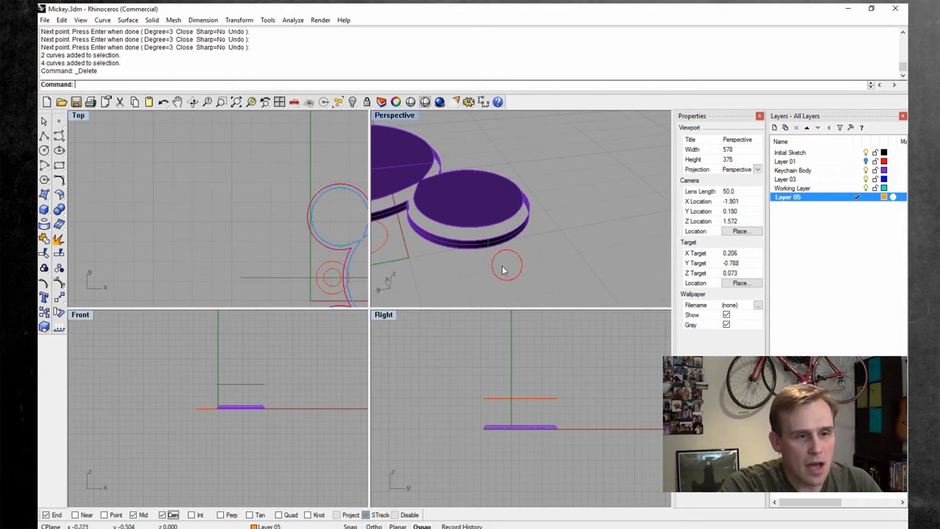
pyautogui.moveTo(503, 264); pyautogui.dragTo(438, 217)
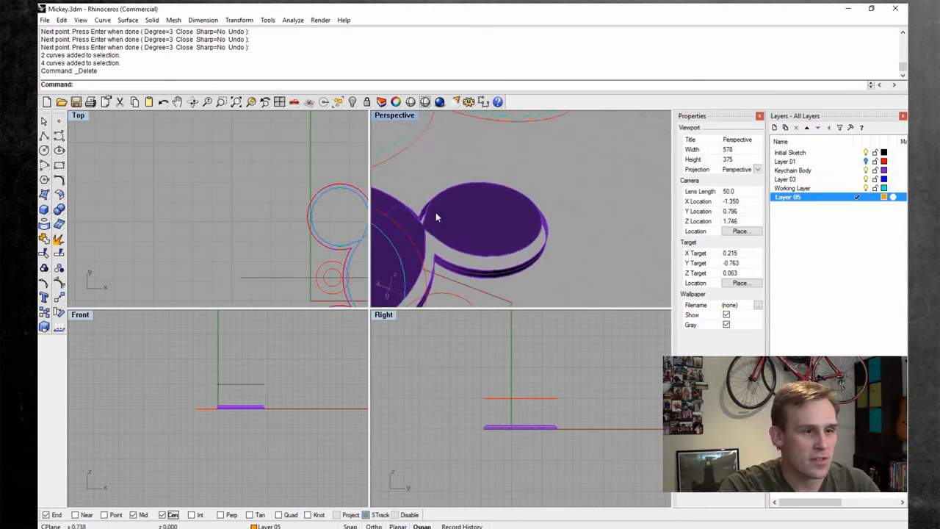
pyautogui.moveTo(455, 220); pyautogui.dragTo(456, 242)
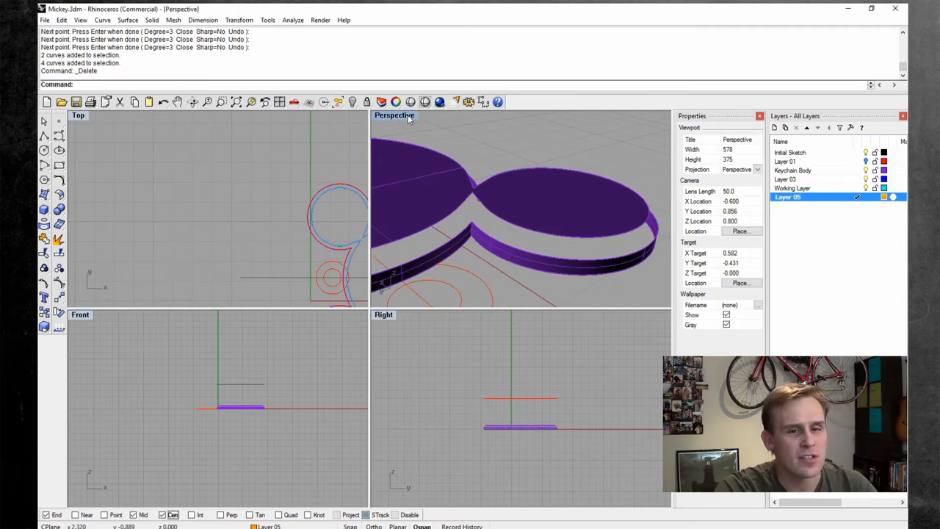
pyautogui.doubleClick(394, 114)
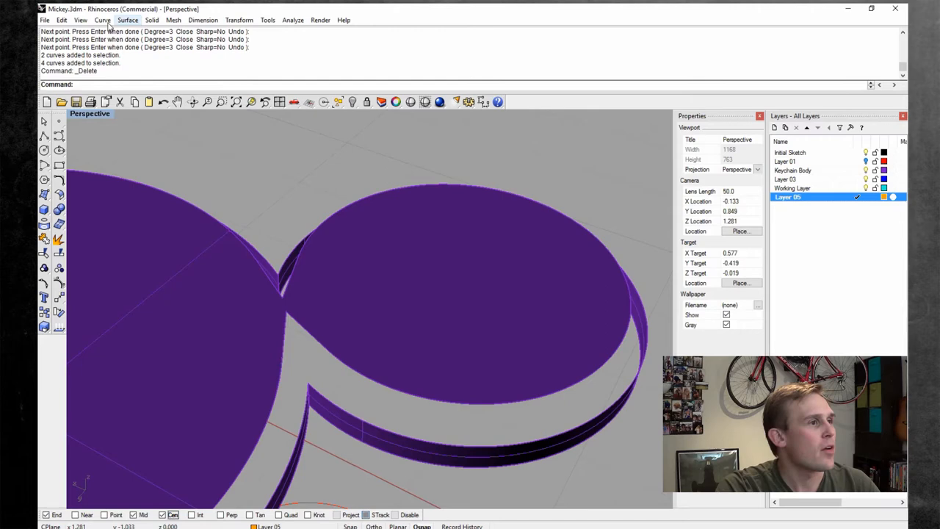
pyautogui.click(127, 21)
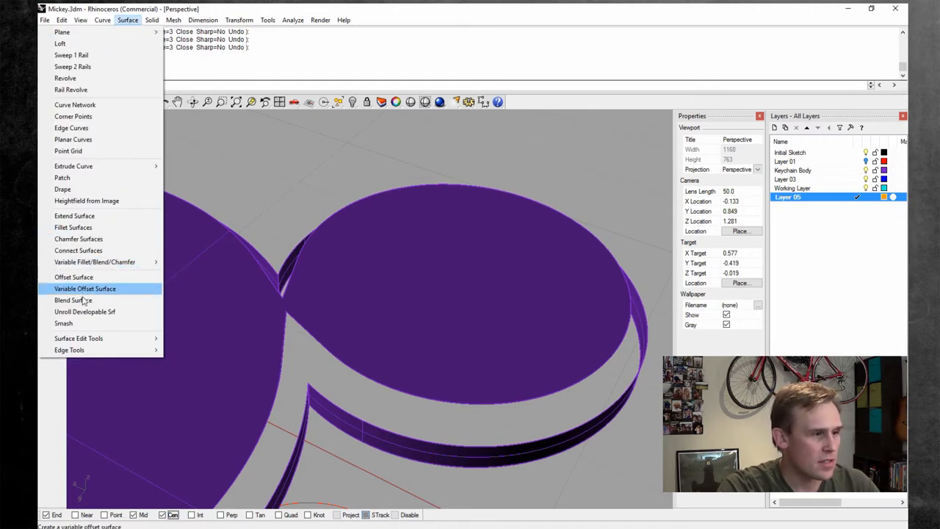
pyautogui.moveTo(74, 300)
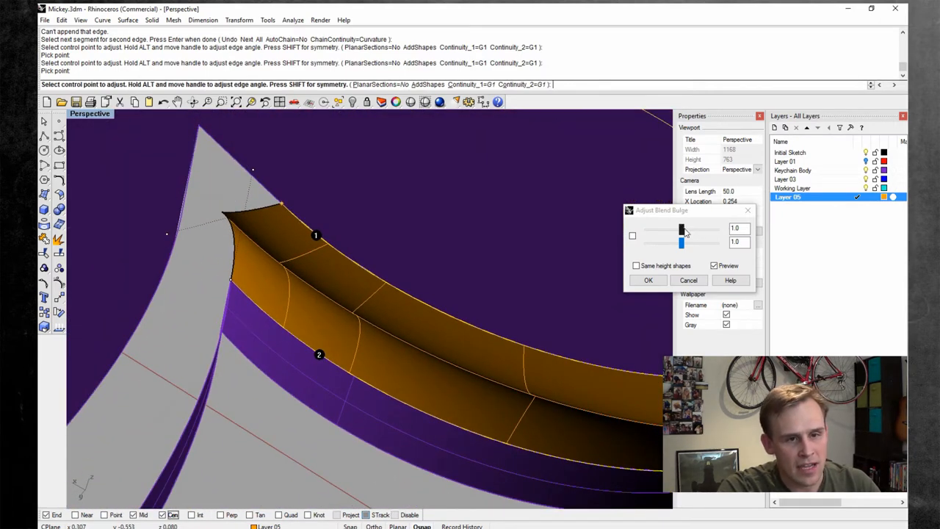
pyautogui.moveTo(683, 229); pyautogui.dragTo(676, 229)
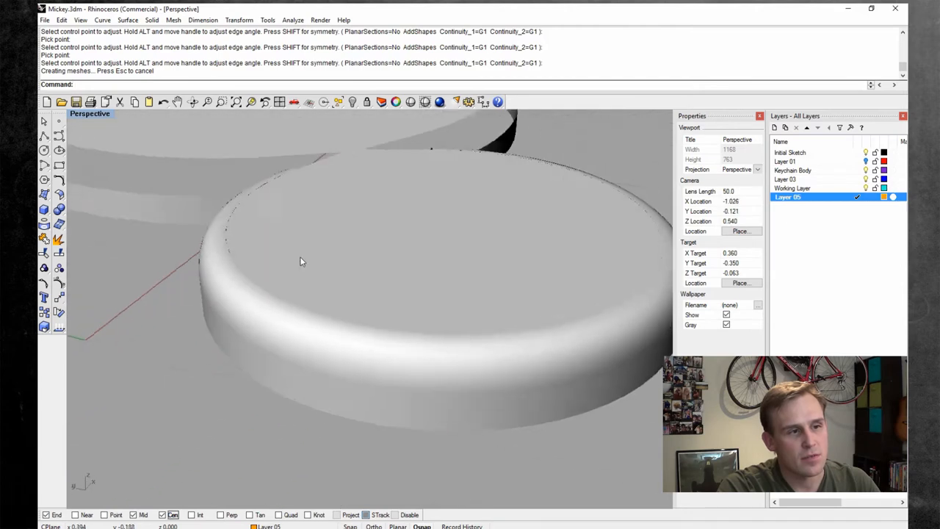
pyautogui.moveTo(301, 262); pyautogui.dragTo(345, 285)
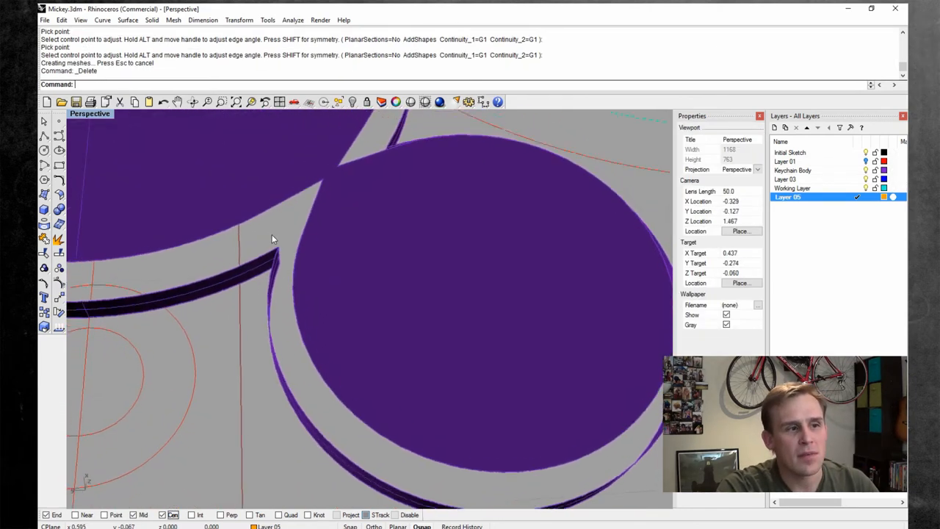
pyautogui.moveTo(272, 238); pyautogui.dragTo(237, 218)
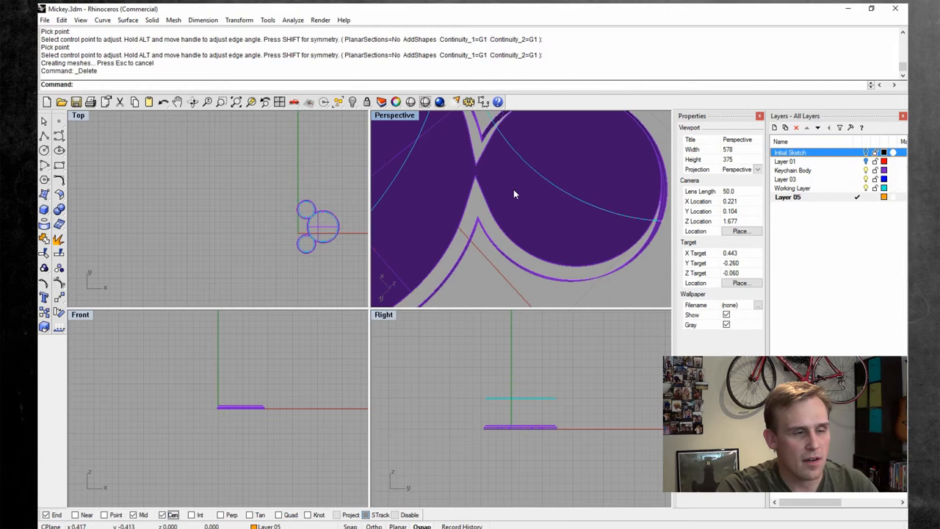
# - Orbit out to the whole keychain body and save Mickey.3dm
pyautogui.moveTo(515, 194); pyautogui.dragTo(572, 169)
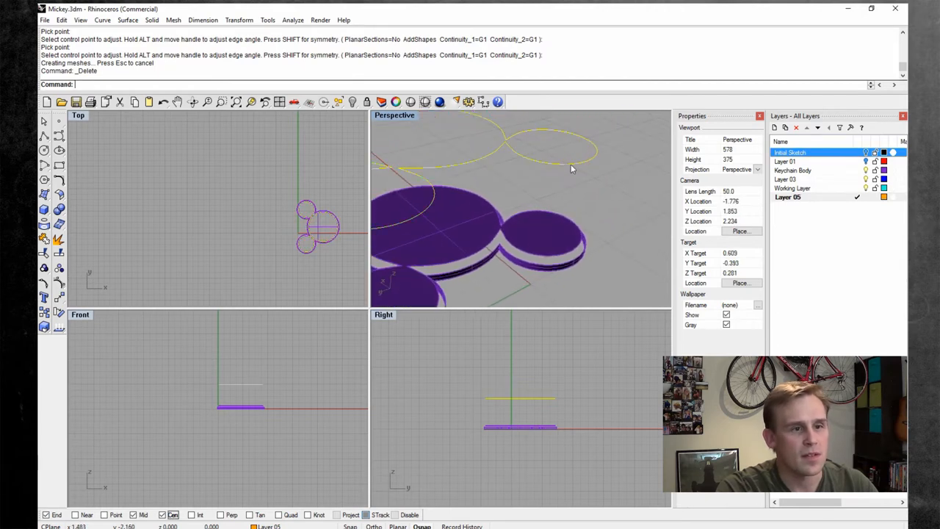
pyautogui.click(62, 20)
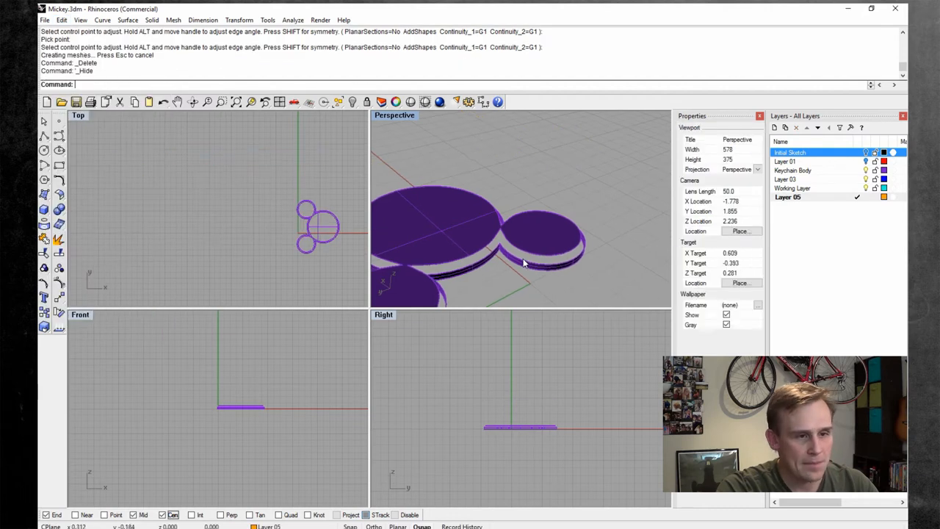
pyautogui.click(44, 20)
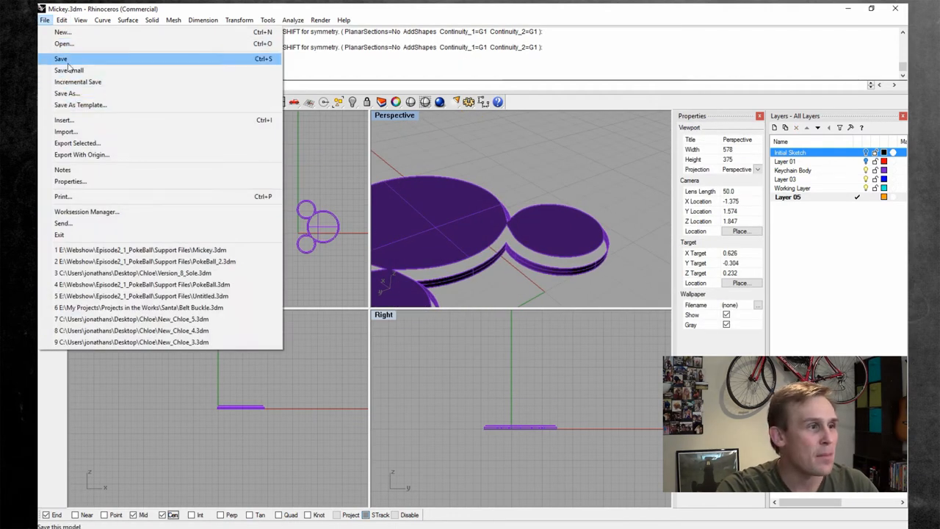
pyautogui.click(60, 58)
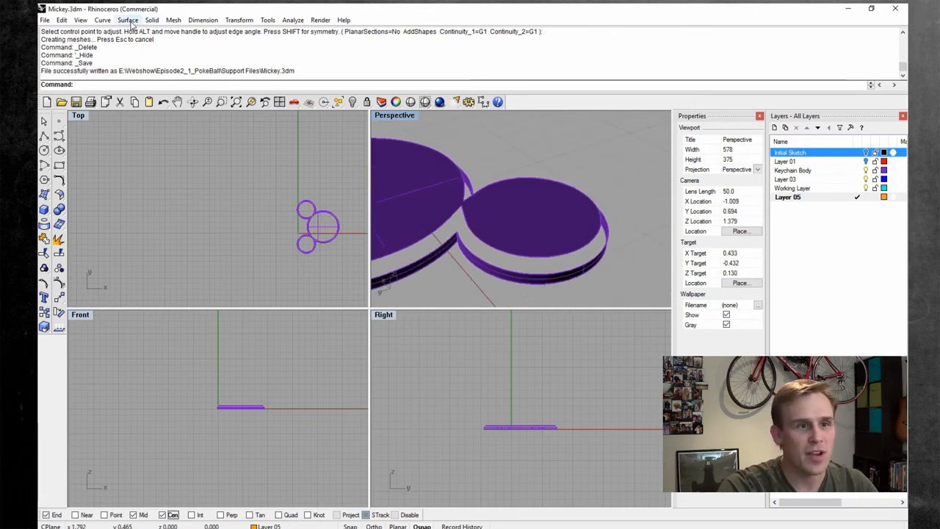
pyautogui.click(127, 20)
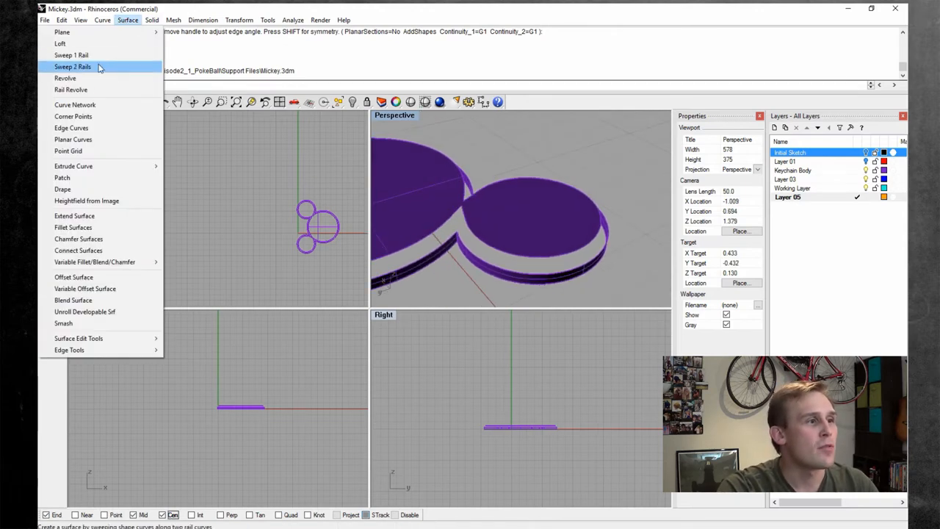
pyautogui.click(72, 66)
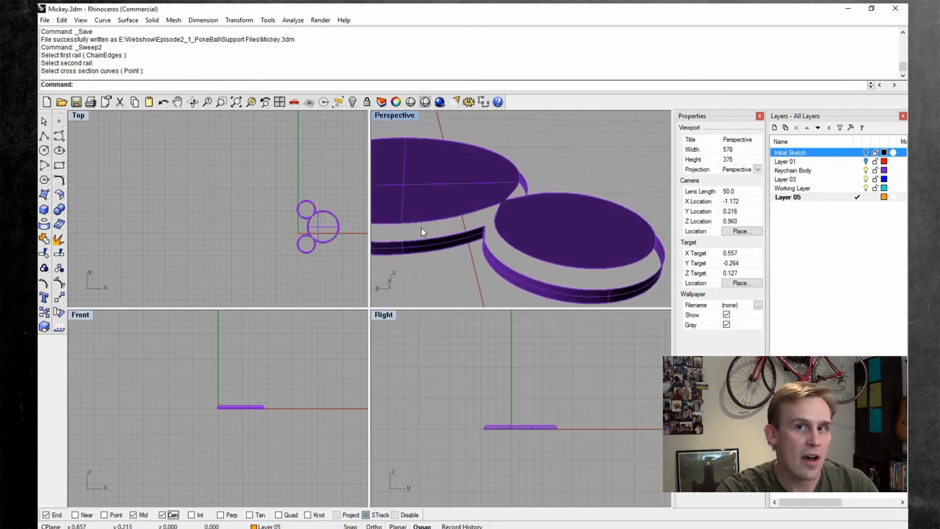
pyautogui.moveTo(424, 232); pyautogui.dragTo(602, 263)
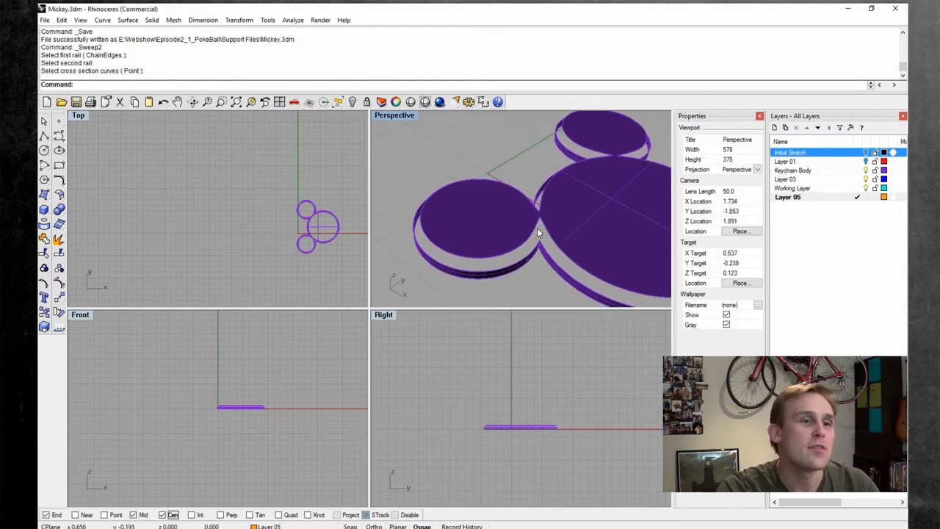
pyautogui.moveTo(541, 232); pyautogui.dragTo(532, 248)
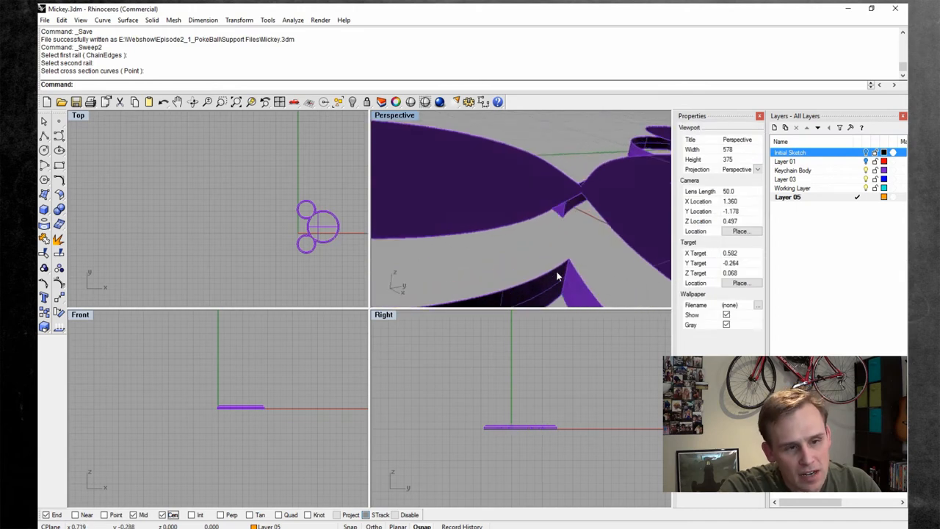
pyautogui.moveTo(558, 276); pyautogui.dragTo(570, 220)
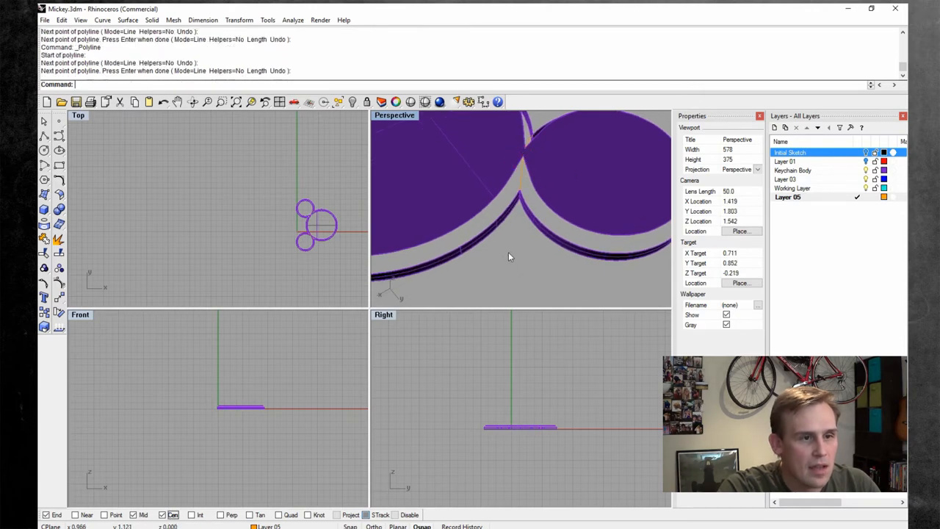
# - Set the Top view to Shaded and select the outline curves where the ear meets the head
pyautogui.rightClick(78, 114)
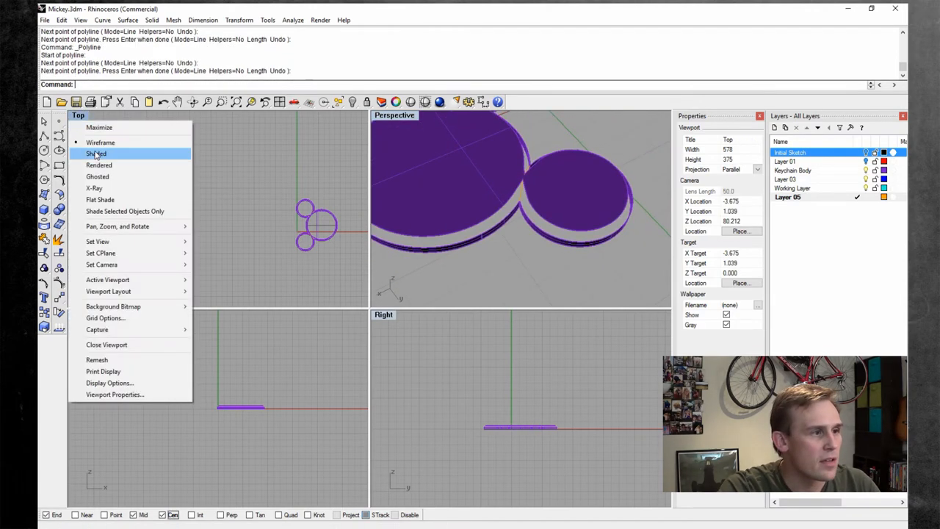
pyautogui.click(96, 153)
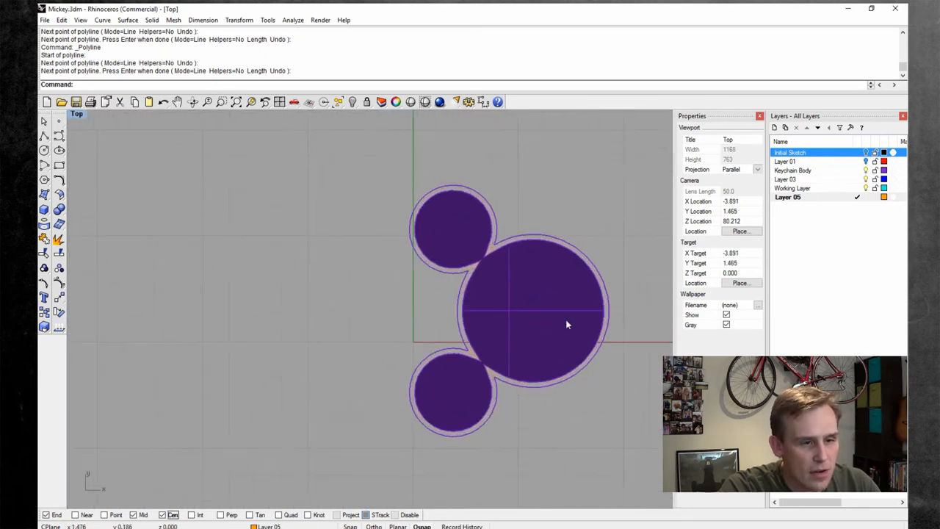
pyautogui.scroll(3)
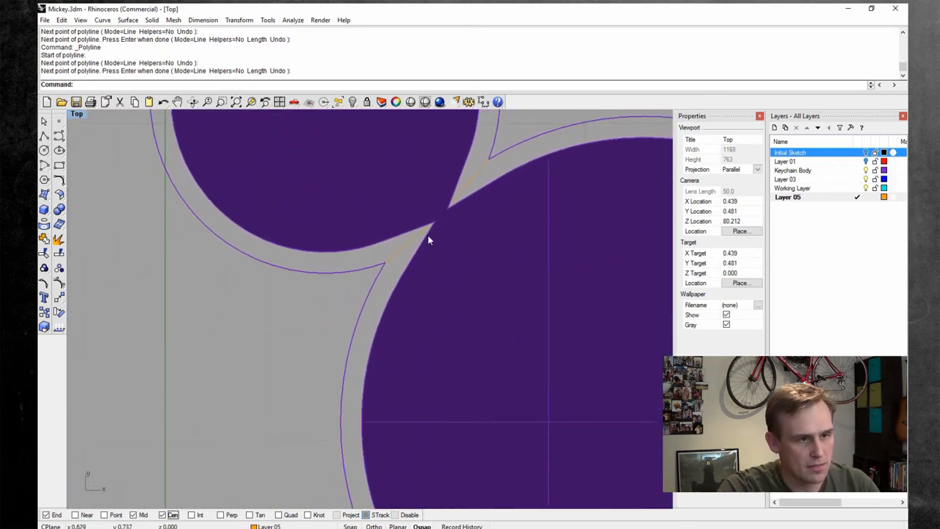
pyautogui.click(458, 194)
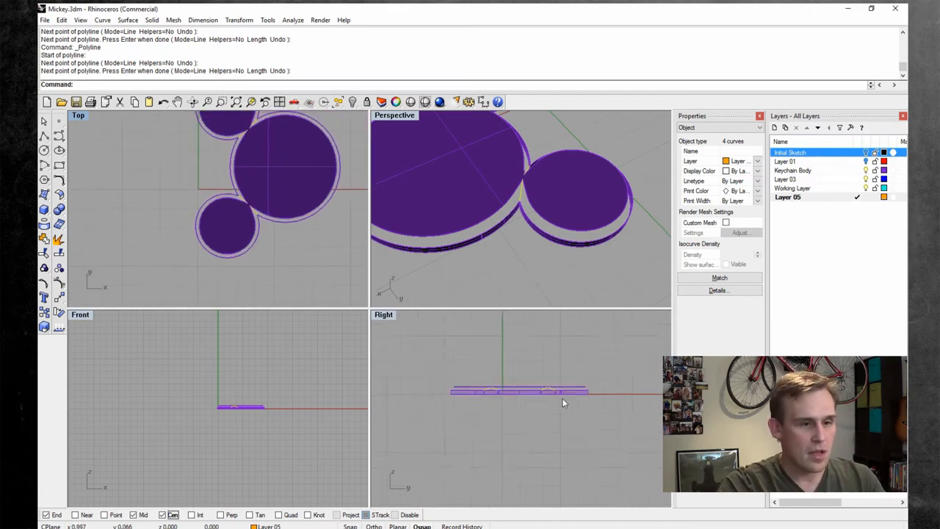
pyautogui.click(239, 20)
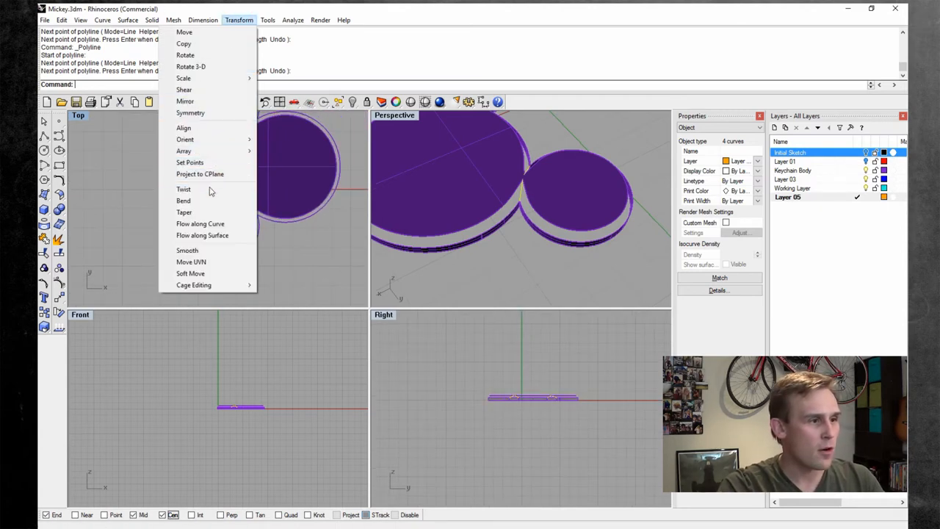
# - Flatten the four curves with Set Points (Set Z), make Layer 05 white, and maximize Top
pyautogui.click(189, 162)
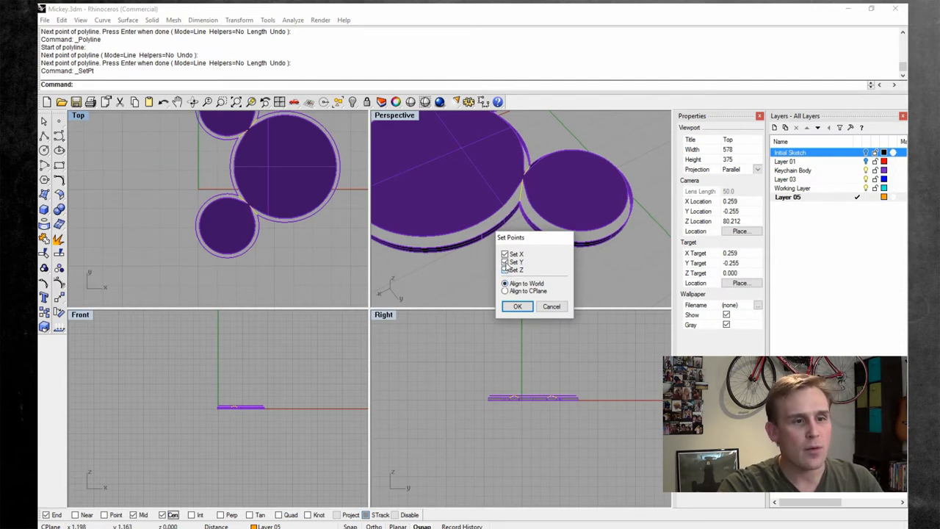
pyautogui.click(518, 307)
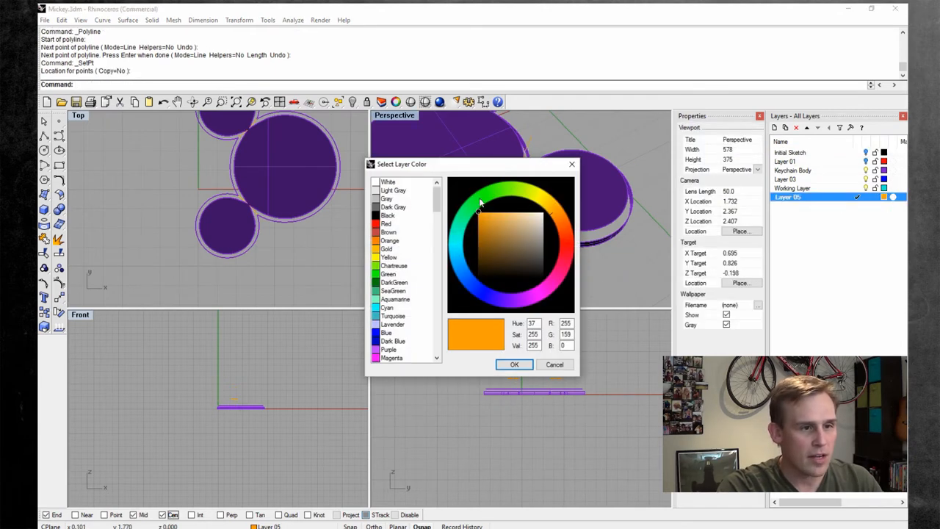
pyautogui.click(515, 364)
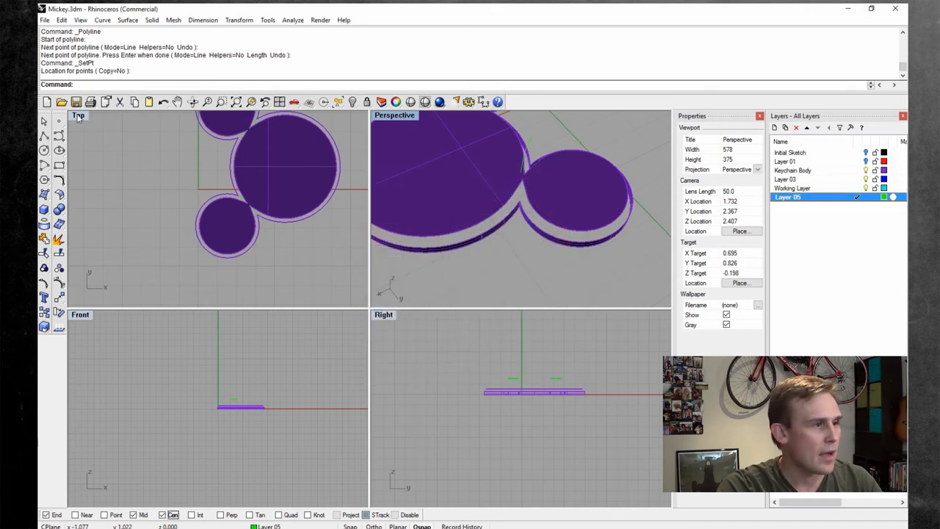
pyautogui.doubleClick(78, 115)
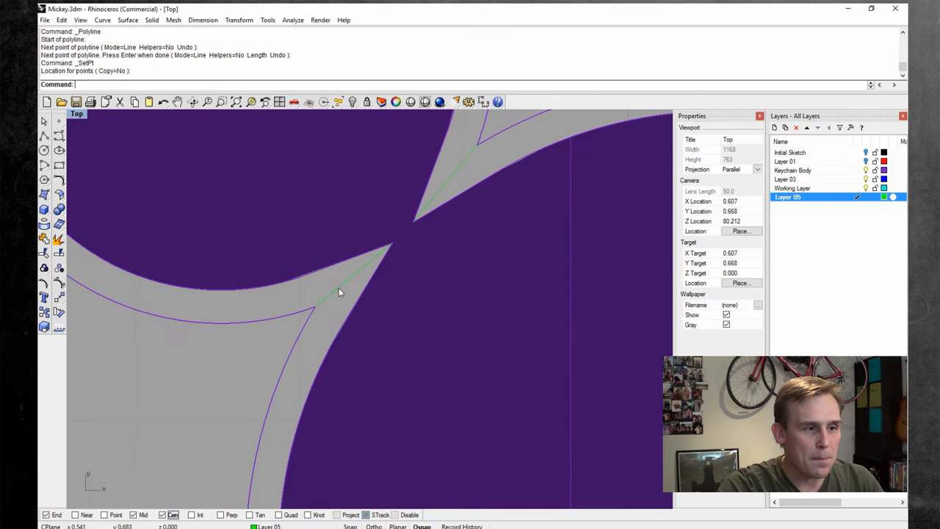
pyautogui.moveTo(403, 235)
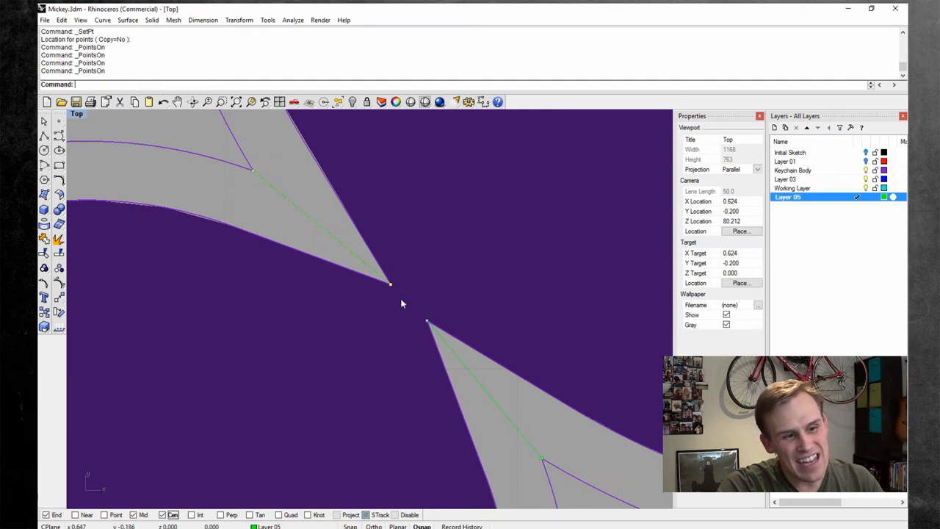
pyautogui.moveTo(397, 293)
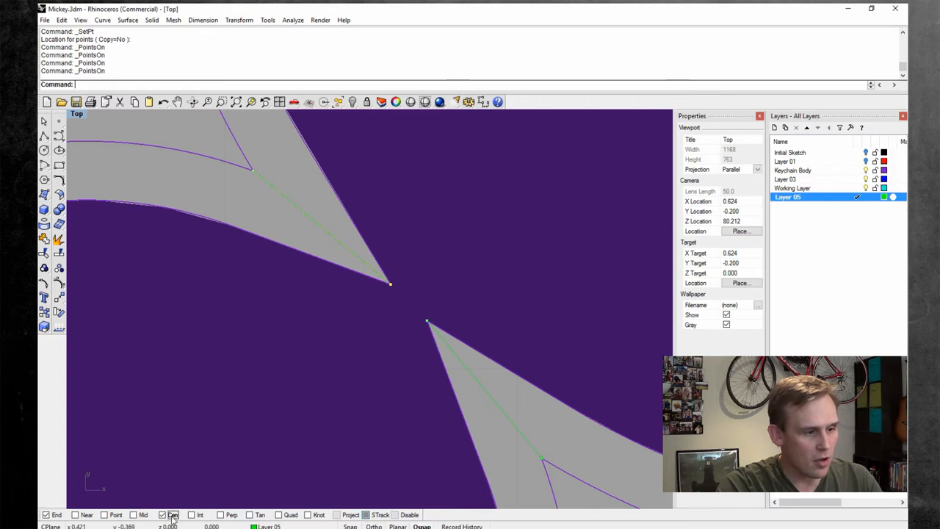
# - Switch Osnap to Point only, turning off End and the other snaps
pyautogui.click(162, 514)
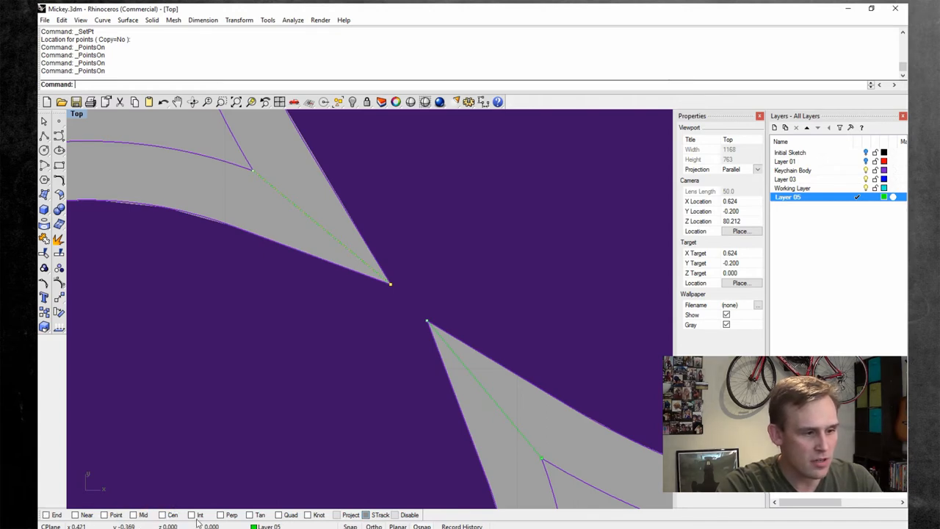
pyautogui.click(106, 514)
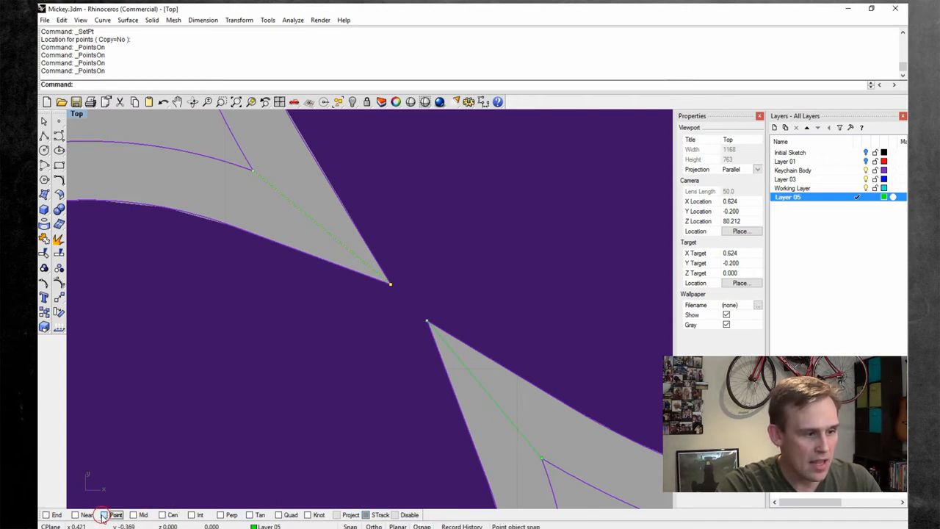
pyautogui.click(103, 515)
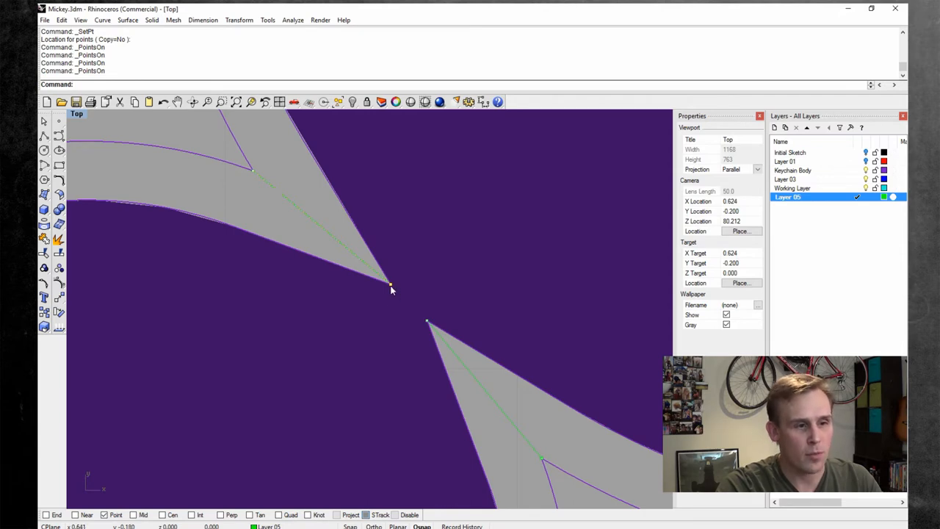
pyautogui.moveTo(391, 286)
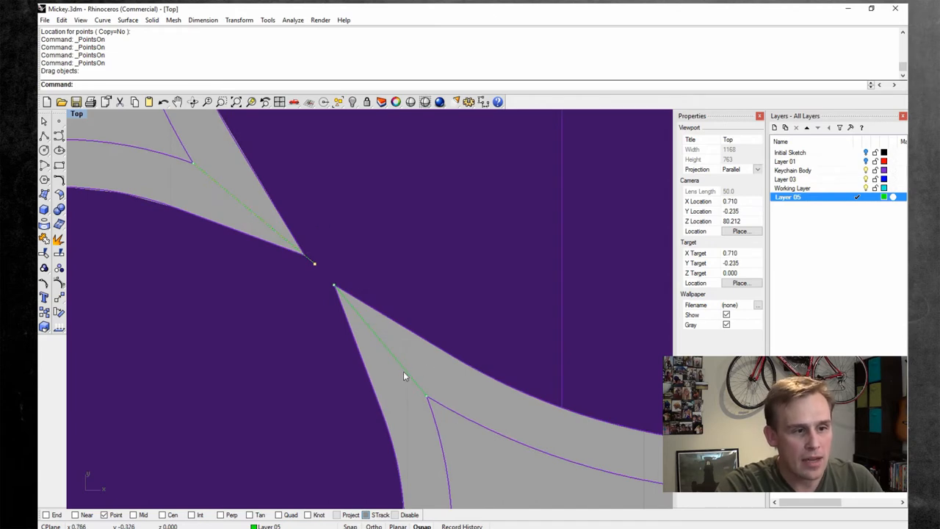
pyautogui.moveTo(336, 291)
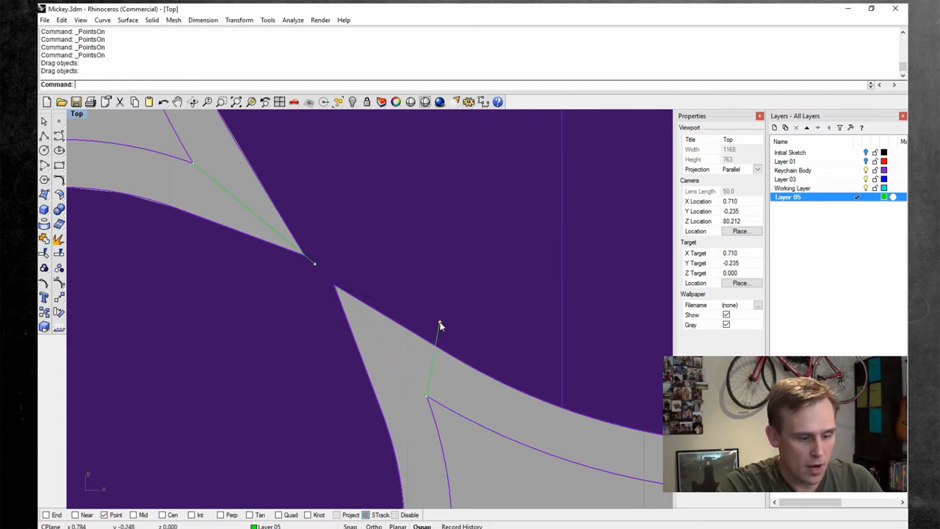
# - Undo a misplaced drag and move the curve points together at both ear junctions
pyautogui.press('ctrl+z')
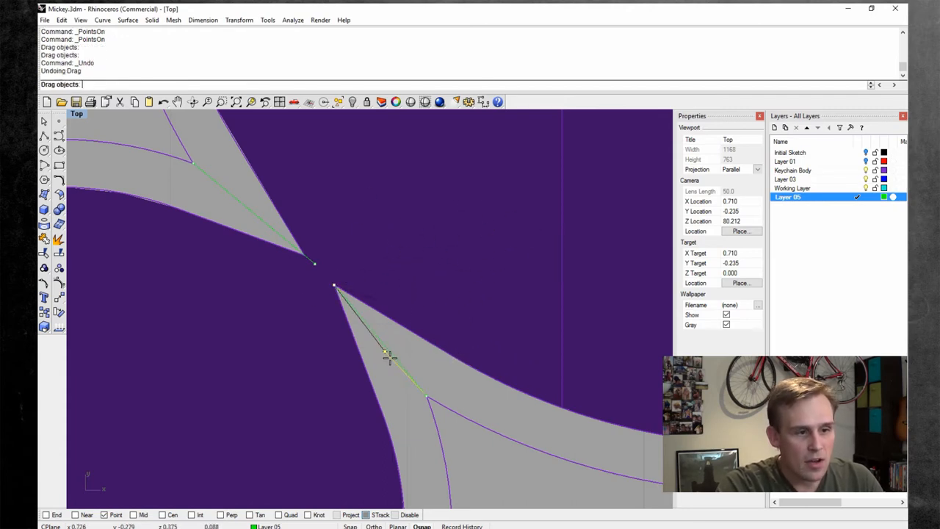
pyautogui.moveTo(385, 354); pyautogui.dragTo(423, 389)
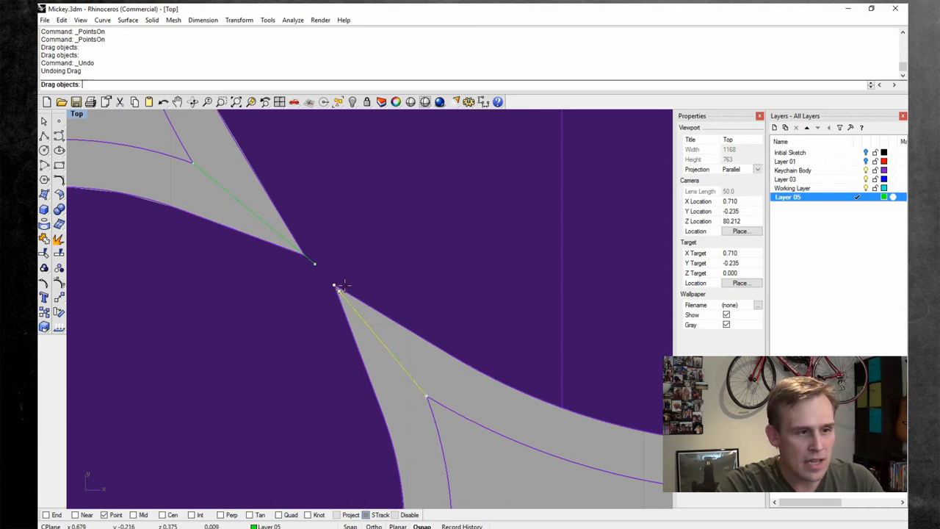
pyautogui.moveTo(329, 279)
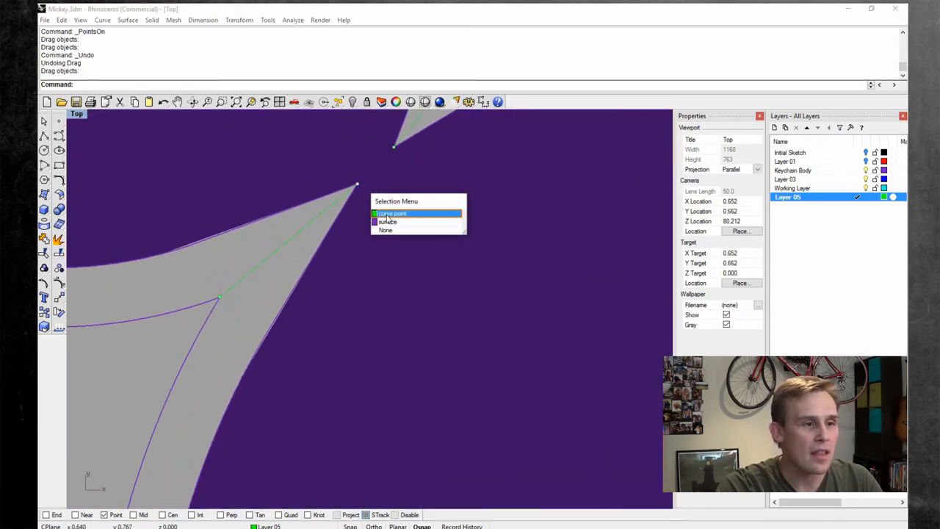
pyautogui.click(391, 213)
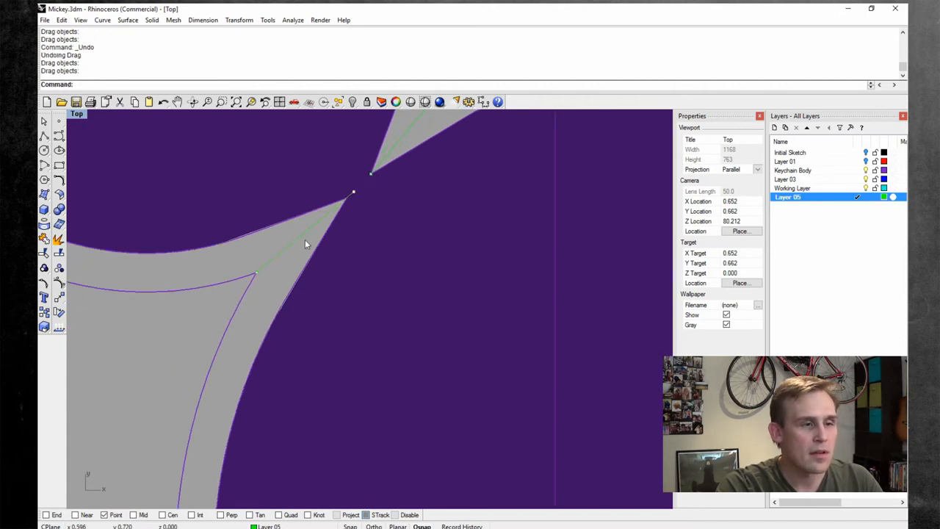
pyautogui.click(263, 282)
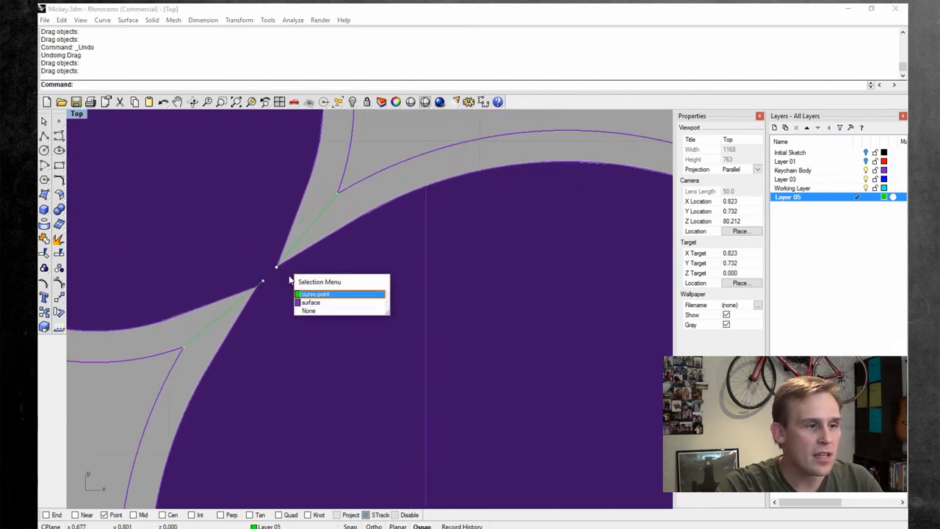
pyautogui.click(316, 294)
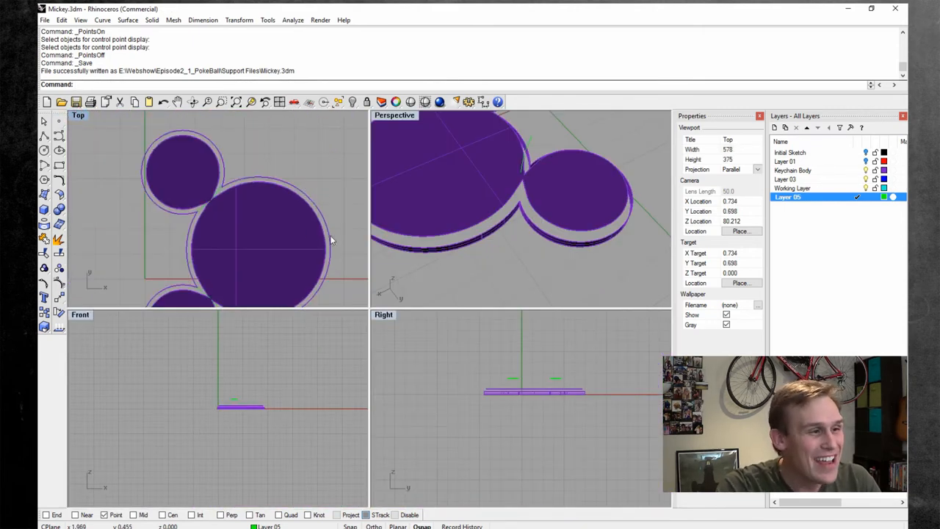
# - Zoom the view over the aligned junction curves before saving
pyautogui.scroll(3)
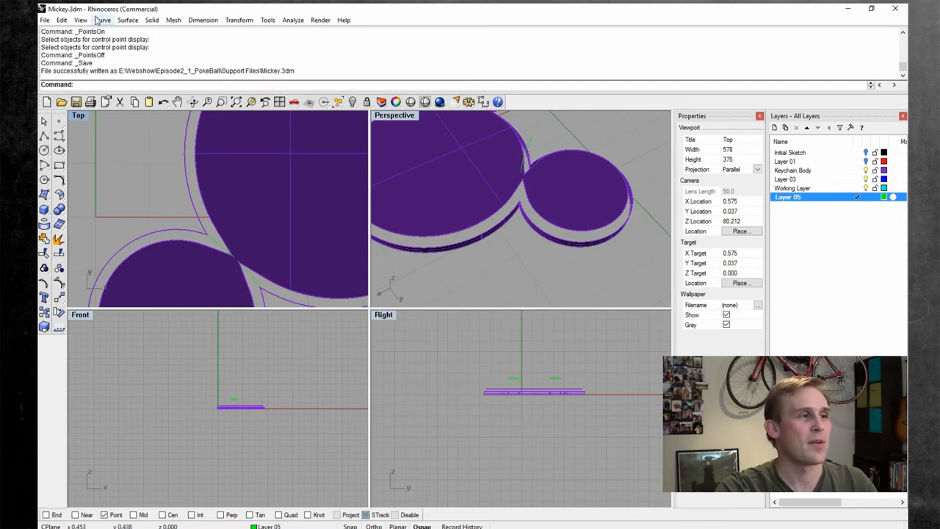
# - Project the Mickey outline curves onto the keychain body surfaces
pyautogui.click(103, 21)
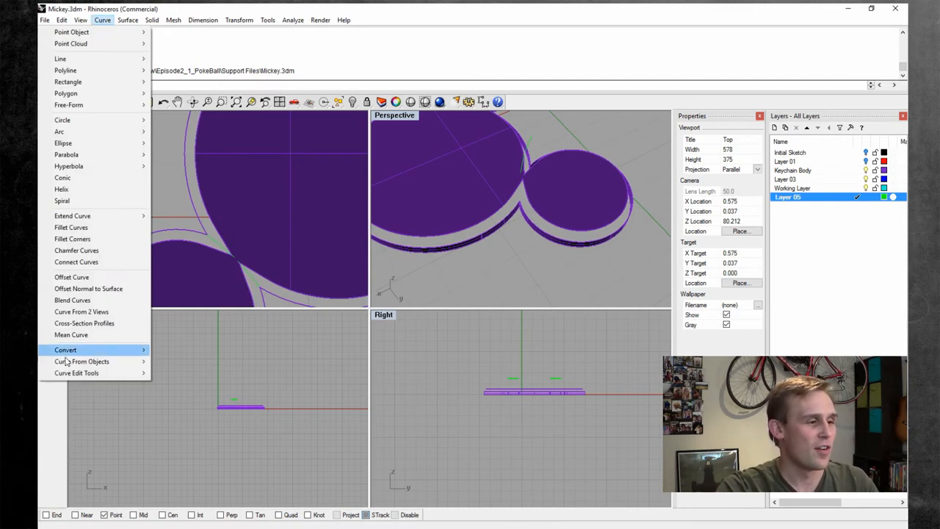
pyautogui.click(65, 349)
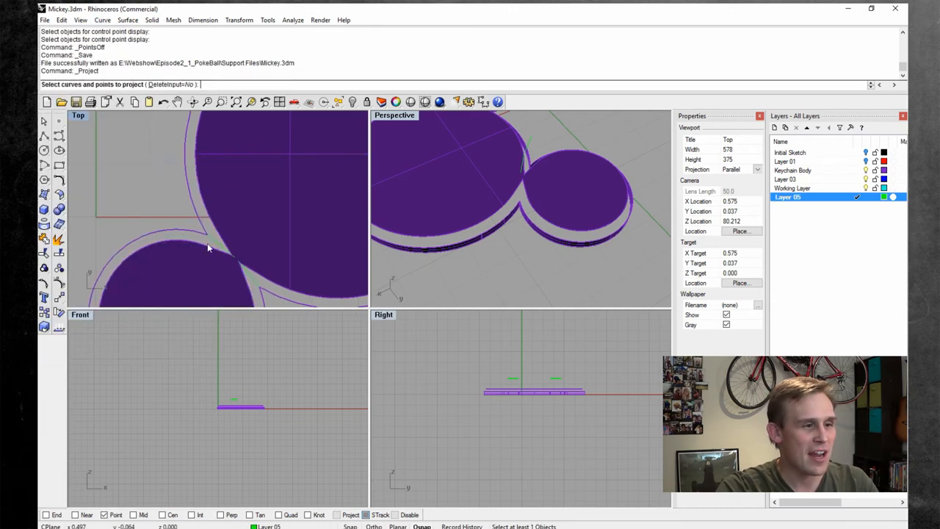
pyautogui.click(227, 244)
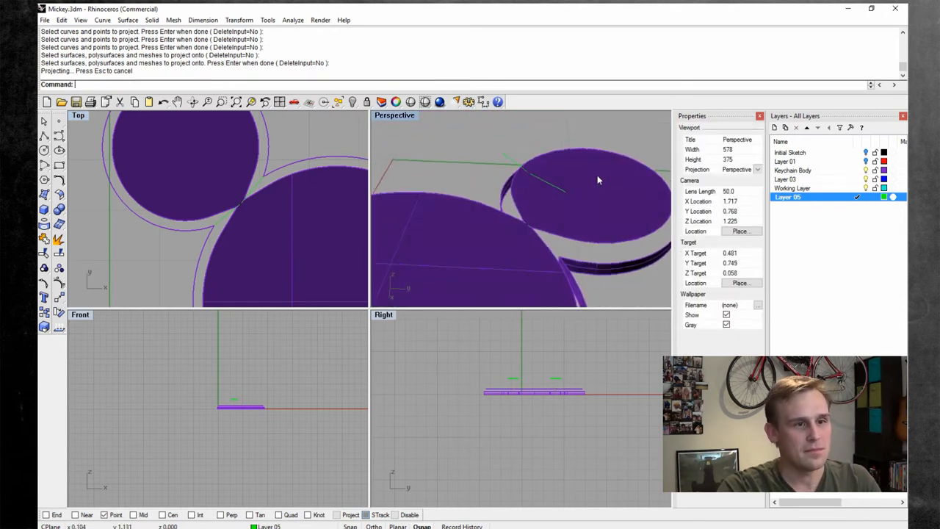
pyautogui.moveTo(600, 180); pyautogui.dragTo(488, 223)
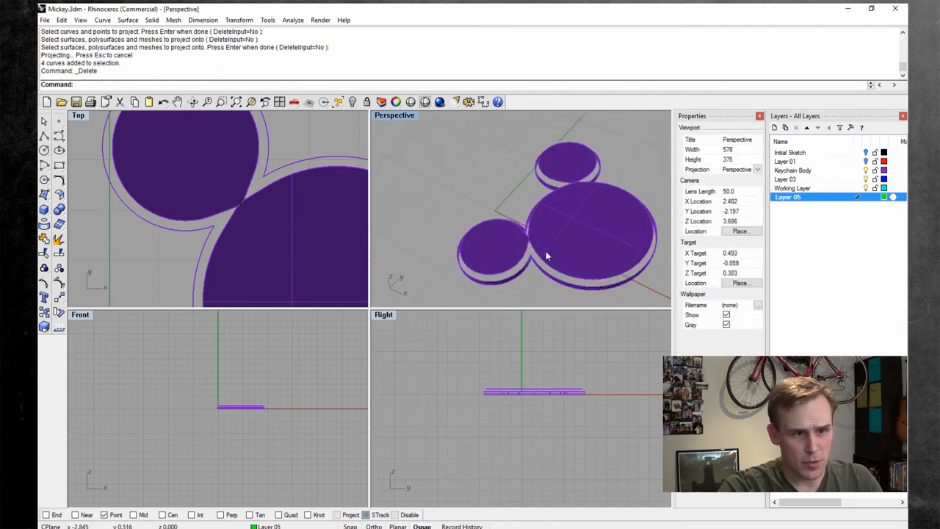
# - Maximize the perspective view and orbit to the ear-head junction after deleting the extra curves
pyautogui.doubleClick(394, 115)
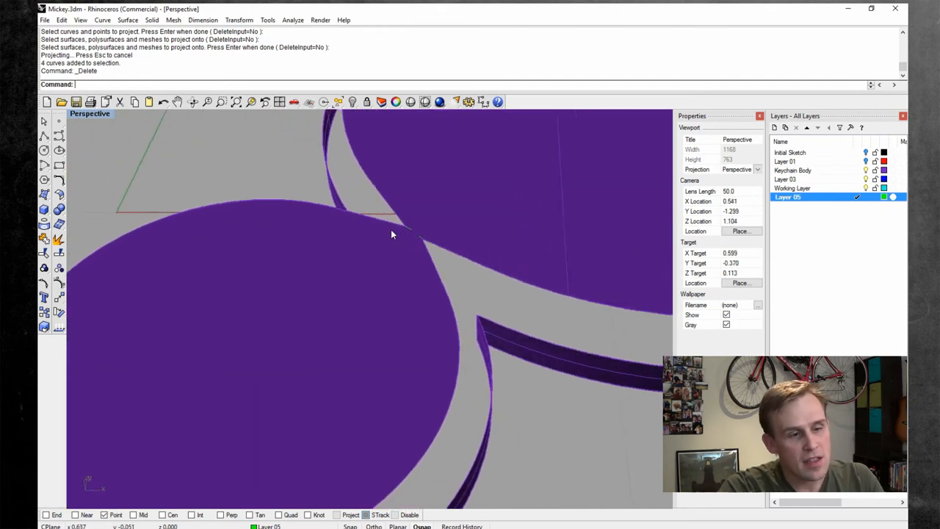
pyautogui.moveTo(390, 234); pyautogui.dragTo(478, 364)
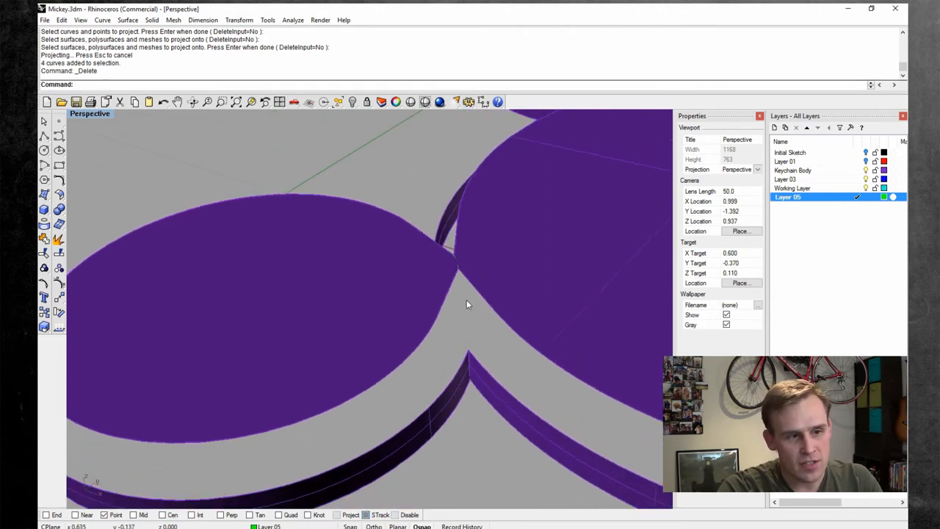
pyautogui.click(126, 21)
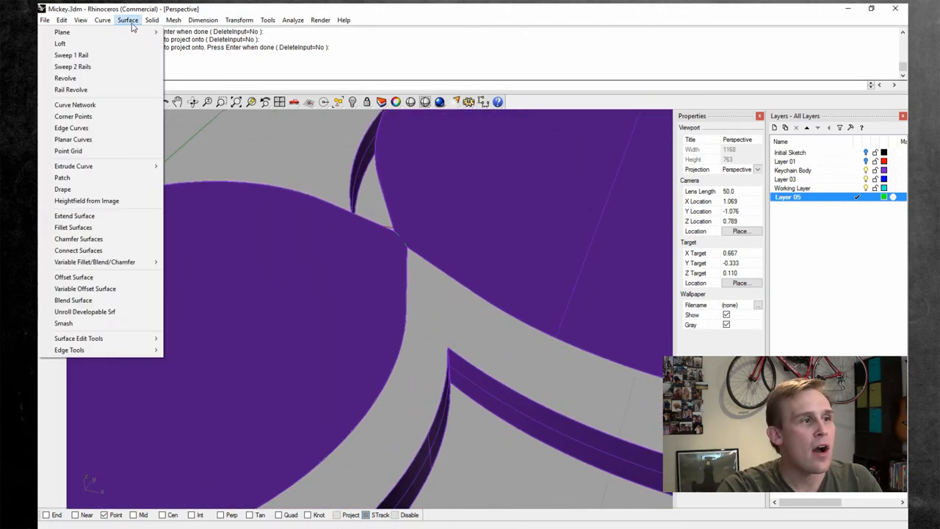
# - Blend a tangent curve between the two raised wall edges at the first ear-head junction
pyautogui.click(103, 21)
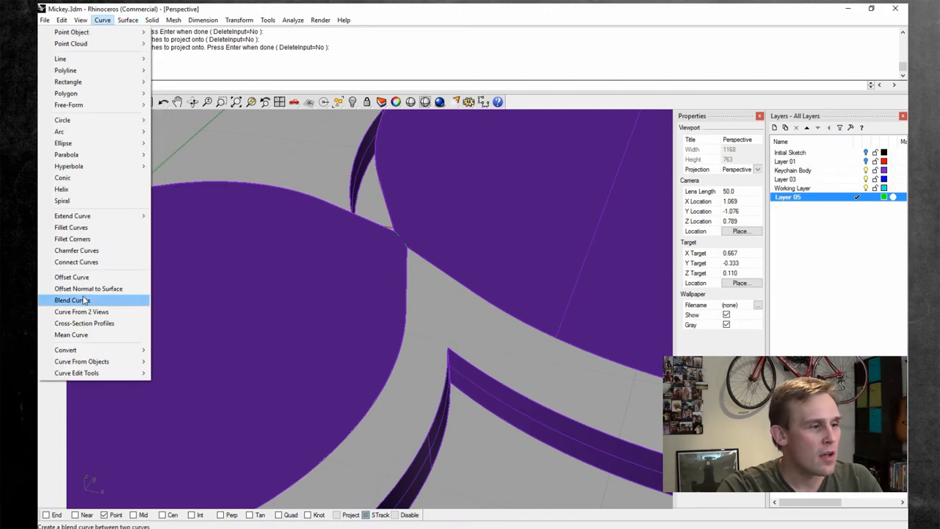
pyautogui.click(71, 300)
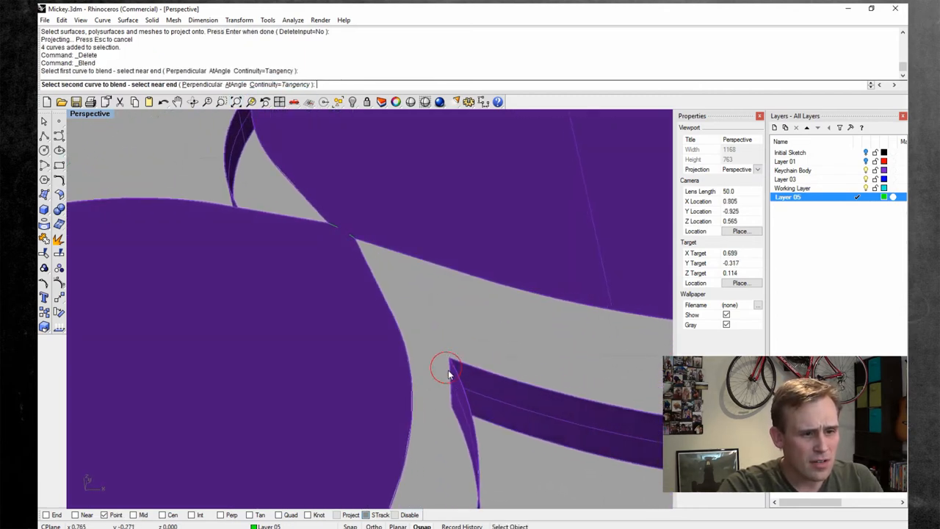
pyautogui.click(448, 368)
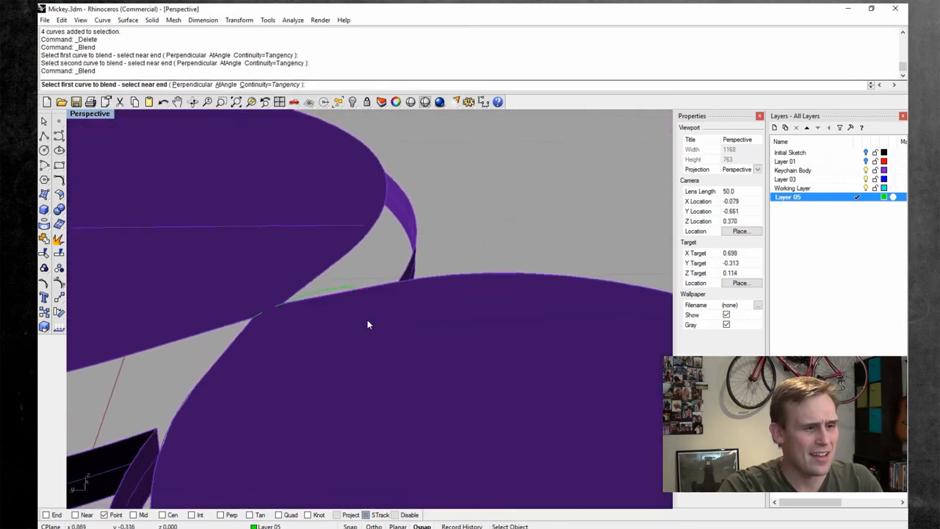
pyautogui.click(257, 374)
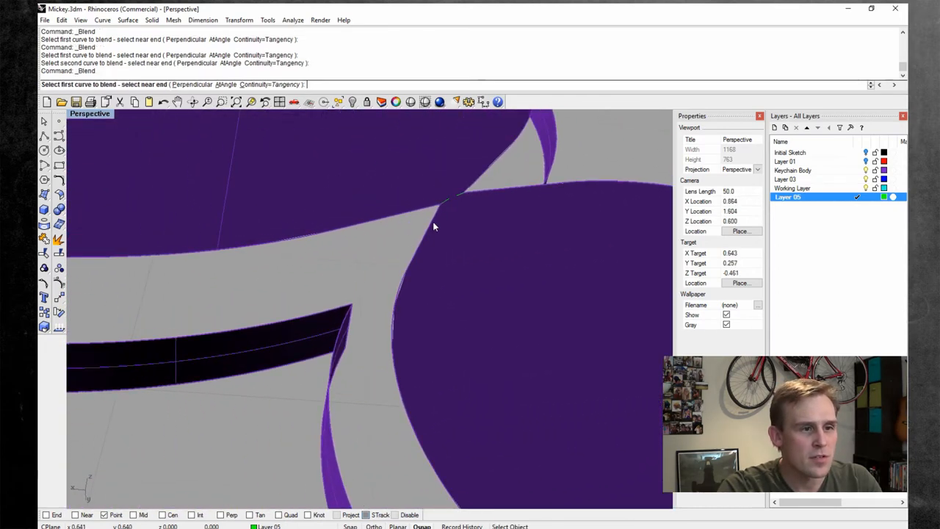
# - Blend the next junction using the surface edges among the overlapping candidates, then save
pyautogui.click(351, 309)
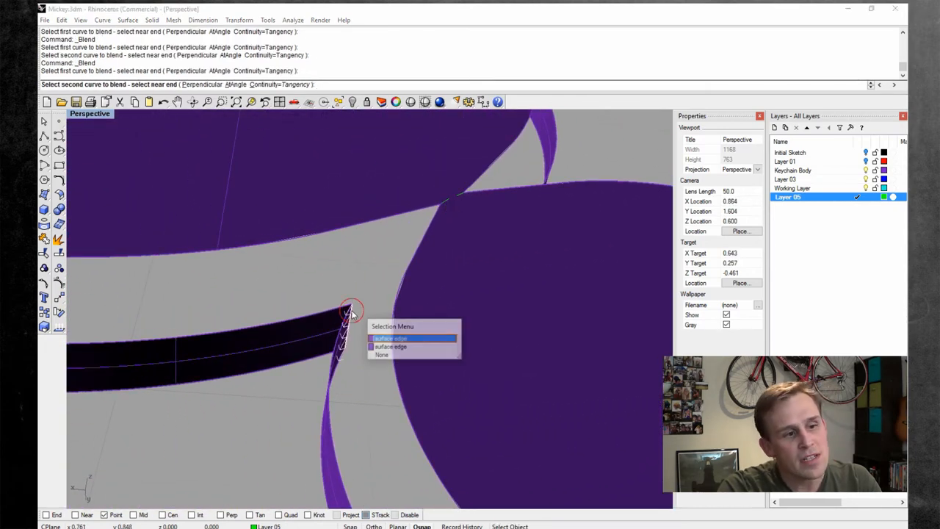
pyautogui.click(390, 338)
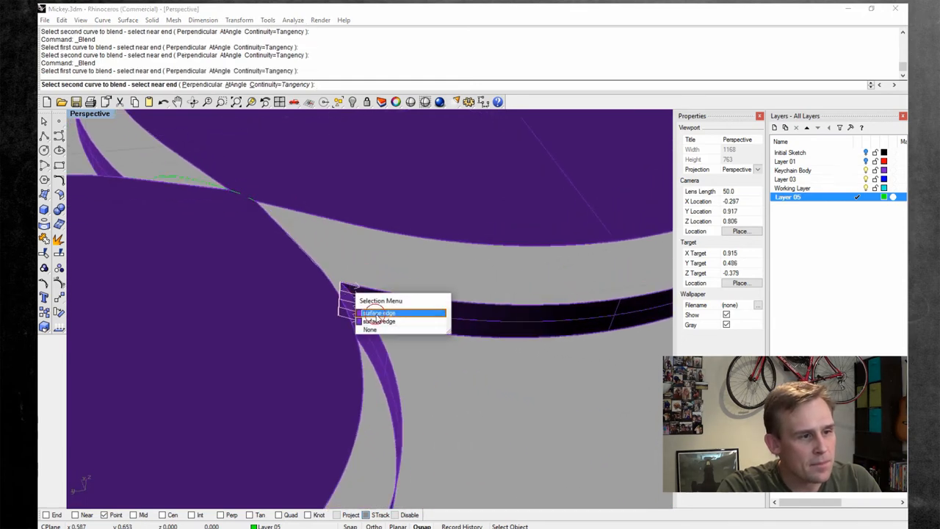
pyautogui.click(379, 313)
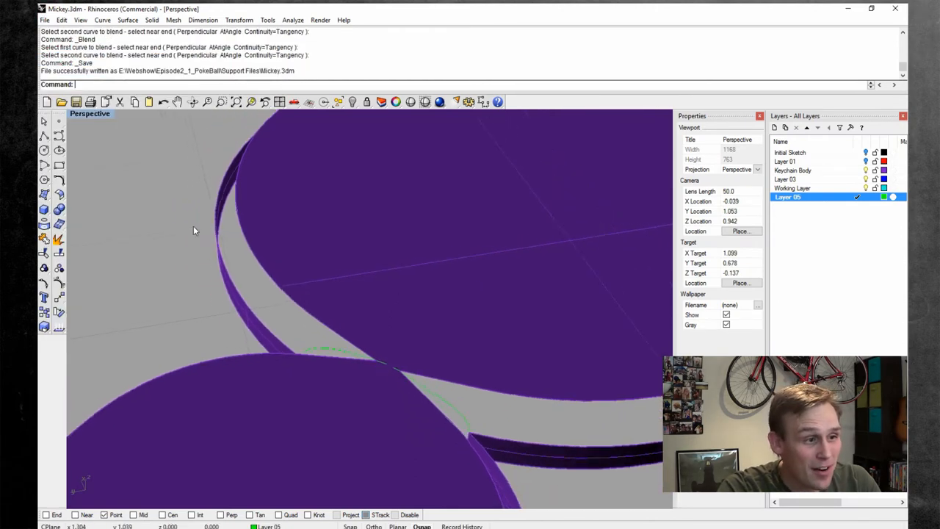
# - Sweep a two-rail side-wall surface into the first gap along the ear
pyautogui.moveTo(194, 231); pyautogui.dragTo(229, 300)
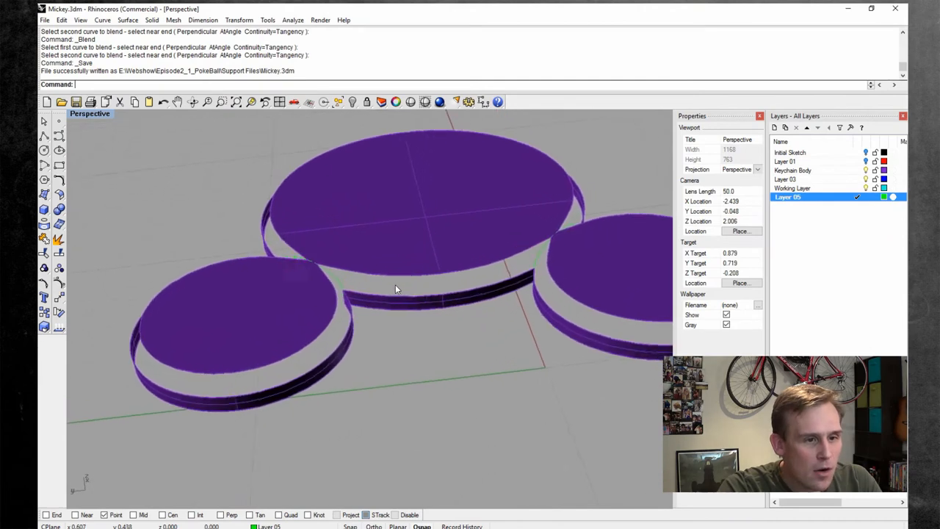
pyautogui.click(128, 20)
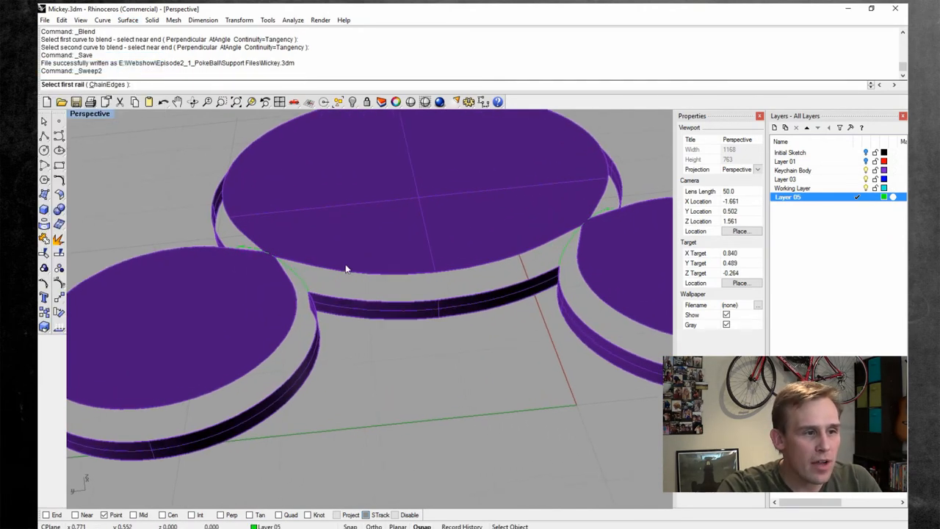
pyautogui.click(353, 301)
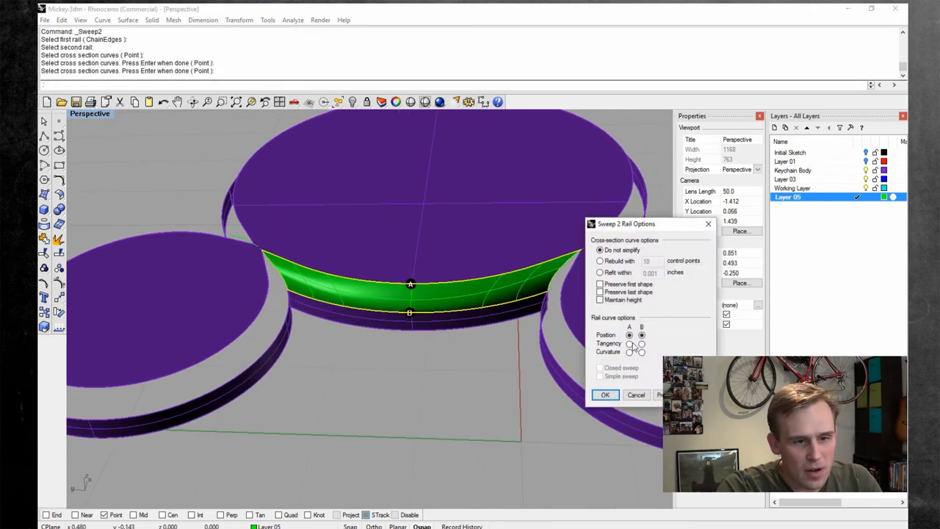
pyautogui.click(640, 344)
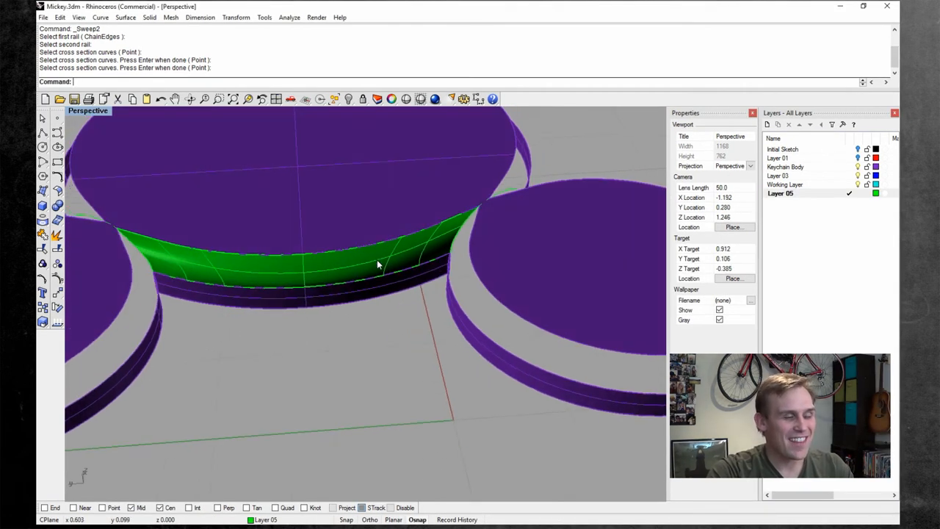
pyautogui.moveTo(379, 265); pyautogui.dragTo(485, 183)
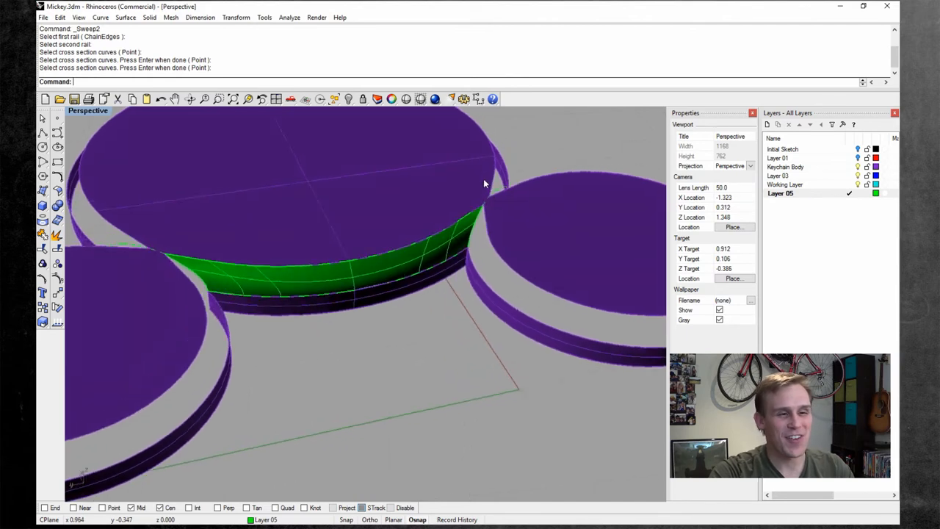
# - Sweep further two-rail wall surfaces around the rest of the head outline
pyautogui.click(126, 17)
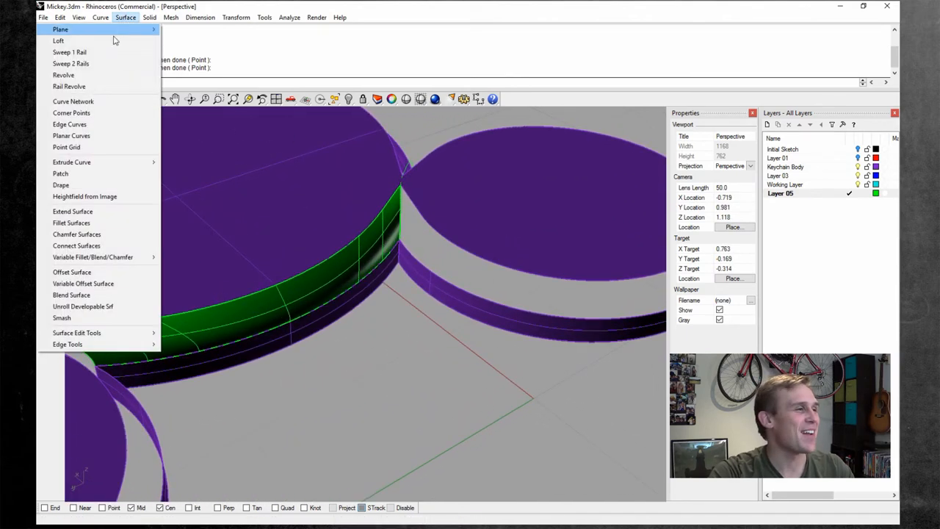
pyautogui.click(71, 63)
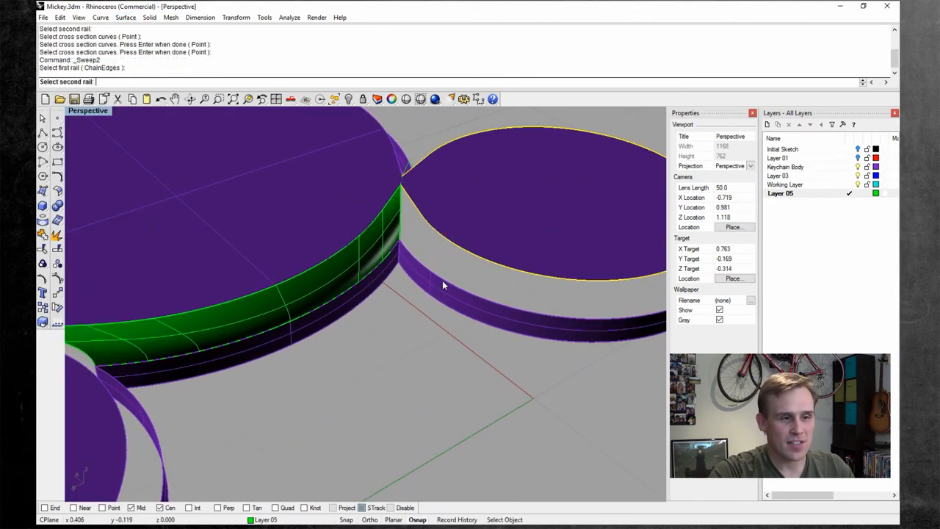
pyautogui.click(404, 234)
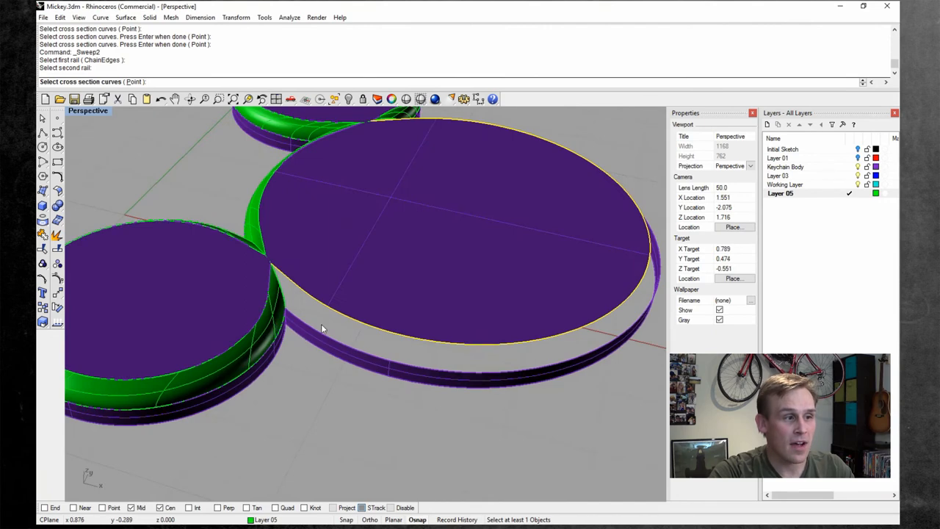
pyautogui.moveTo(323, 330)
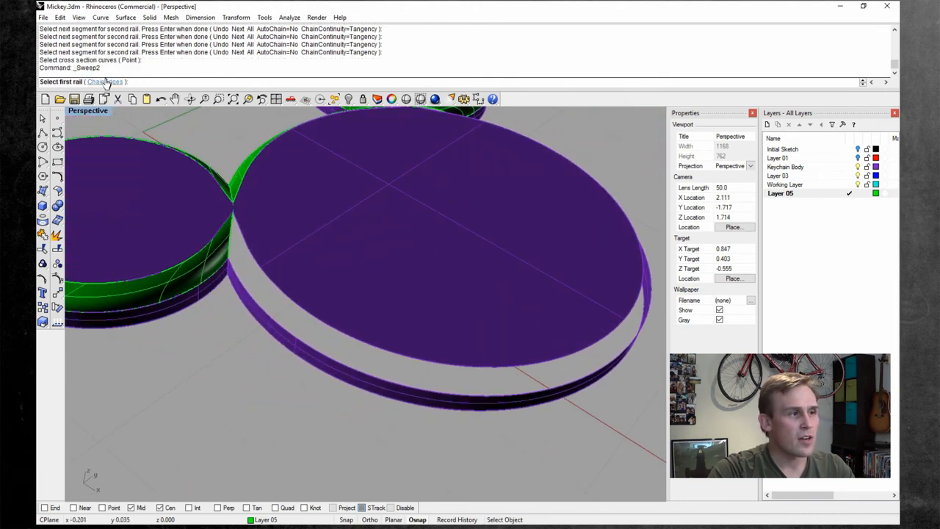
pyautogui.click(477, 357)
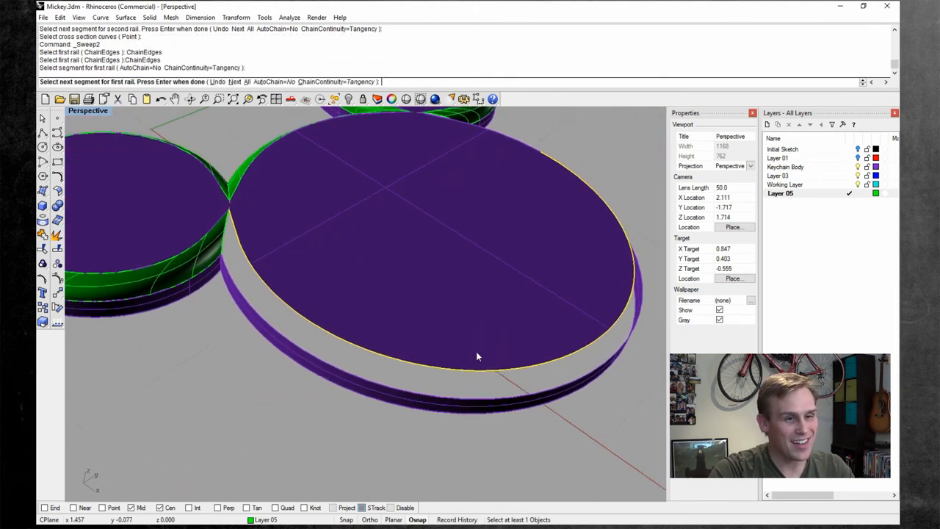
pyautogui.moveTo(478, 357); pyautogui.dragTo(477, 276)
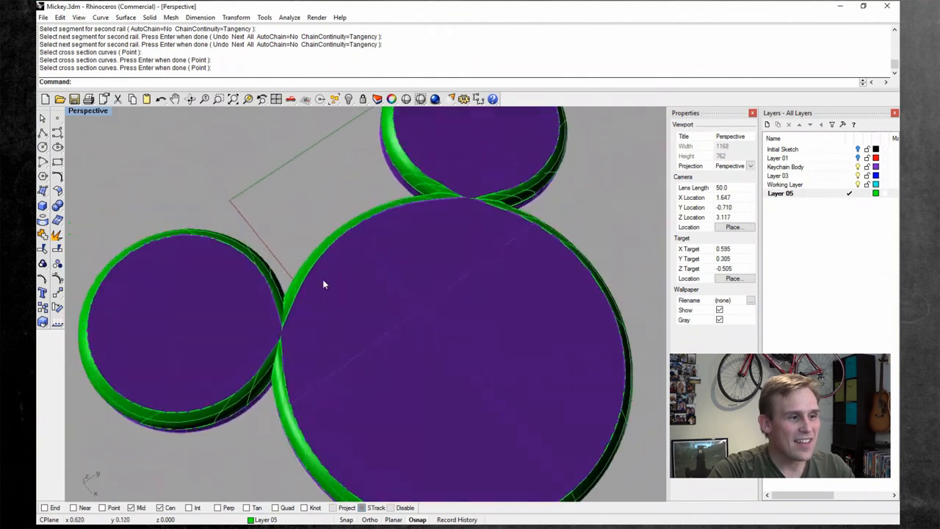
# - Switch the Perspective viewport to Rendered display and orbit the white solid model
pyautogui.rightClick(88, 110)
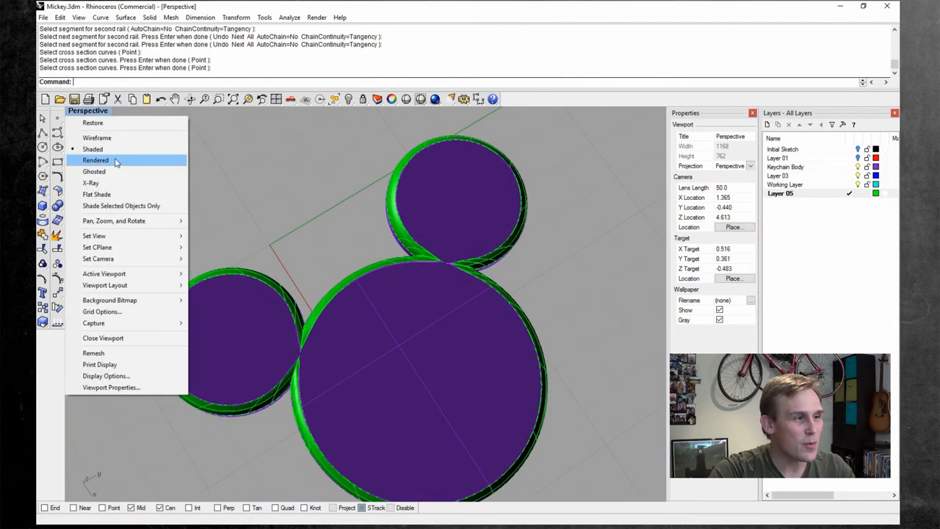
pyautogui.click(95, 160)
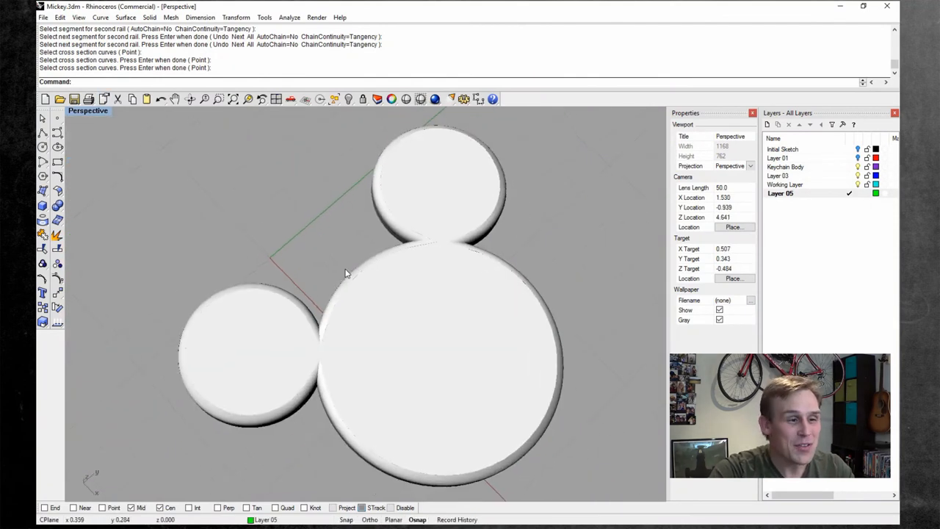
pyautogui.moveTo(346, 272); pyautogui.dragTo(412, 241)
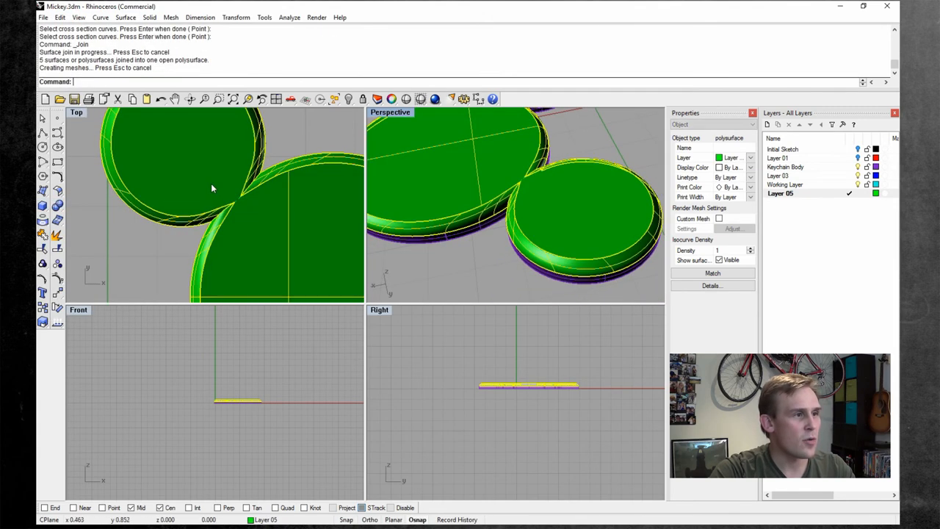
# - Check the surfaces for naked edges with the edge analysis tool in rendered display
pyautogui.click(288, 17)
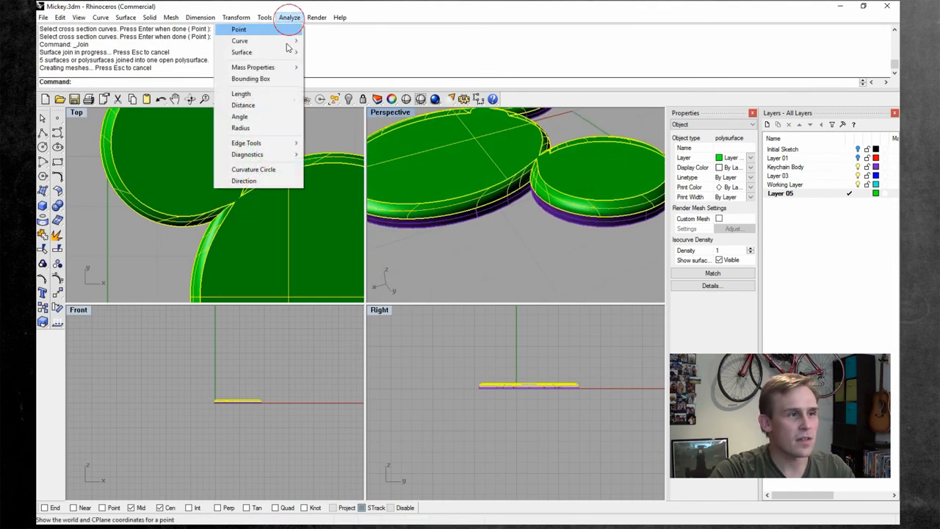
pyautogui.moveTo(247, 143)
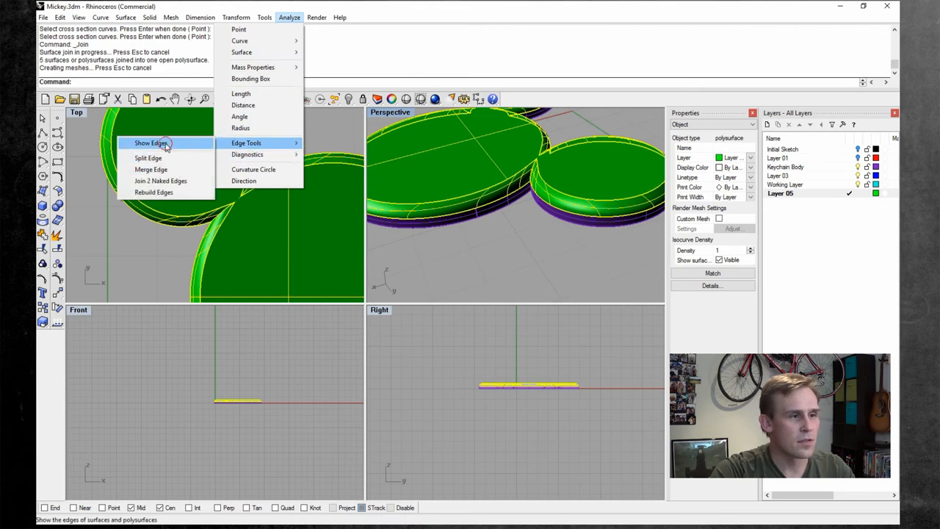
pyautogui.click(151, 143)
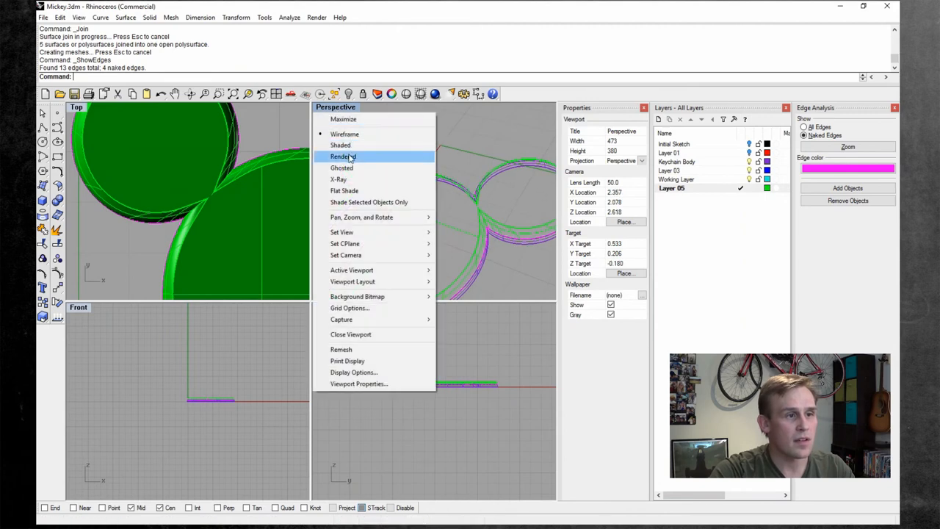
pyautogui.click(343, 156)
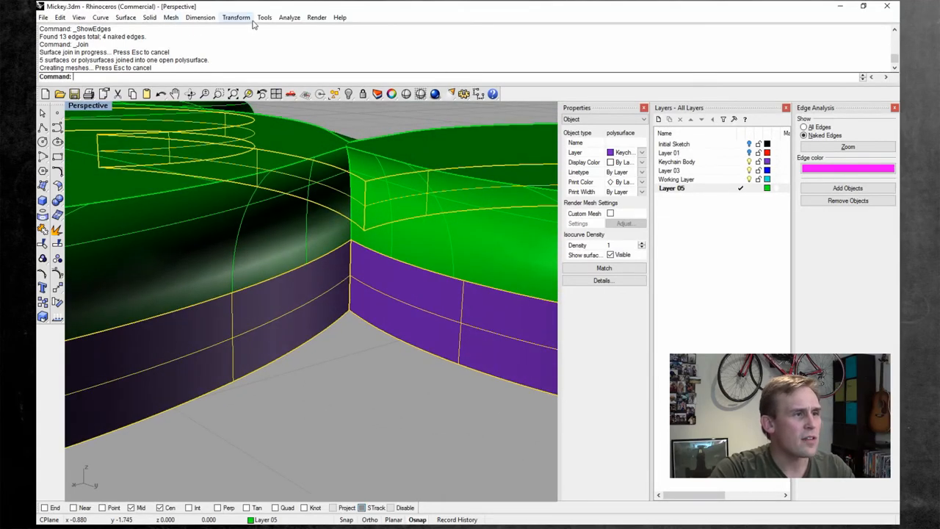
# - Join the swept rims and slab into one polysurface on Keychain Body and save Mickey.3dm
pyautogui.click(235, 17)
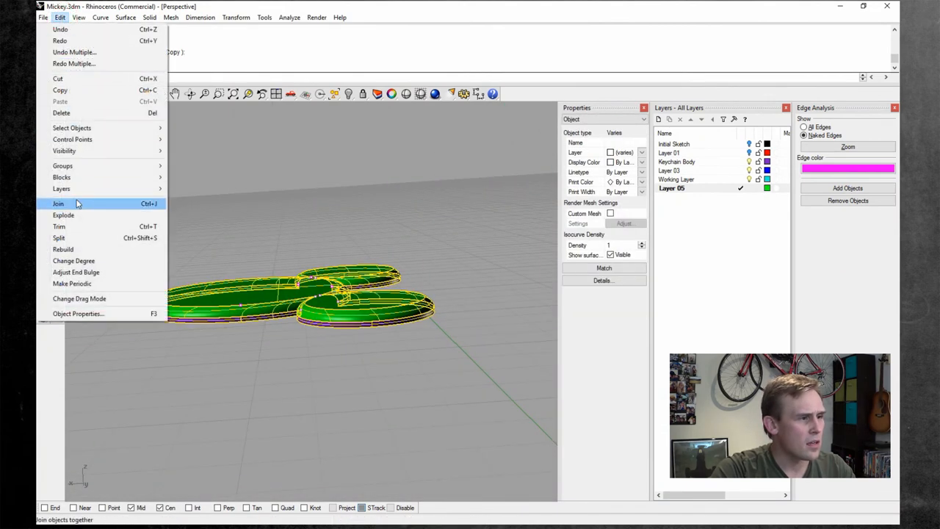
pyautogui.click(59, 203)
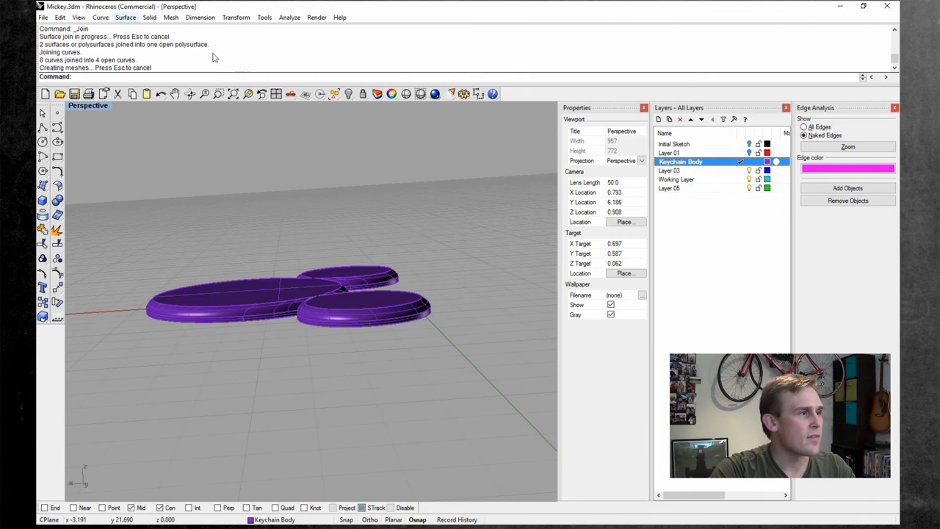
pyautogui.click(44, 18)
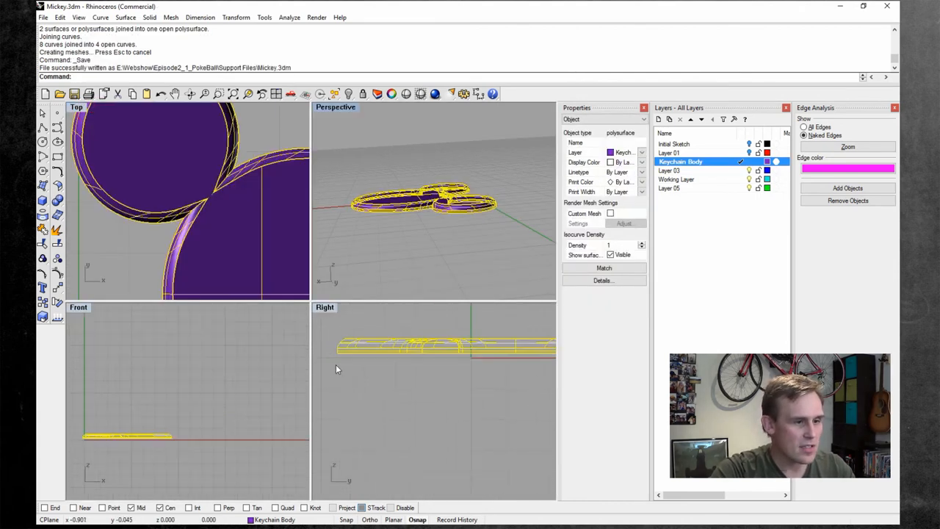
# - Mirror the body half across a plane in the Right viewport and join both halves (Ctrl+J) into a closed solid
pyautogui.click(199, 17)
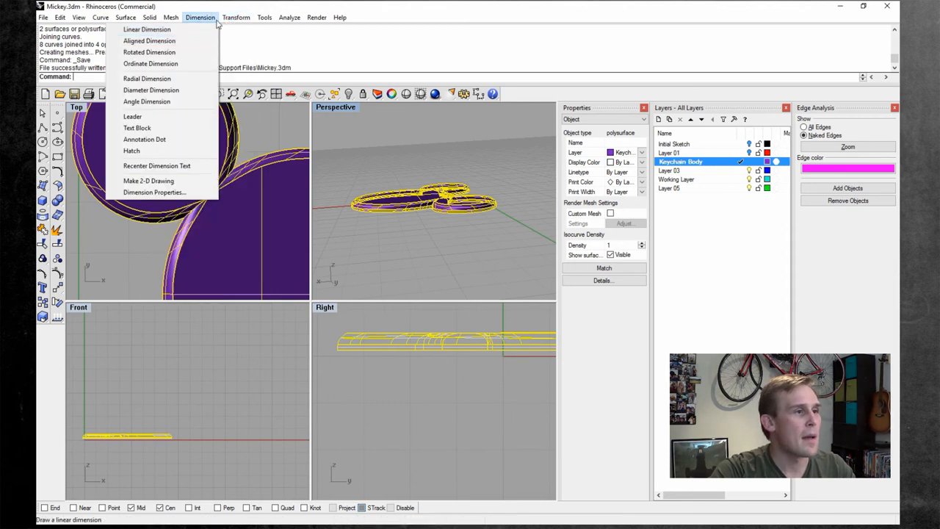
pyautogui.click(235, 17)
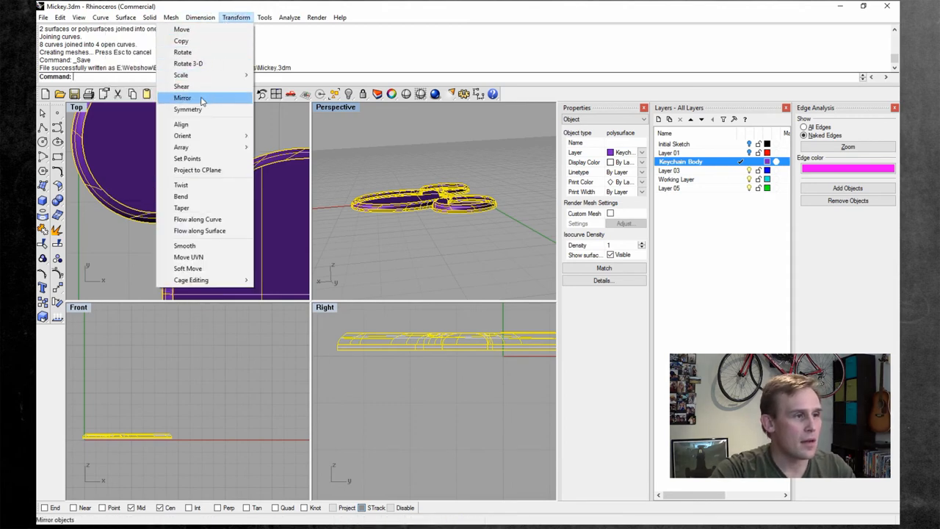
pyautogui.click(182, 97)
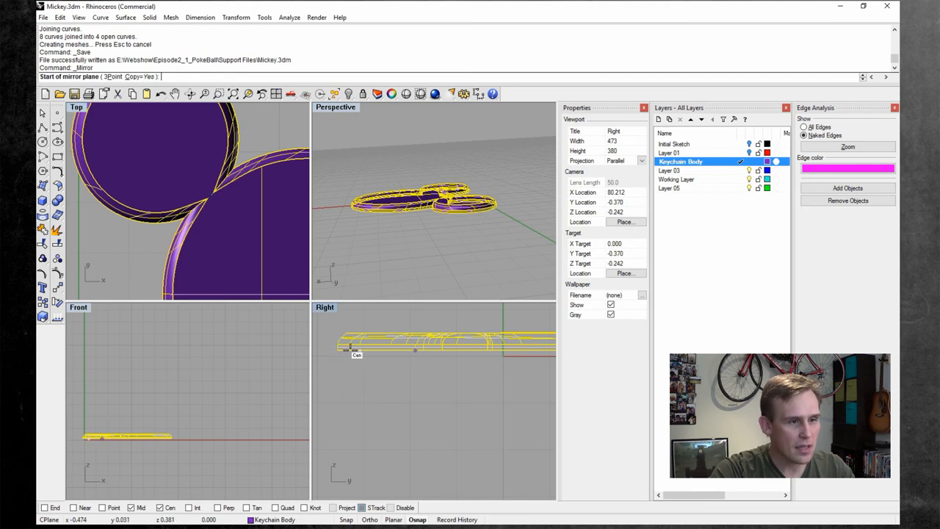
pyautogui.click(388, 389)
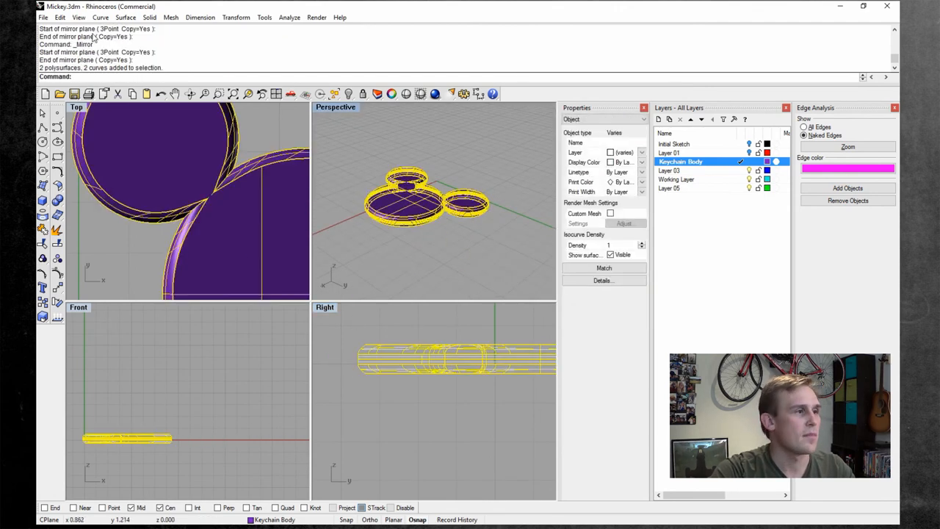
pyautogui.press('ctrl+j')
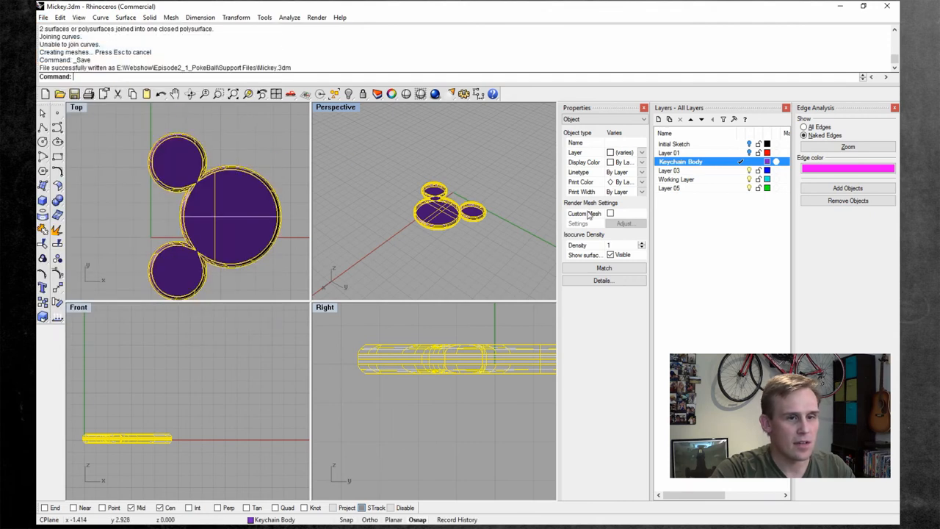
# - Make the Loop layer current and start the guide circle at the top of the head
pyautogui.click(691, 170)
pyautogui.write('Loop')
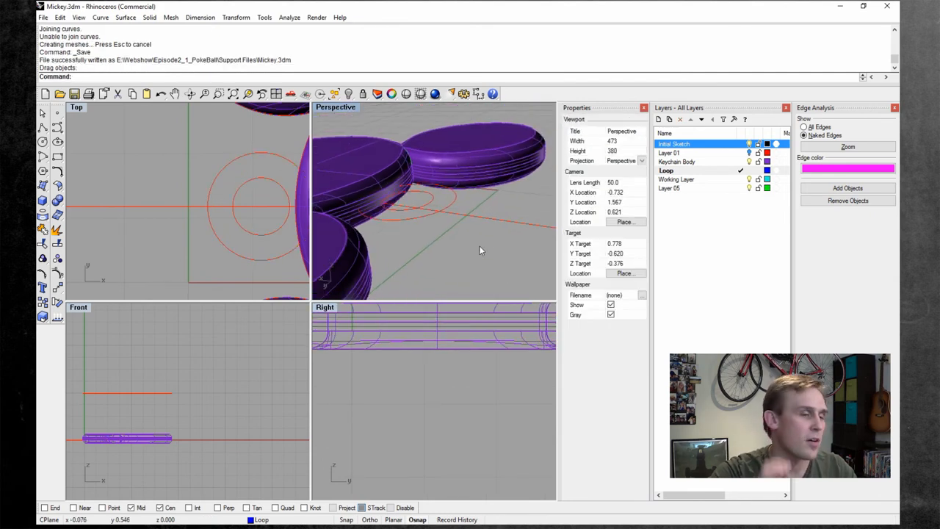
pyautogui.moveTo(477, 250); pyautogui.dragTo(476, 235)
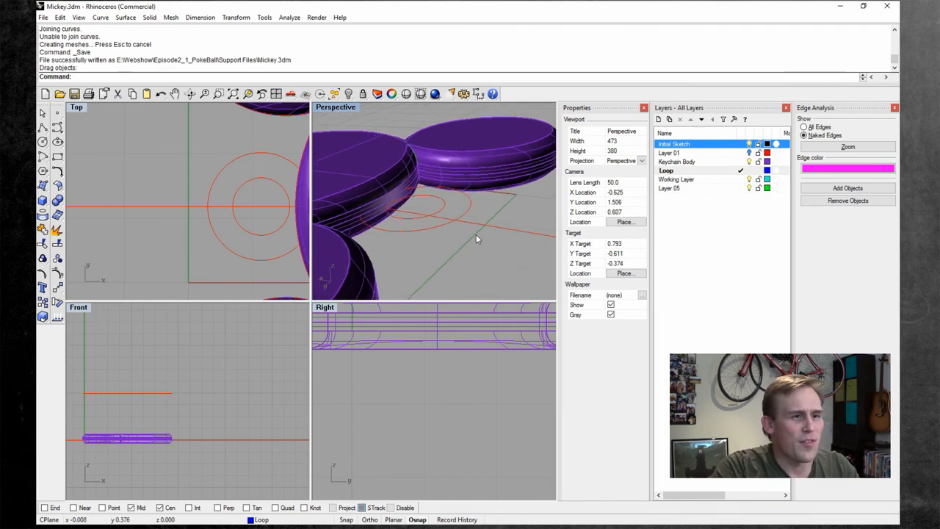
pyautogui.click(100, 17)
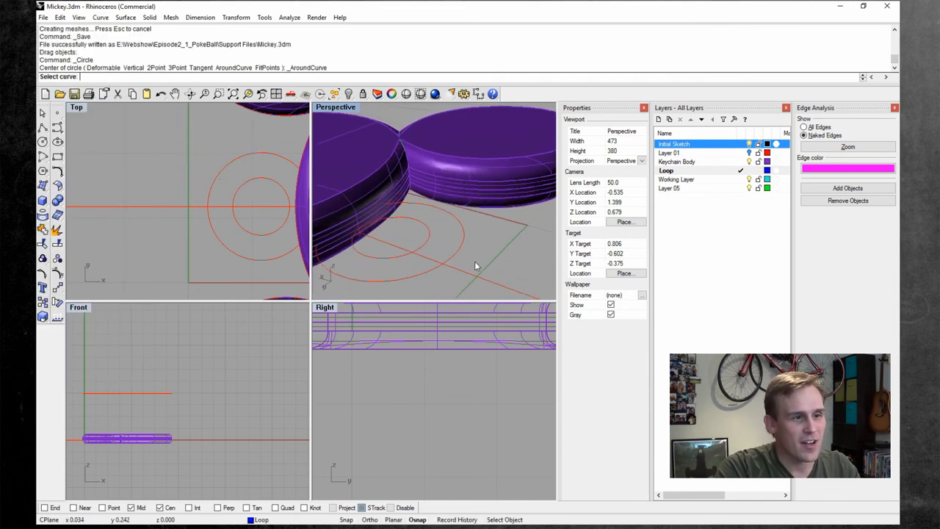
pyautogui.moveTo(476, 265); pyautogui.dragTo(388, 239)
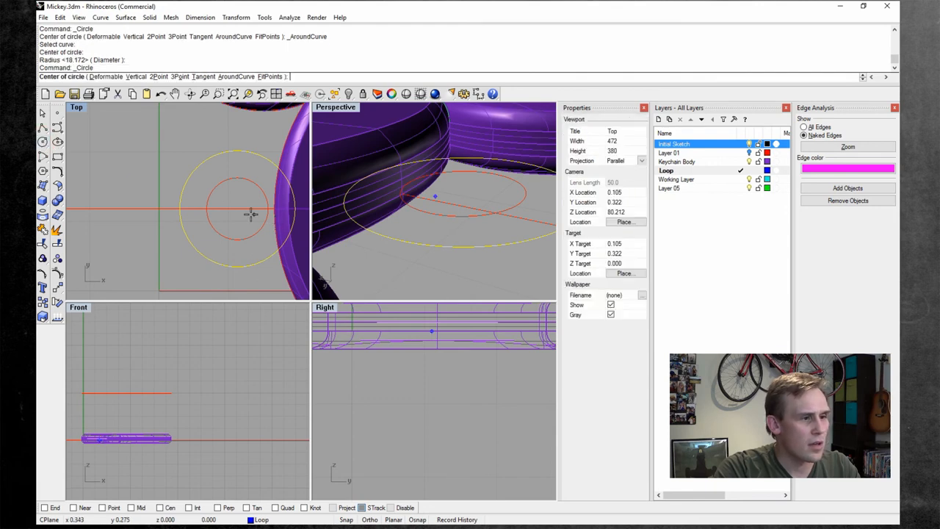
# - Draw the concentric guide circle by centre snap and radius, then begin the profile circle
pyautogui.click(160, 508)
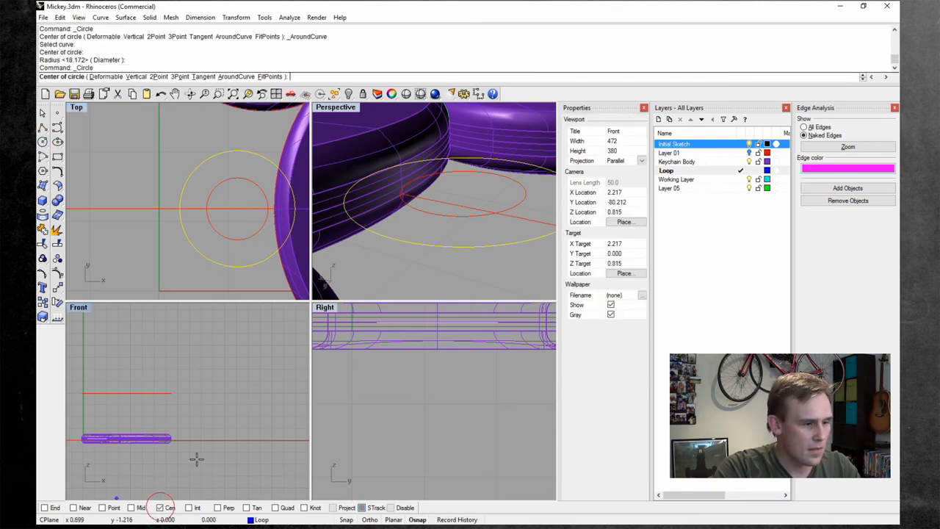
pyautogui.click(229, 221)
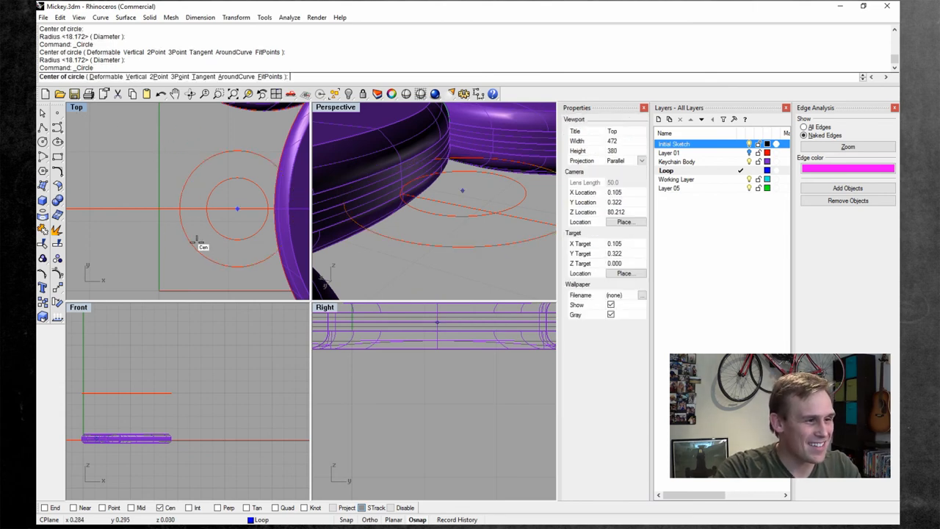
pyautogui.click(238, 208)
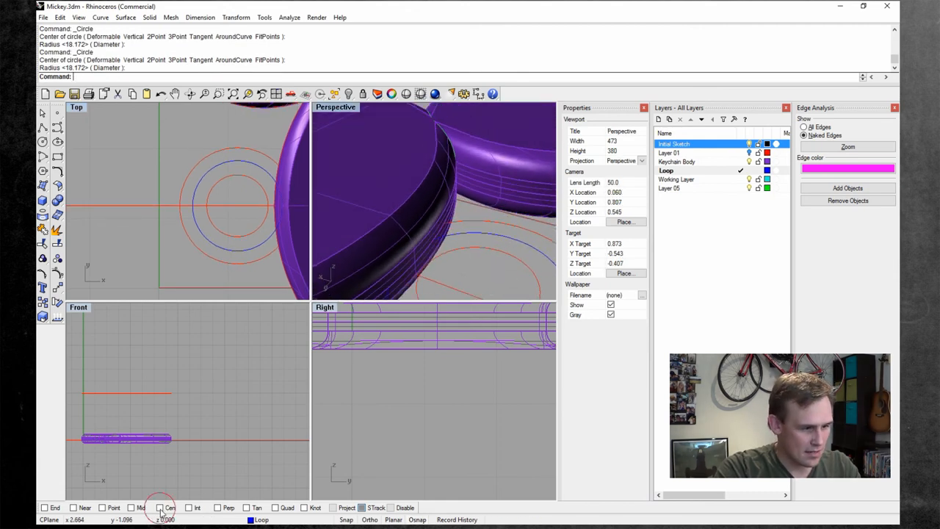
pyautogui.click(100, 18)
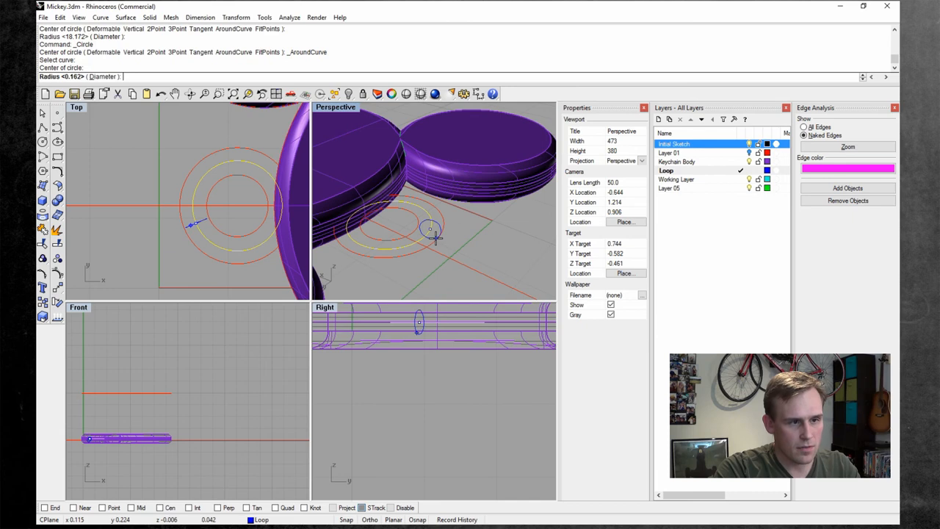
# - Size the profile circle, sweep it into the torus loop and Boolean-union it with the body
pyautogui.click(432, 229)
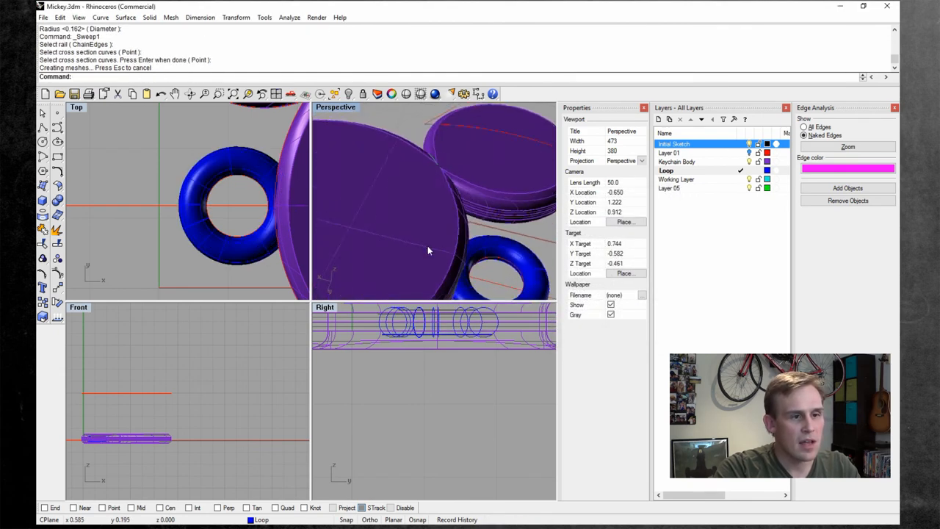
pyautogui.moveTo(429, 250); pyautogui.dragTo(423, 194)
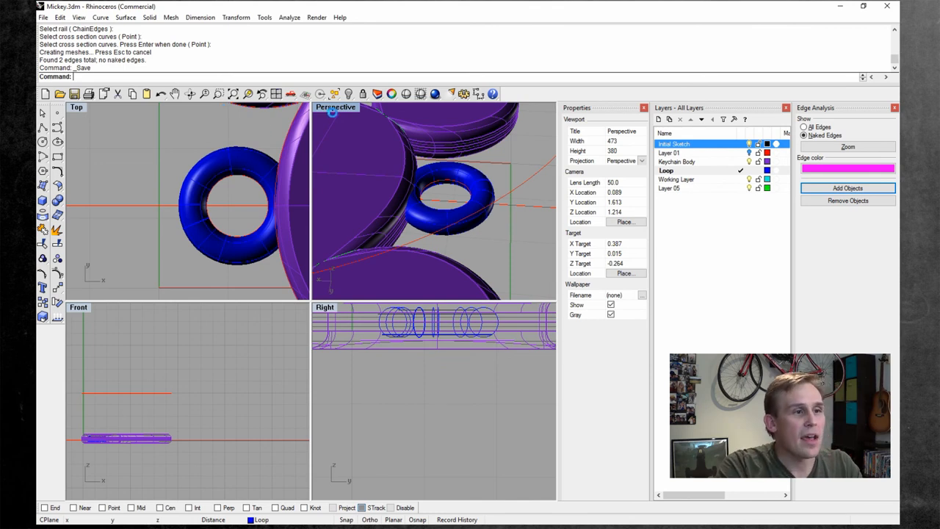
pyautogui.doubleClick(335, 106)
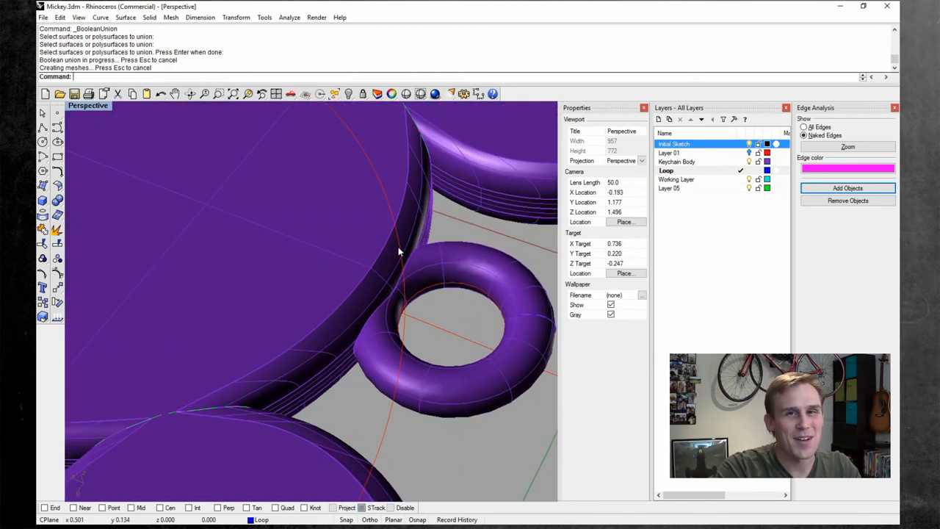
# - Show the finished keychain rendered in a maximized Perspective view after the naked-edge check
pyautogui.moveTo(396, 250); pyautogui.dragTo(412, 316)
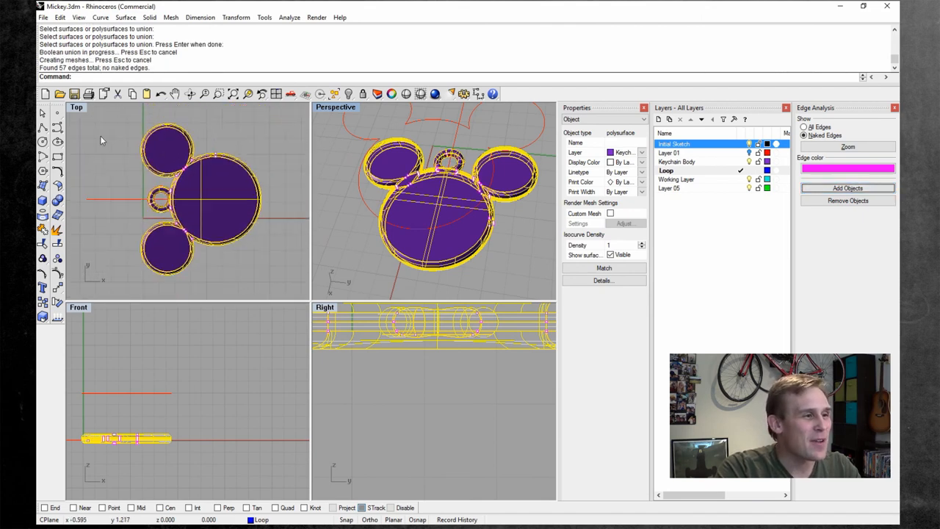
pyautogui.rightClick(335, 106)
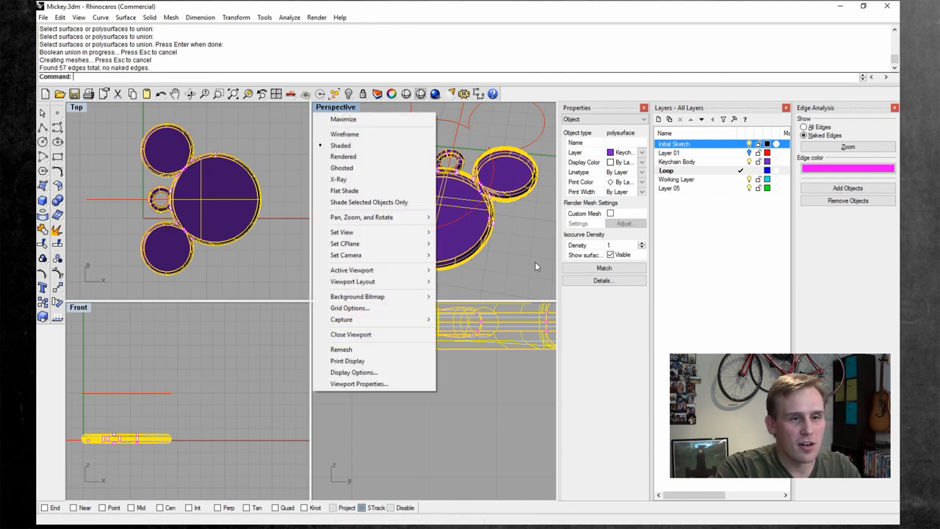
pyautogui.click(344, 156)
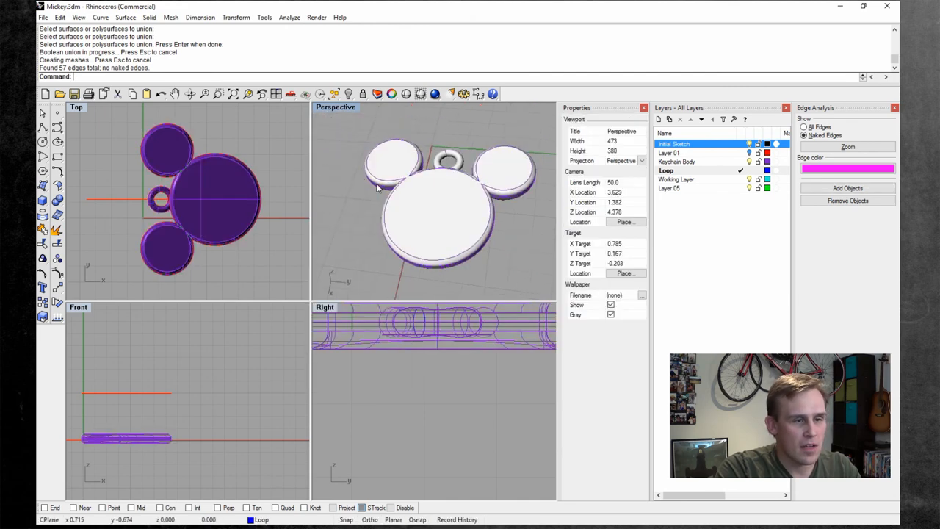
pyautogui.doubleClick(335, 106)
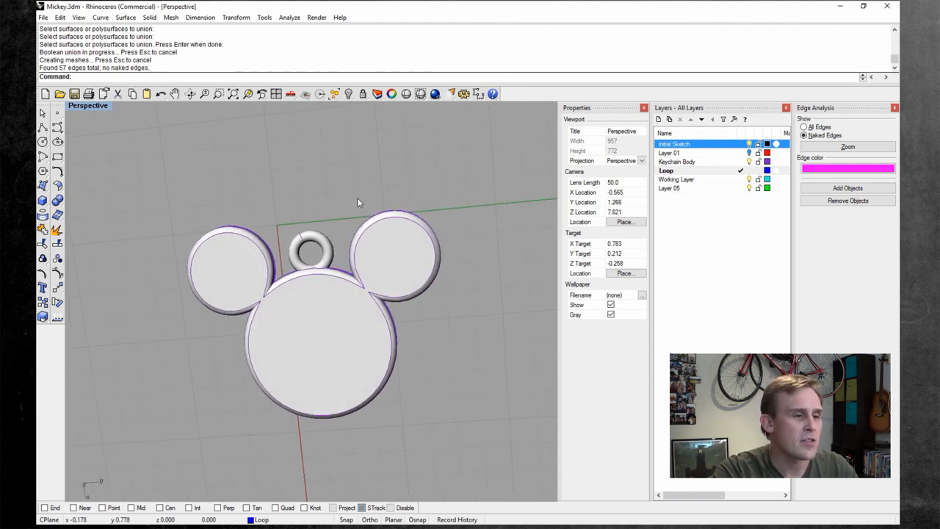
# - Orbit the rendered keychain to view it from the side
pyautogui.moveTo(359, 203); pyautogui.dragTo(338, 338)
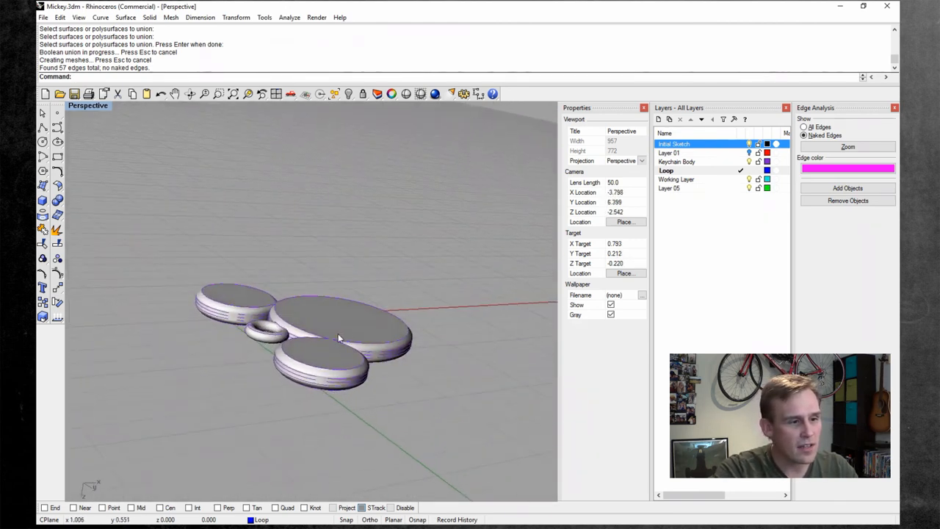
pyautogui.moveTo(338, 338); pyautogui.dragTo(323, 331)
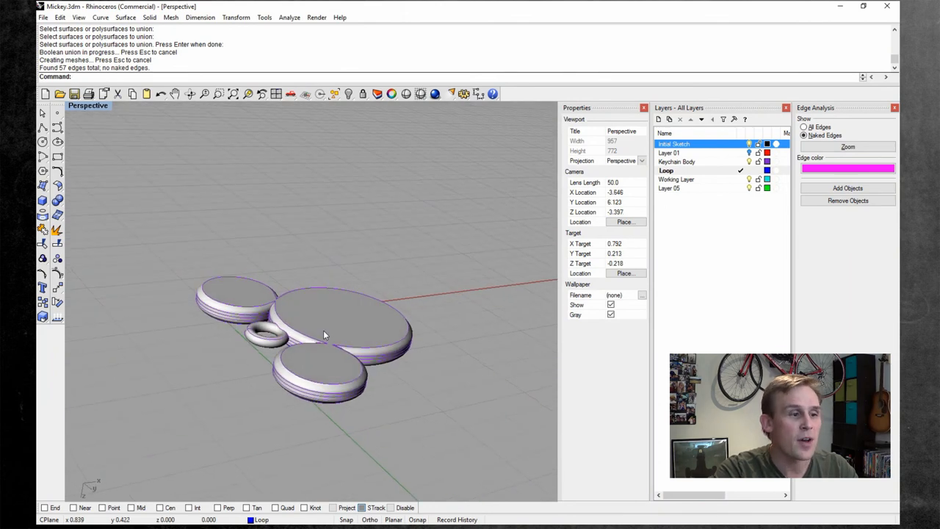